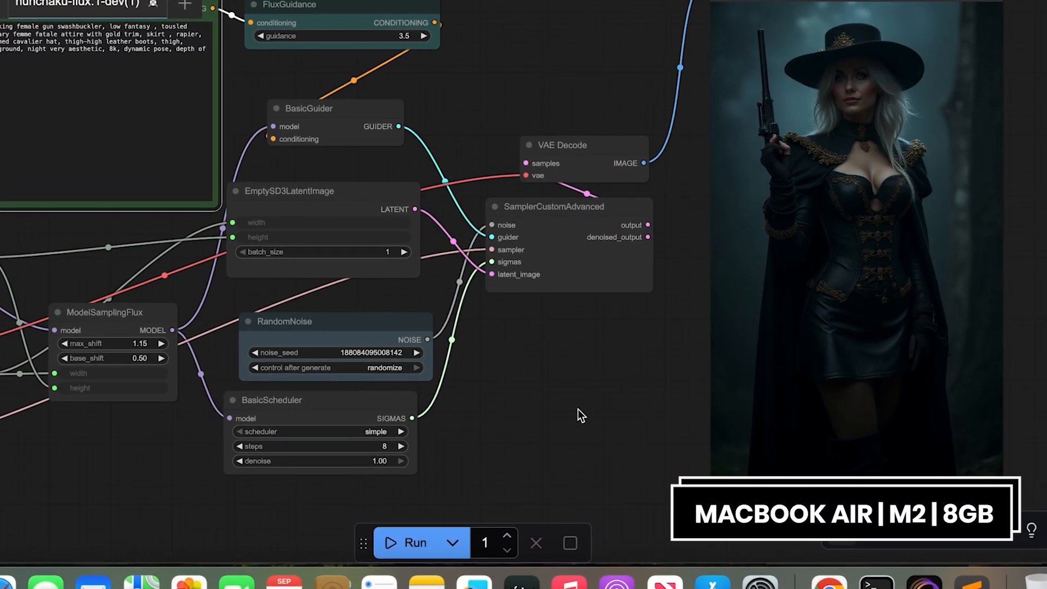
Sign in with the Olares password, pass activation, and reach the desktop's Market icon.
left_click(412, 542)
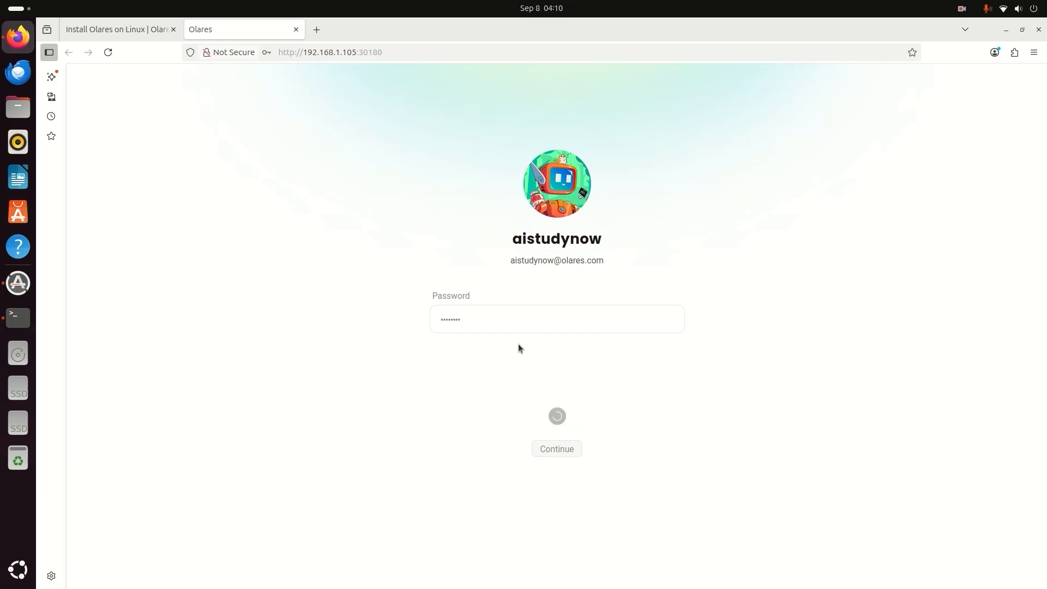
left_click(556, 448)
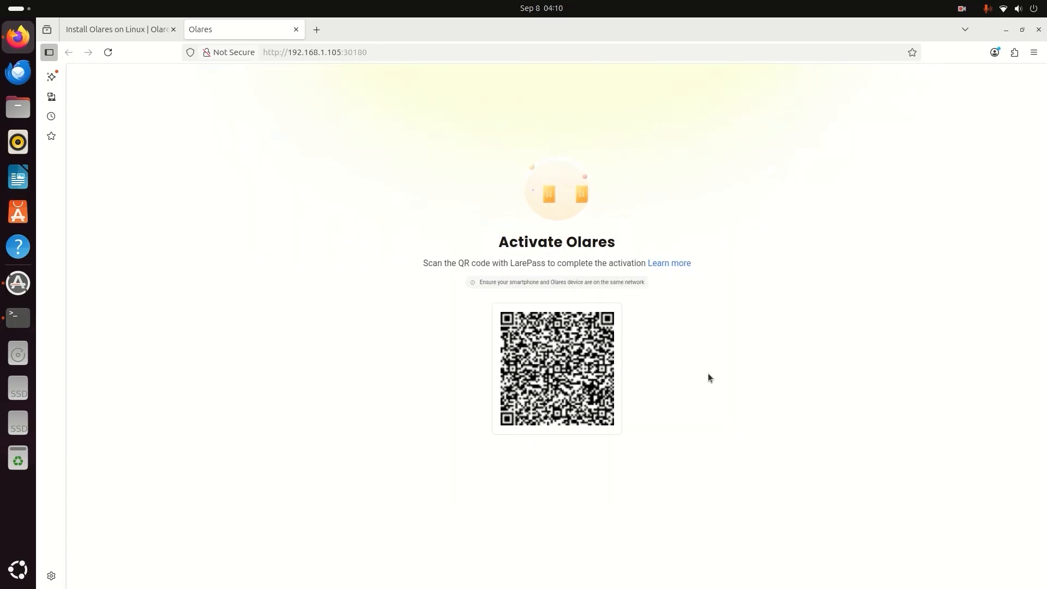
left_click(1003, 8)
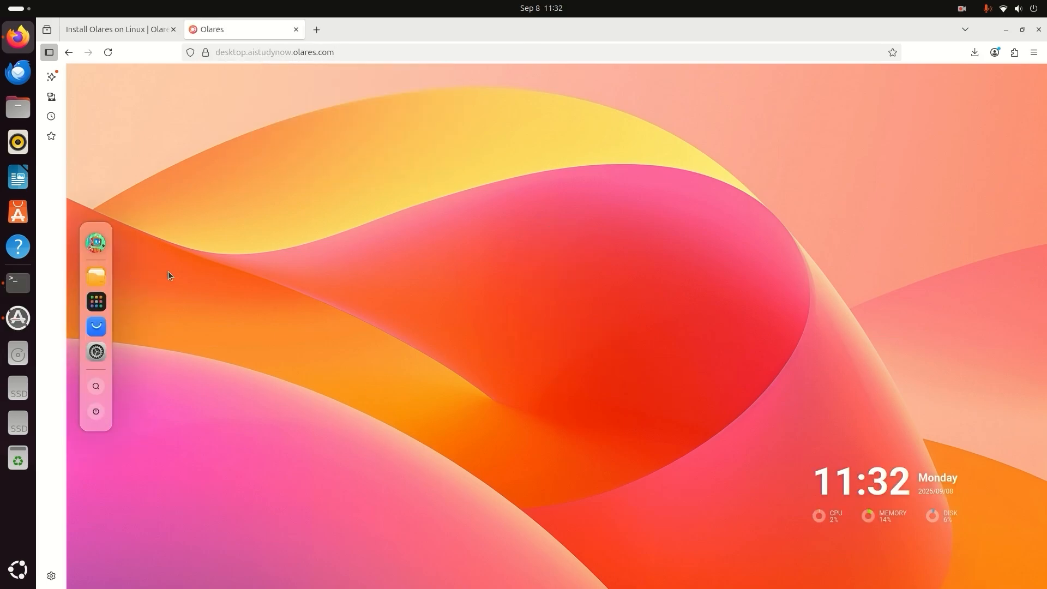
left_click(96, 326)
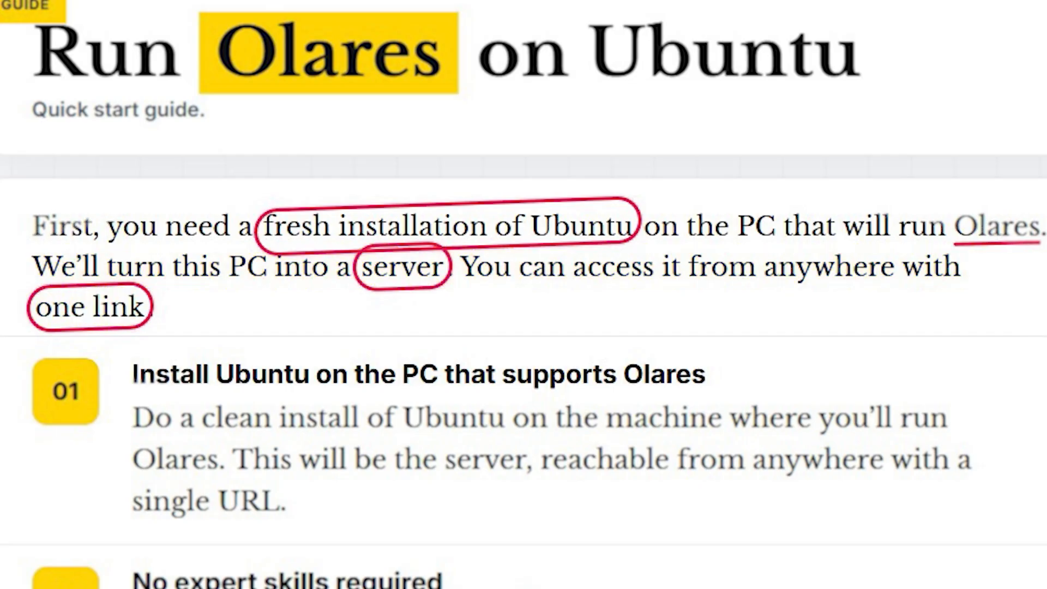
Scroll the guide to steps 01-03: clean Ubuntu install, no expertise, external 1 TB SSD.
scroll("down", 3)
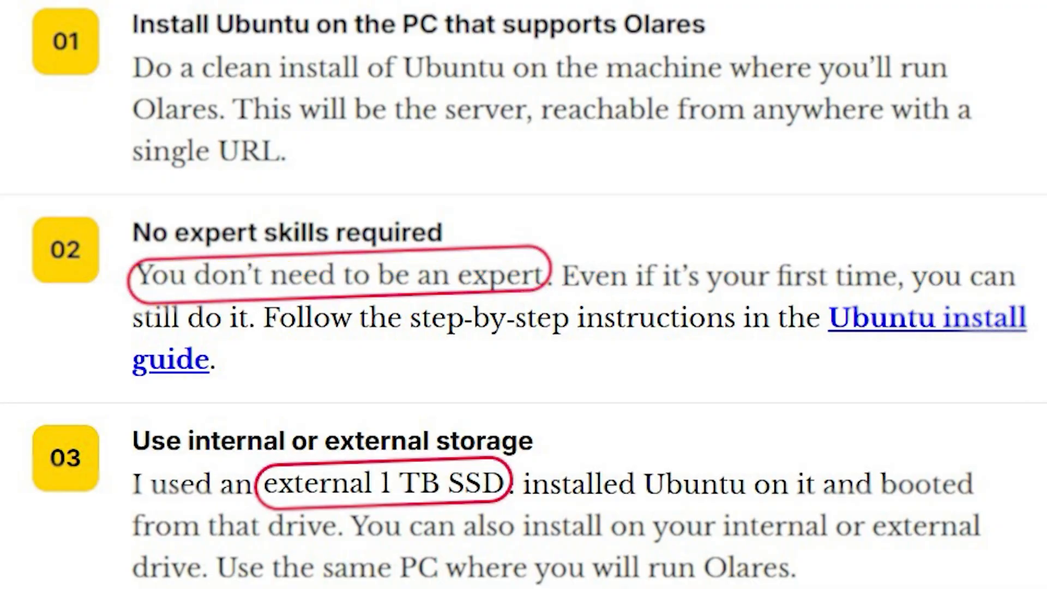
double_click(172, 483)
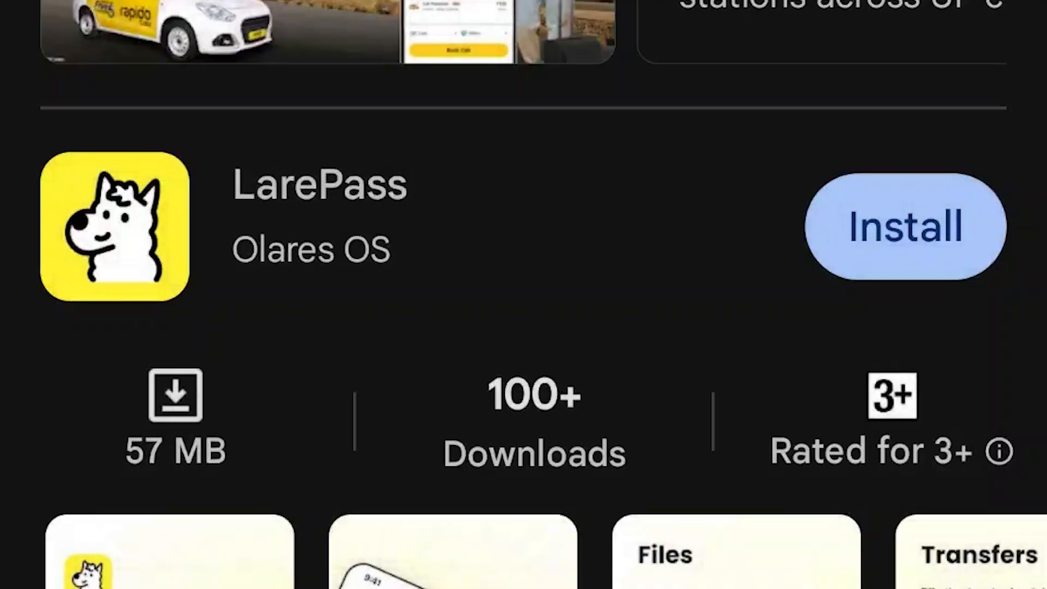
Install LarePass, find it via 'larepass' in the App Store, and enter Olares ID 'aistudynow'.
left_click(905, 226)
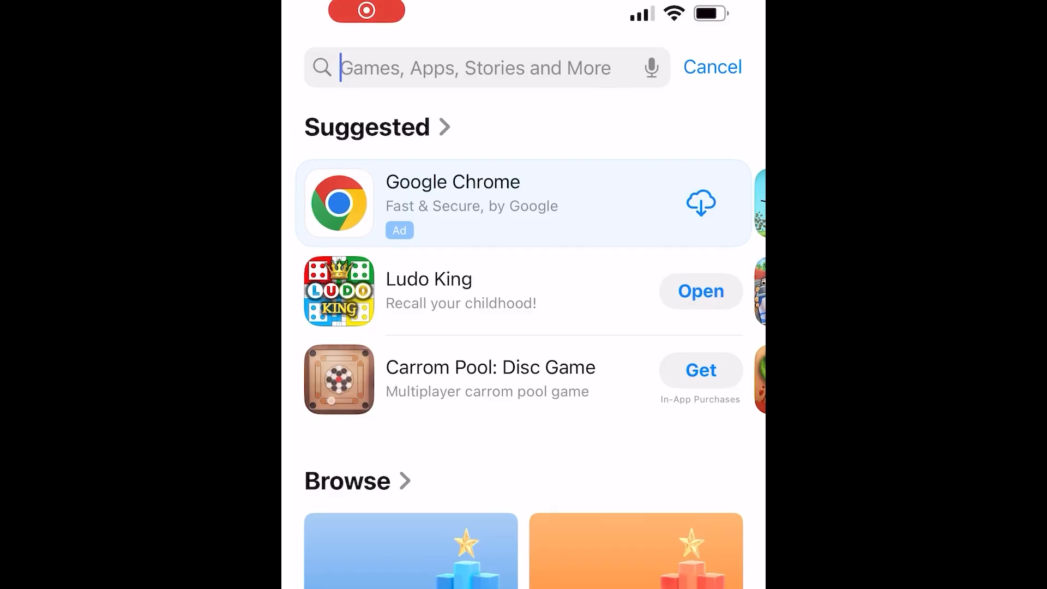
type("L")
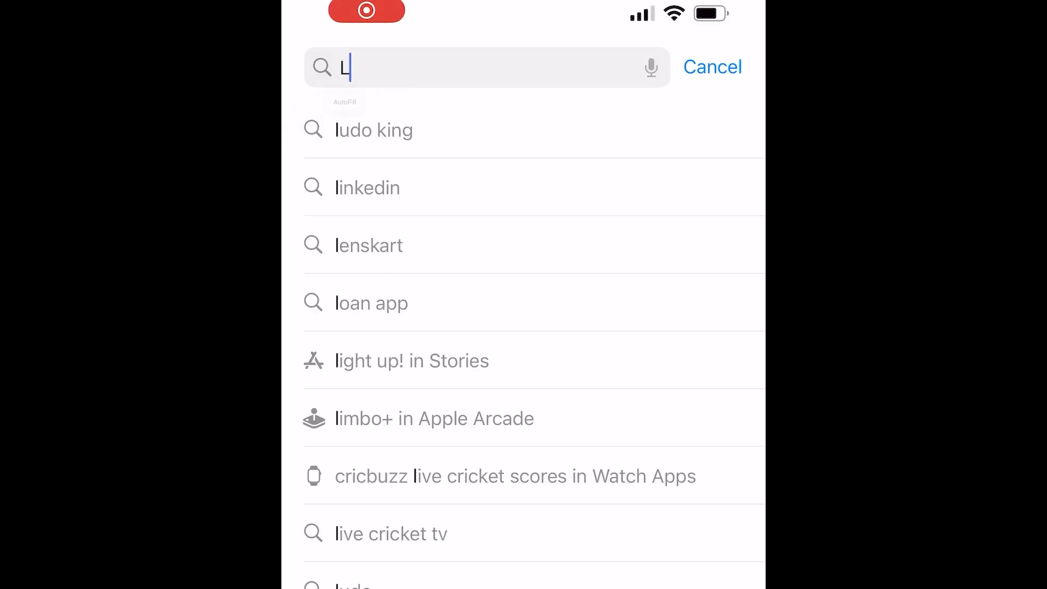
type("arep")
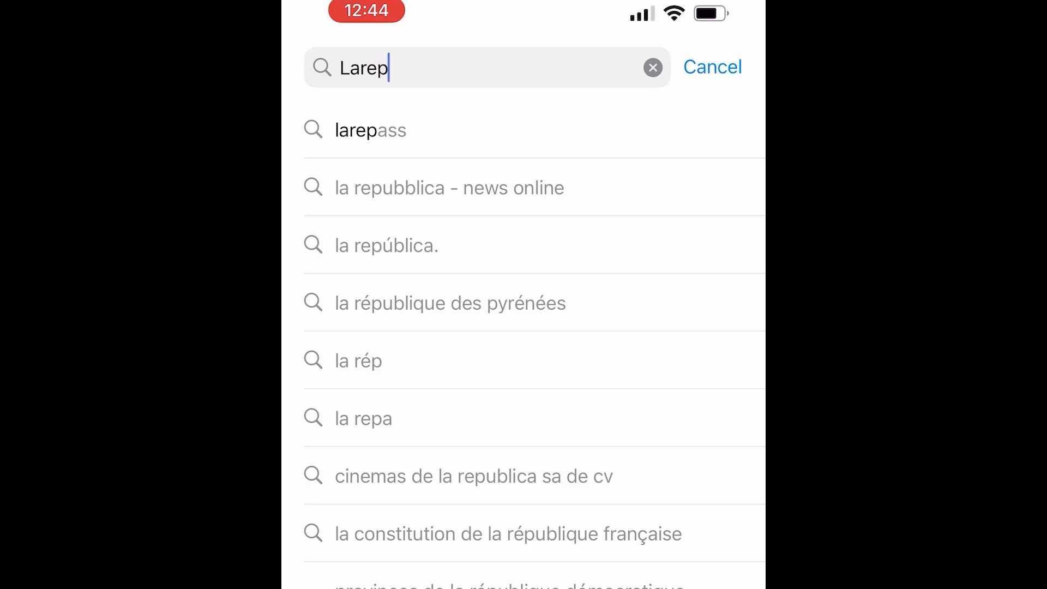
left_click(370, 129)
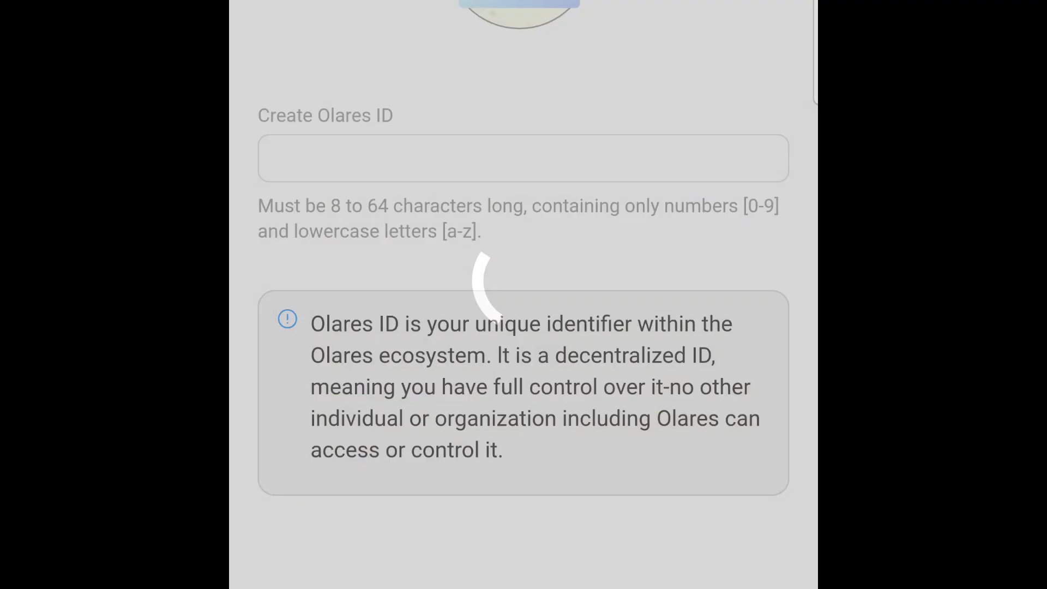
type("aistudynow")
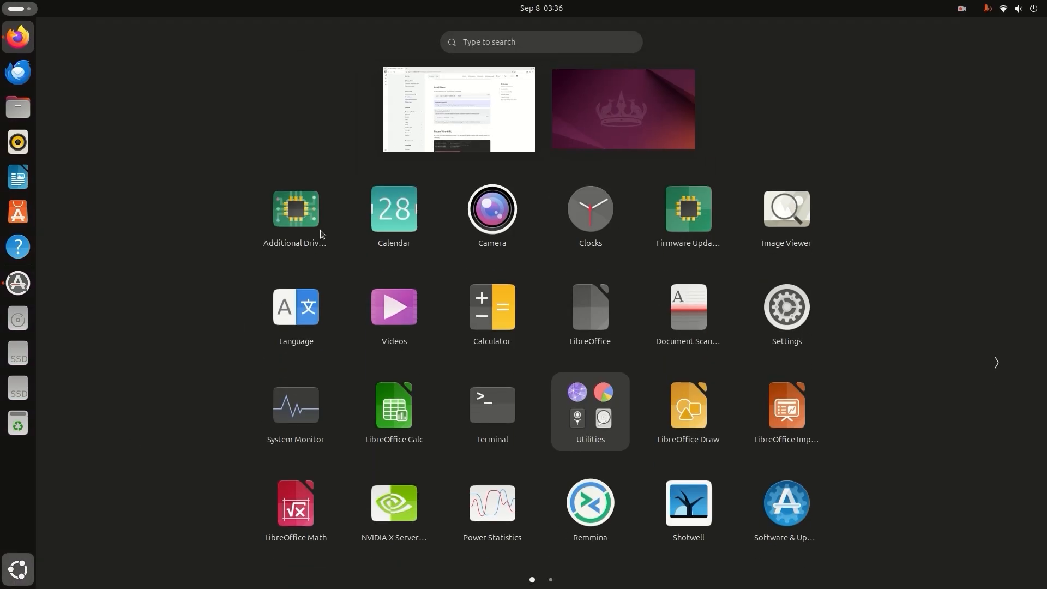
Search the installed apps for 'ter' and launch Terminal.
left_click(541, 41)
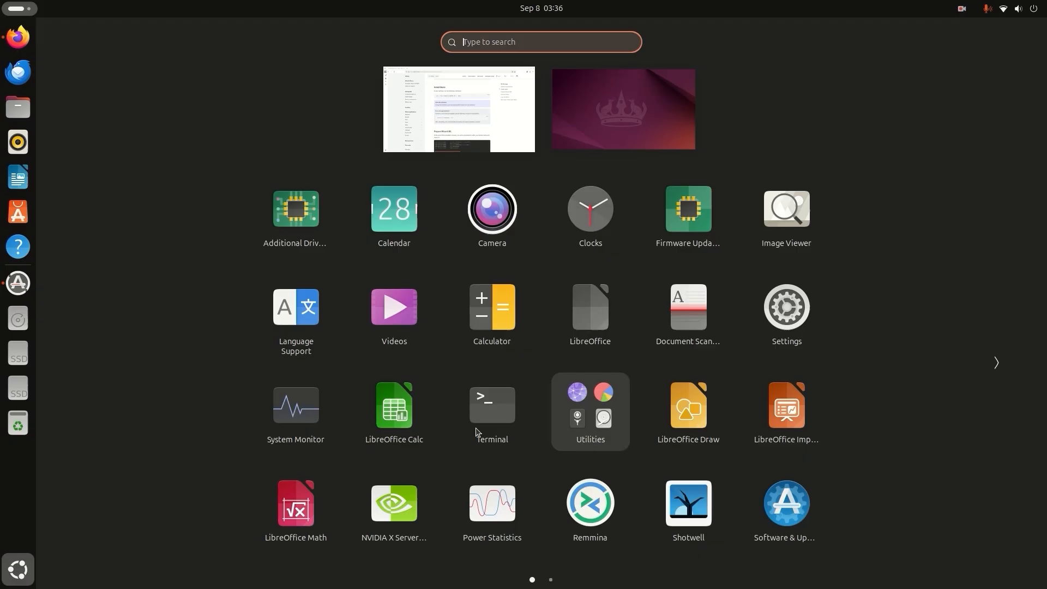
mouse_move(477, 67)
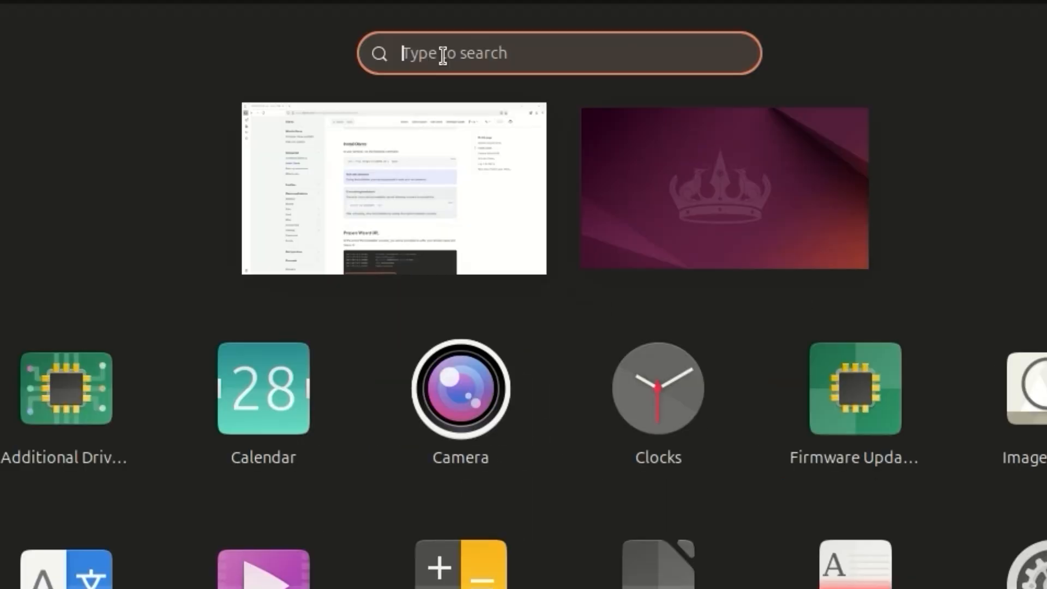
mouse_move(487, 53)
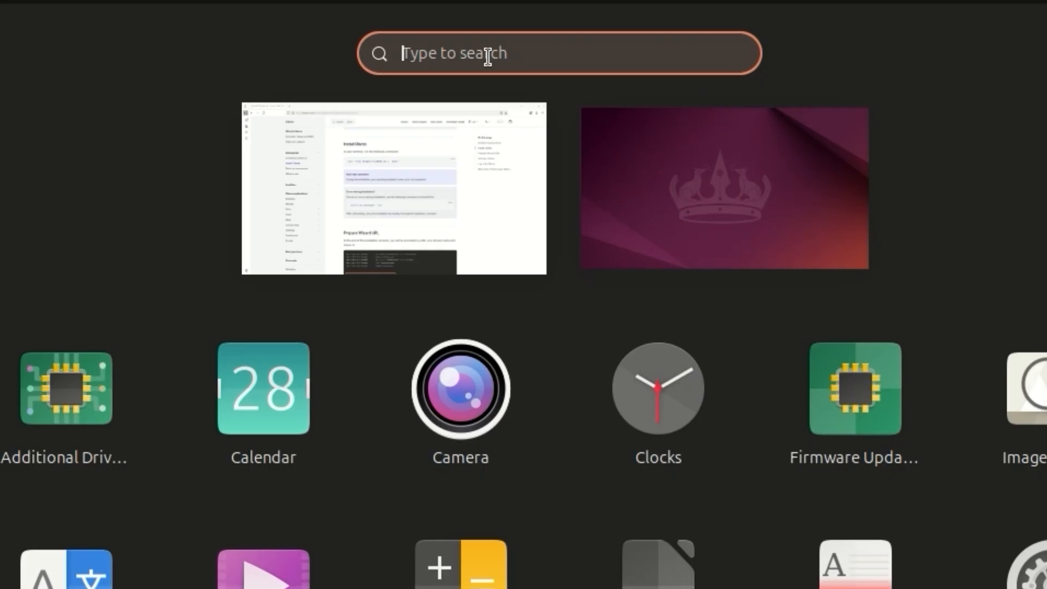
type("ter")
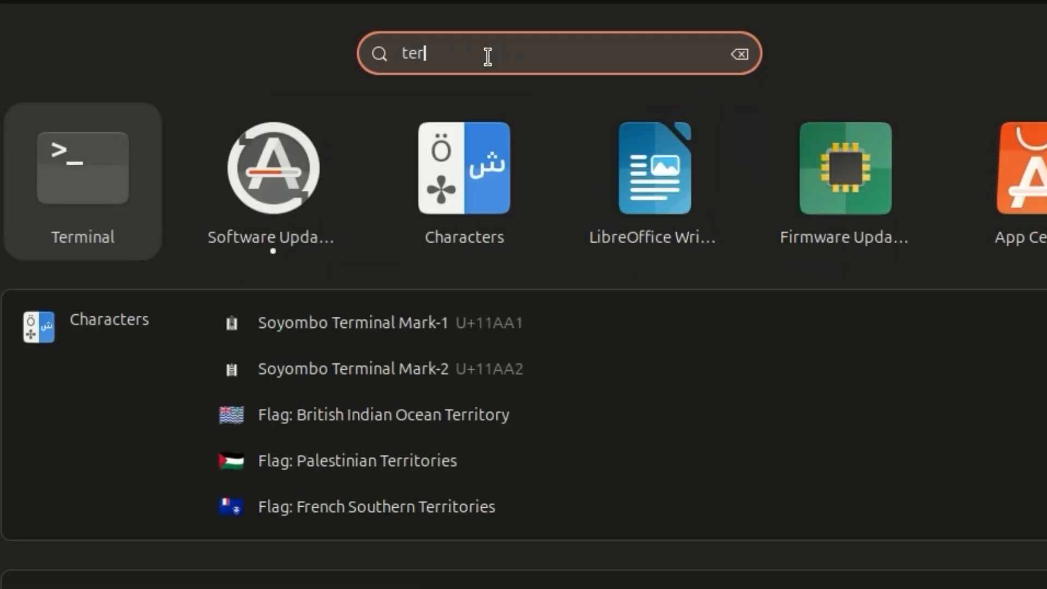
left_click(81, 167)
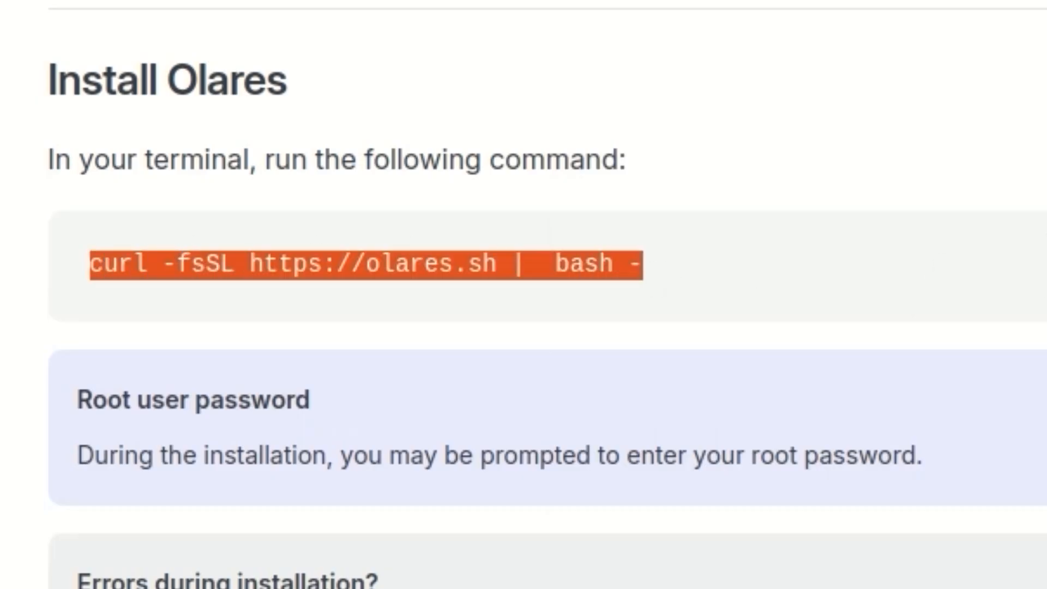
Copy the curl olares.sh install command and star the Olares GitHub repository.
right_click(688, 399)
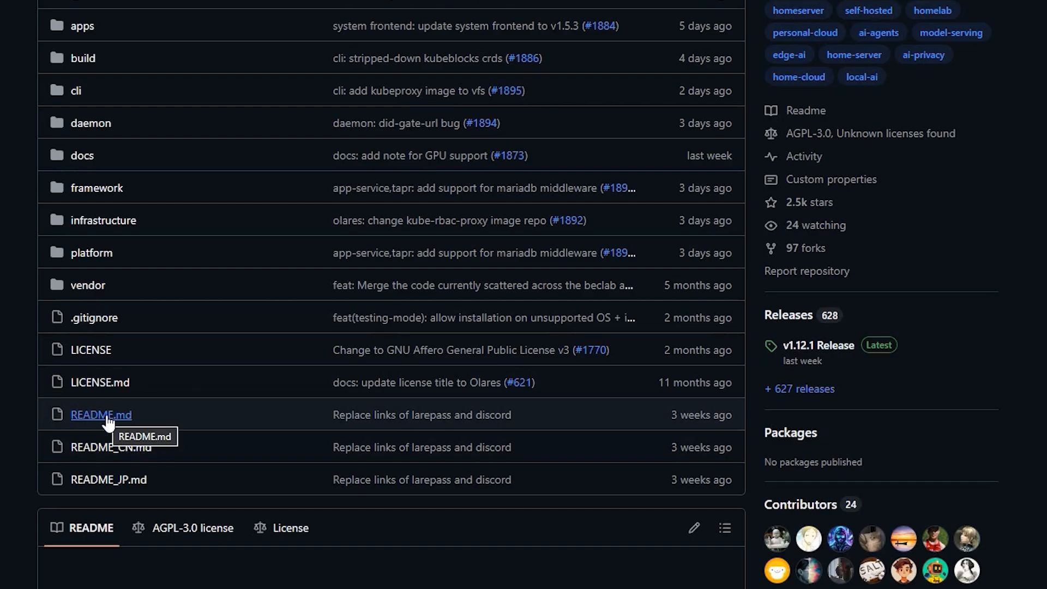
scroll("up", 3)
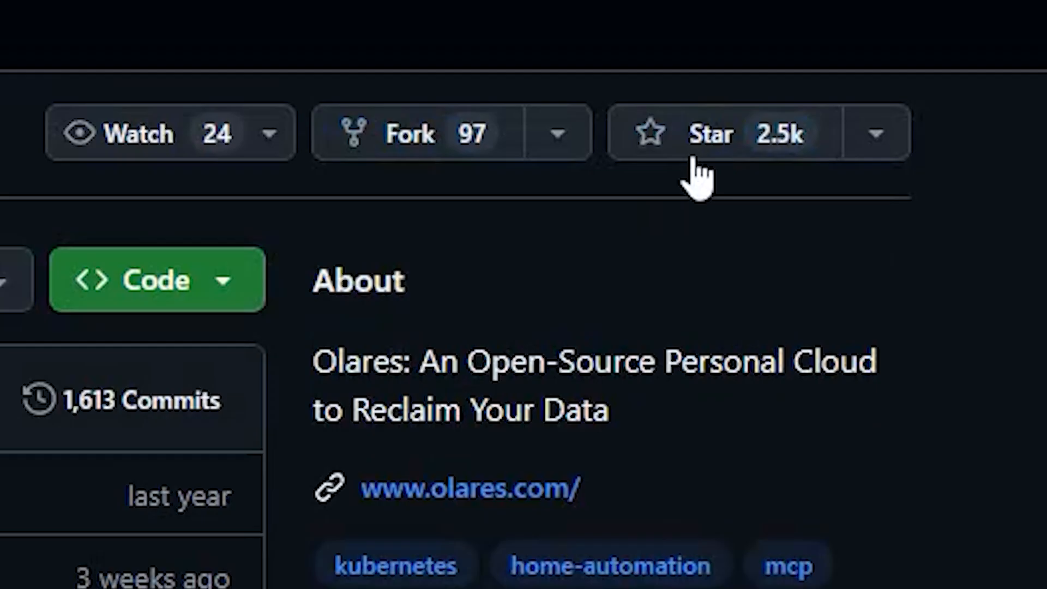
left_click(694, 132)
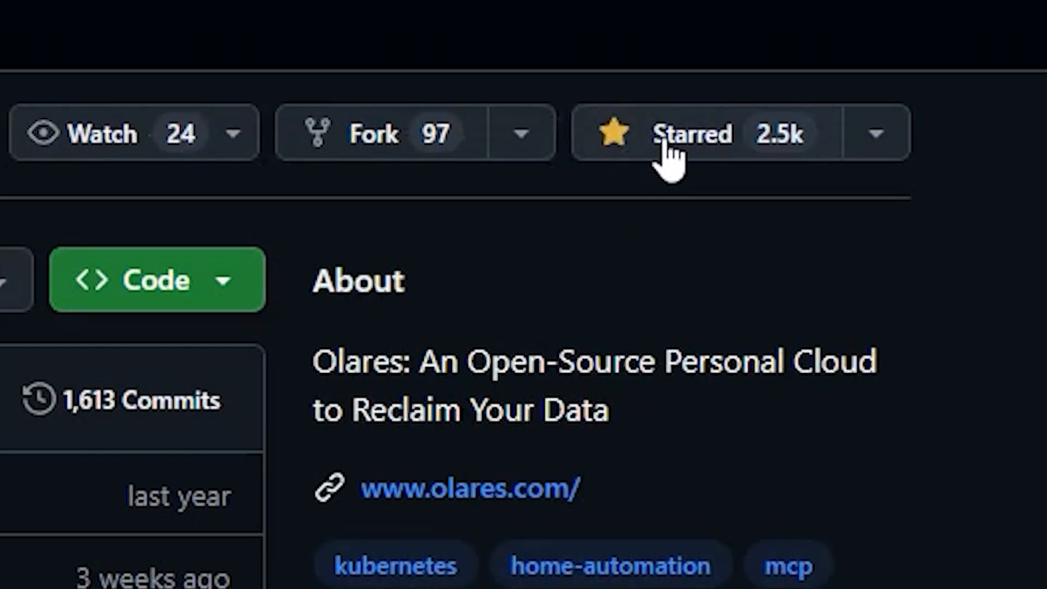
mouse_move(714, 160)
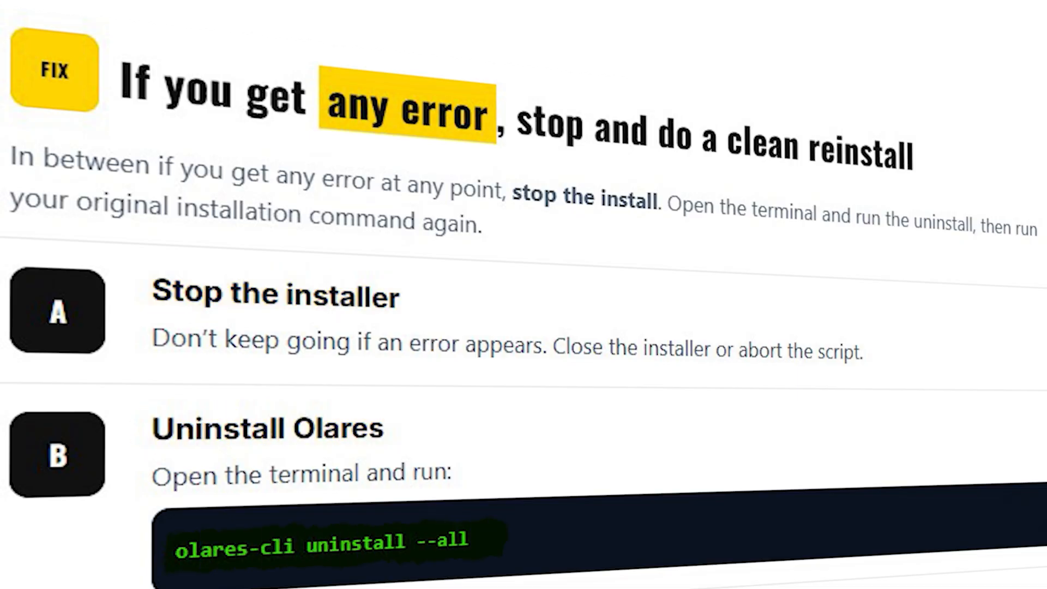
scroll("down", 3)
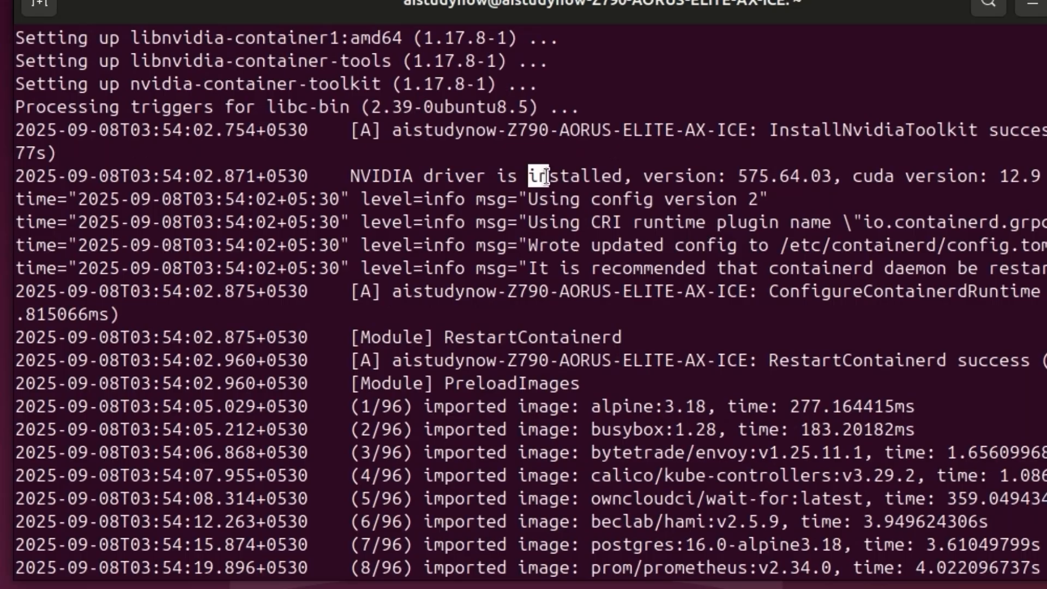
Accept the default olares.com domain and enter Olares ID 'aistudynow' to finish the install.
scroll("down", 3)
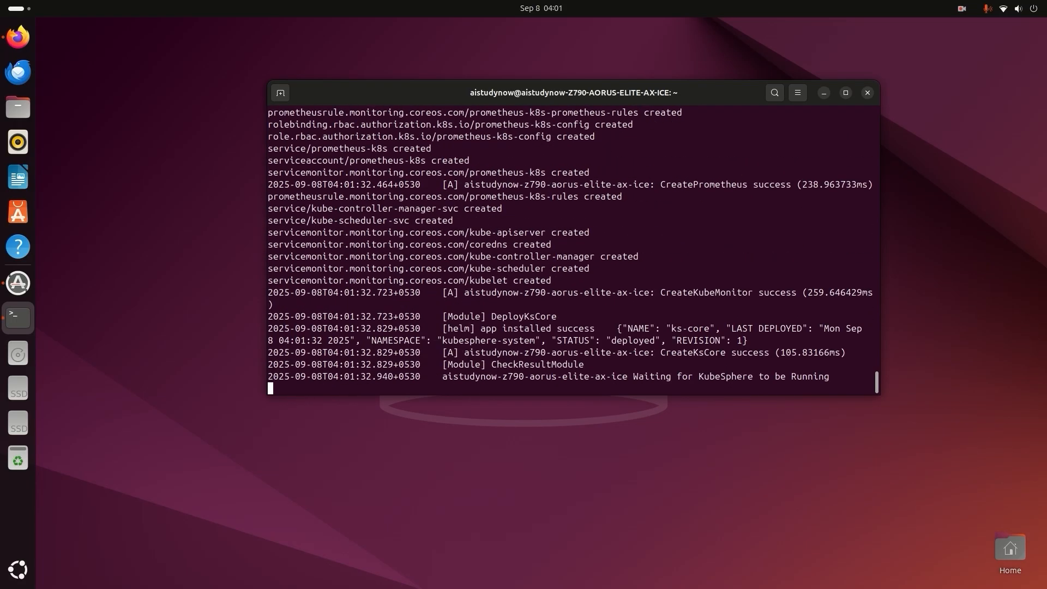
scroll("down", 3)
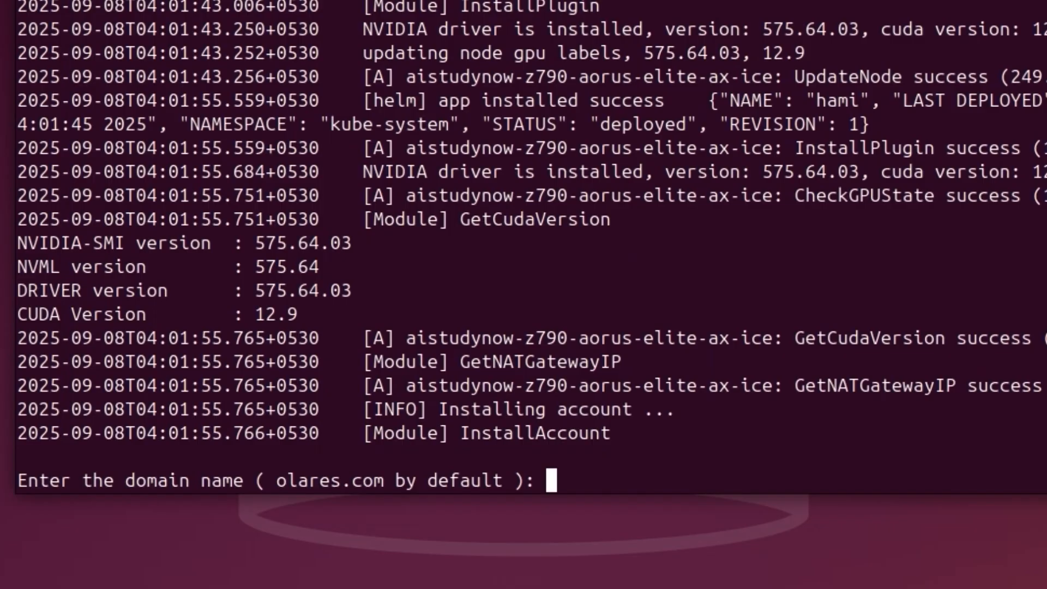
key("Return")
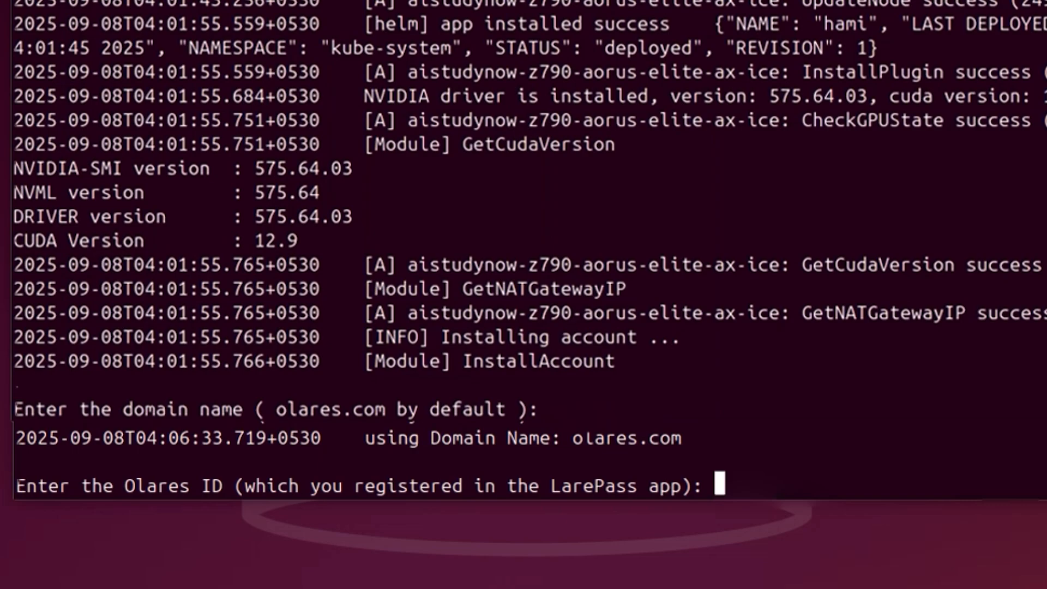
type("aistudynow")
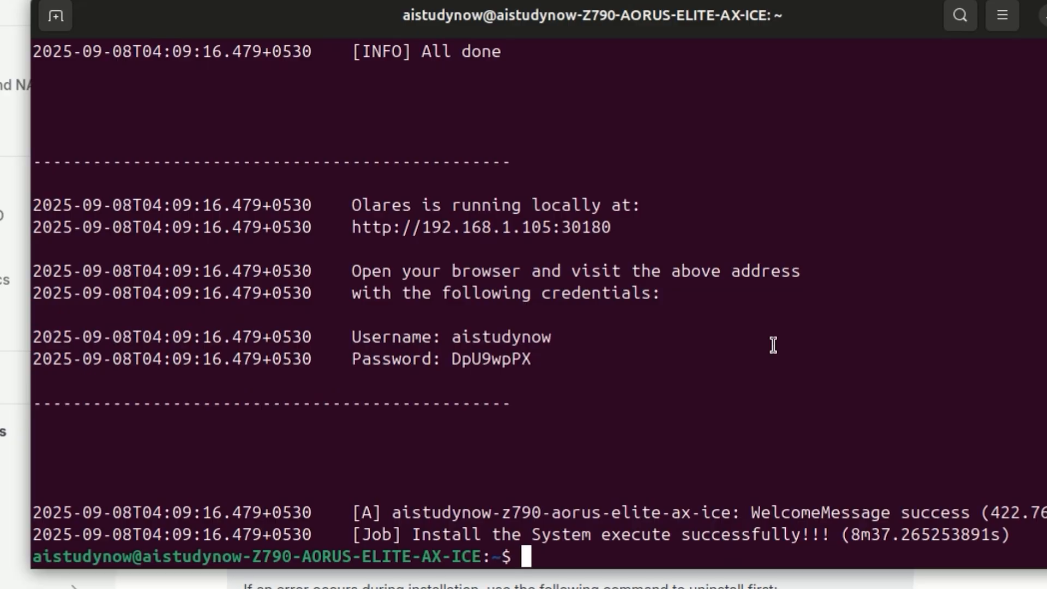
Copy the installer-generated password from the terminal and sign in to the local Olares page.
right_click(481, 206)
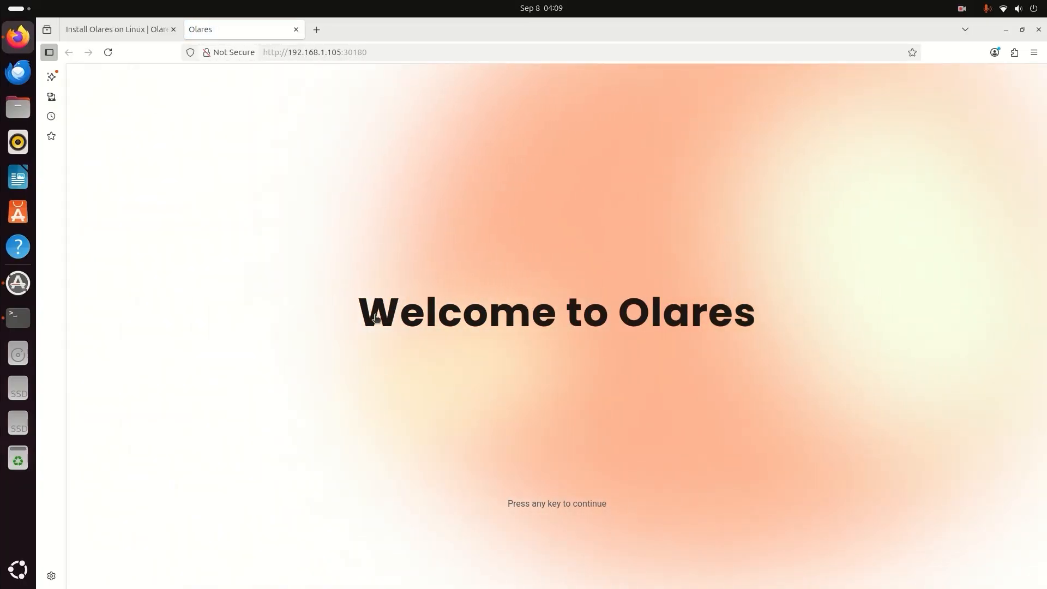
key("space")
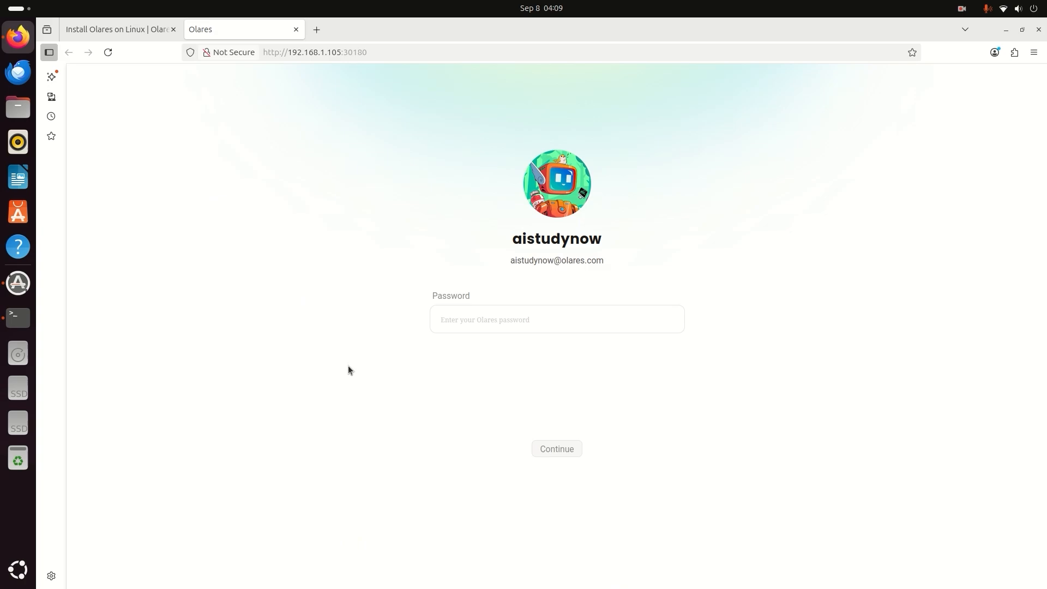
left_click(18, 317)
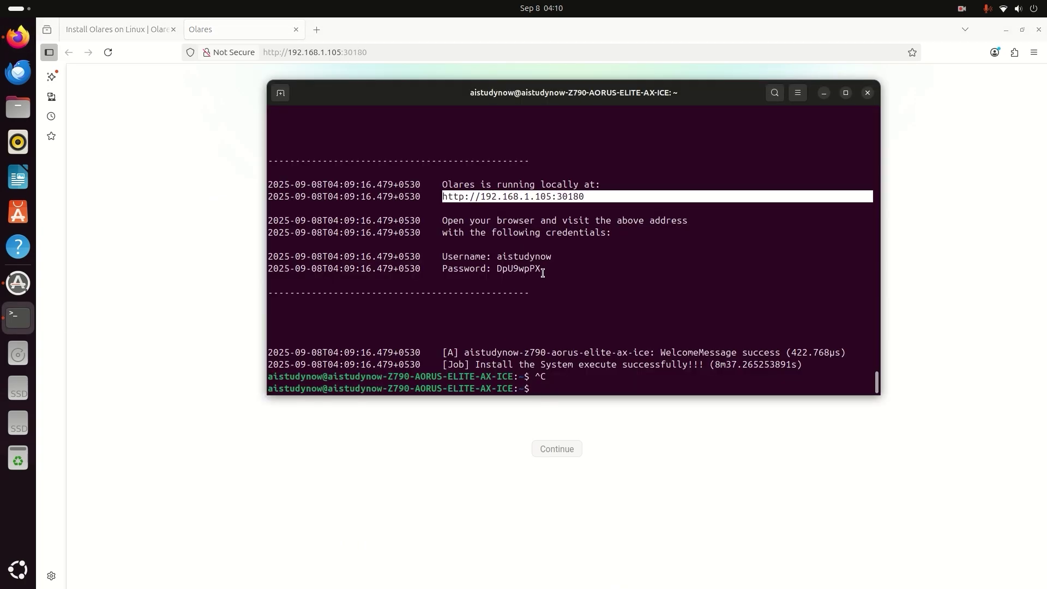
double_click(519, 269)
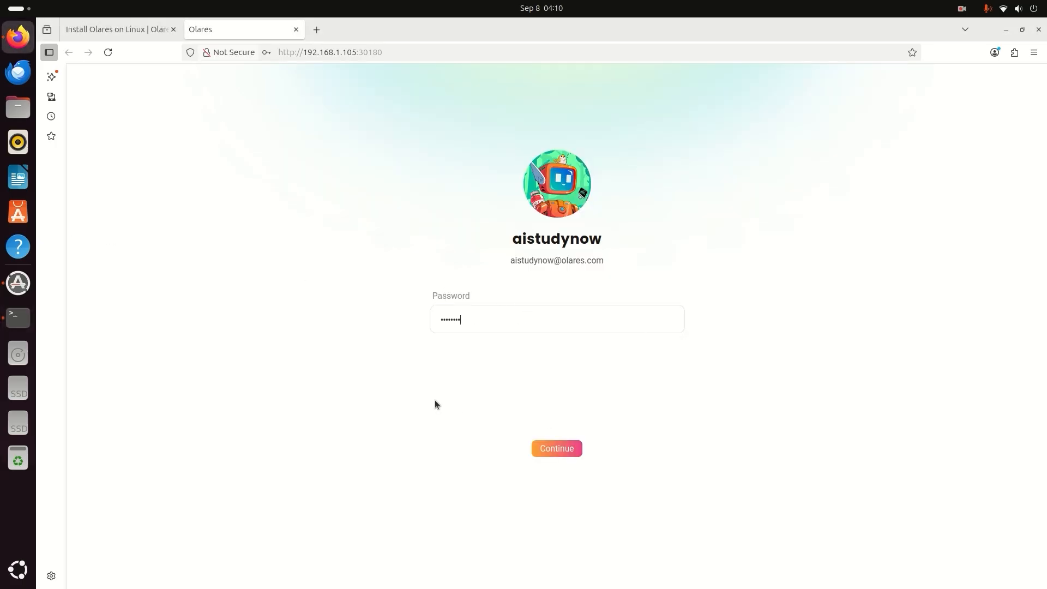
left_click(556, 448)
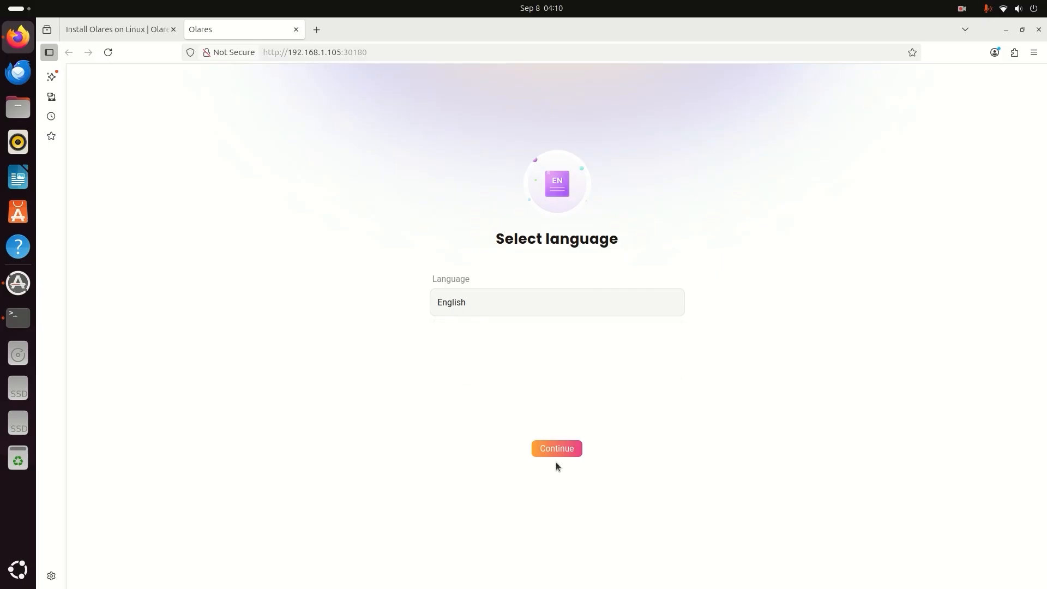
mouse_move(456, 314)
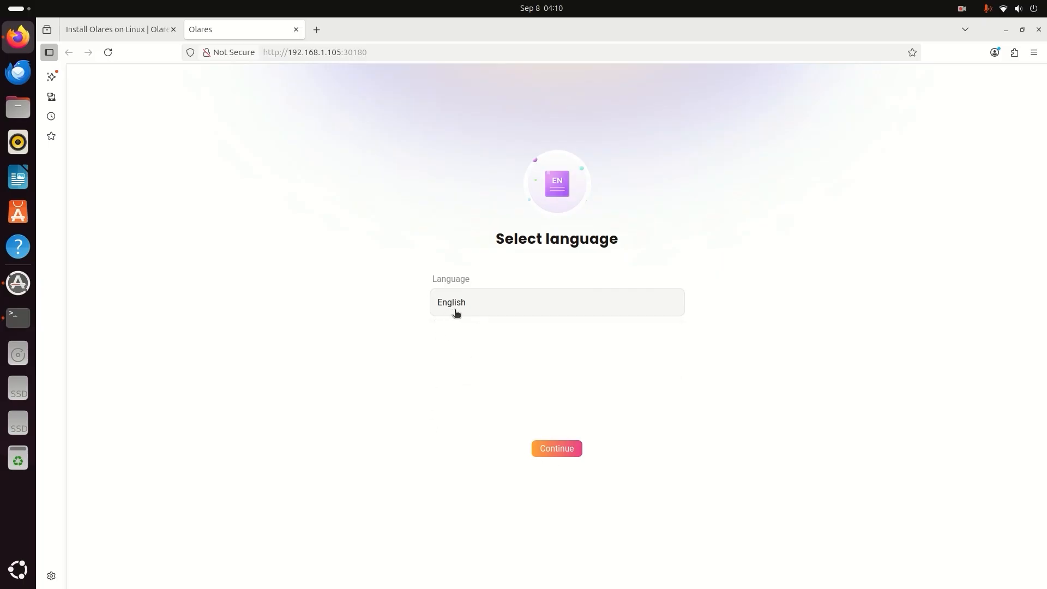
Keep English, activate via QR, log in at the new olares.com address and save the password.
left_click(555, 448)
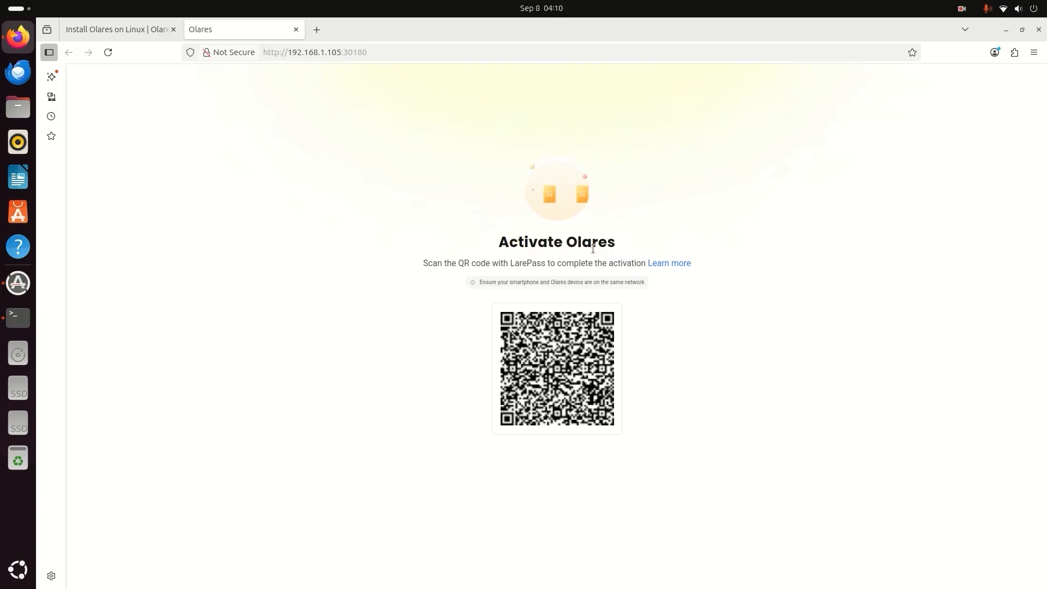
mouse_move(692, 366)
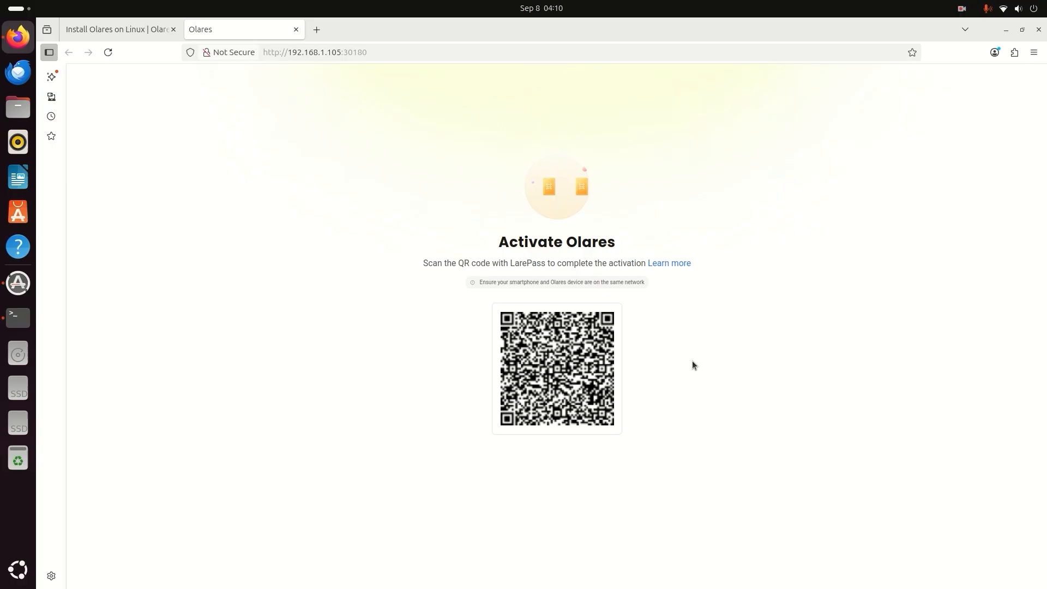
mouse_move(709, 378)
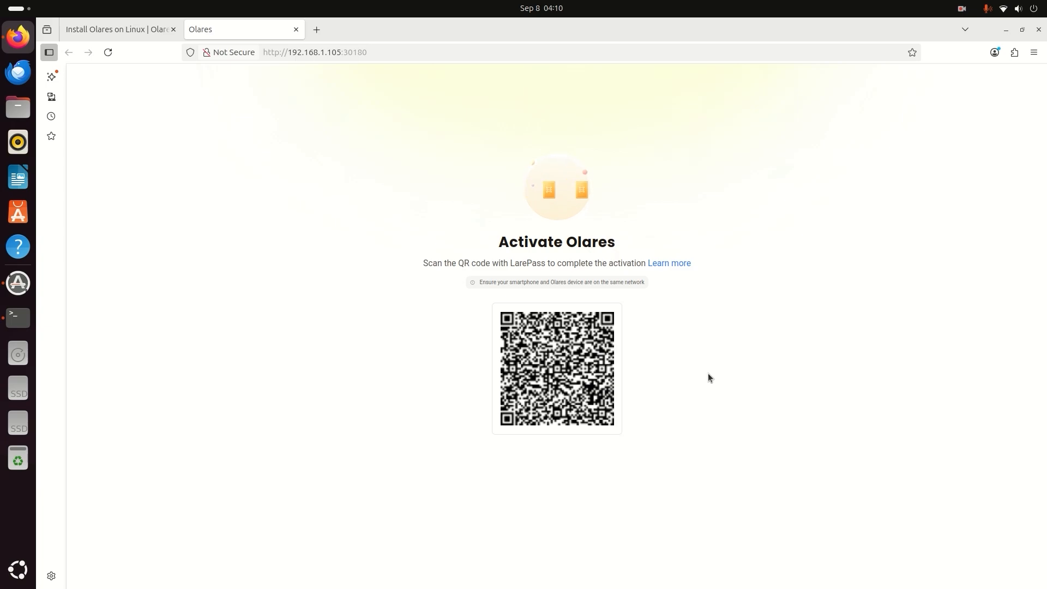
left_click(1005, 8)
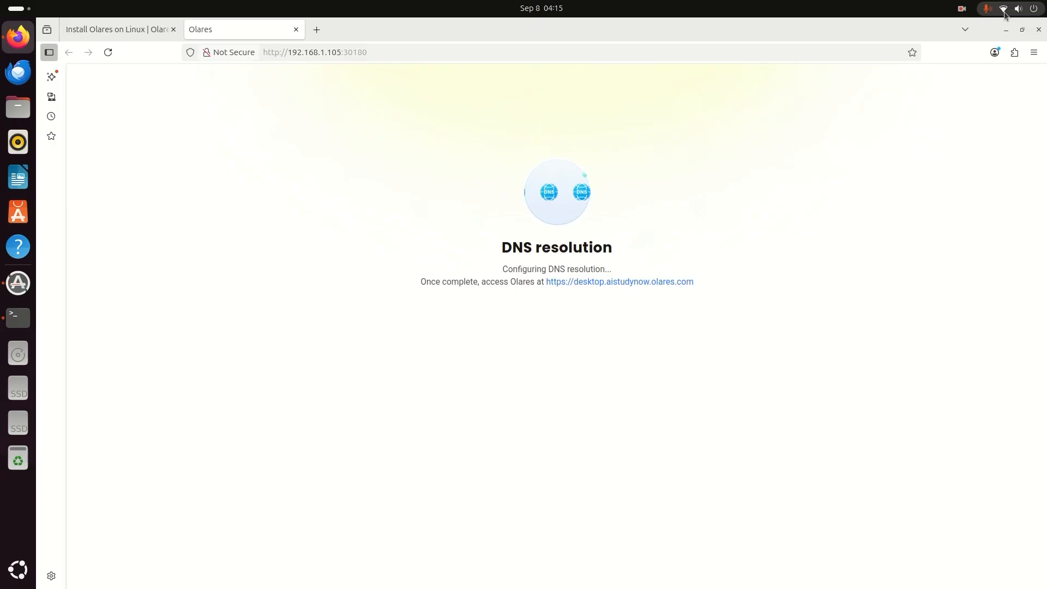
left_click(316, 30)
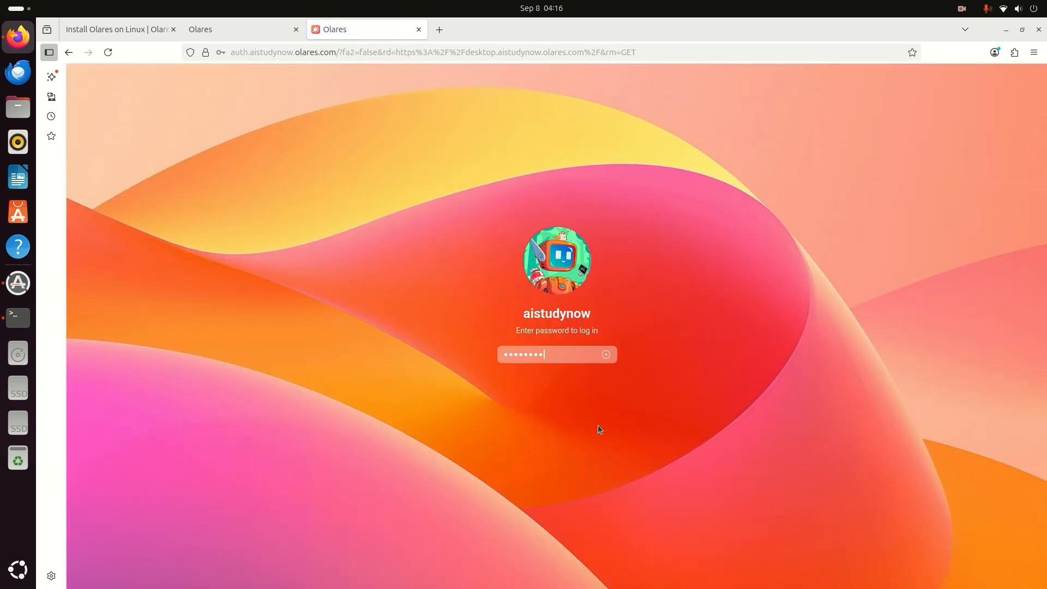
key("Return")
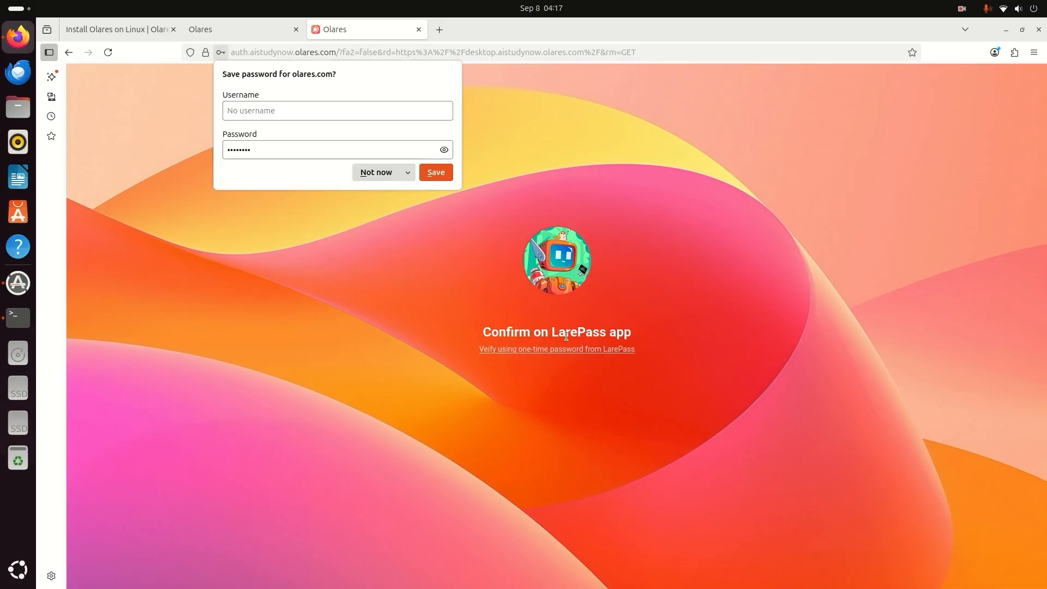
mouse_move(388, 190)
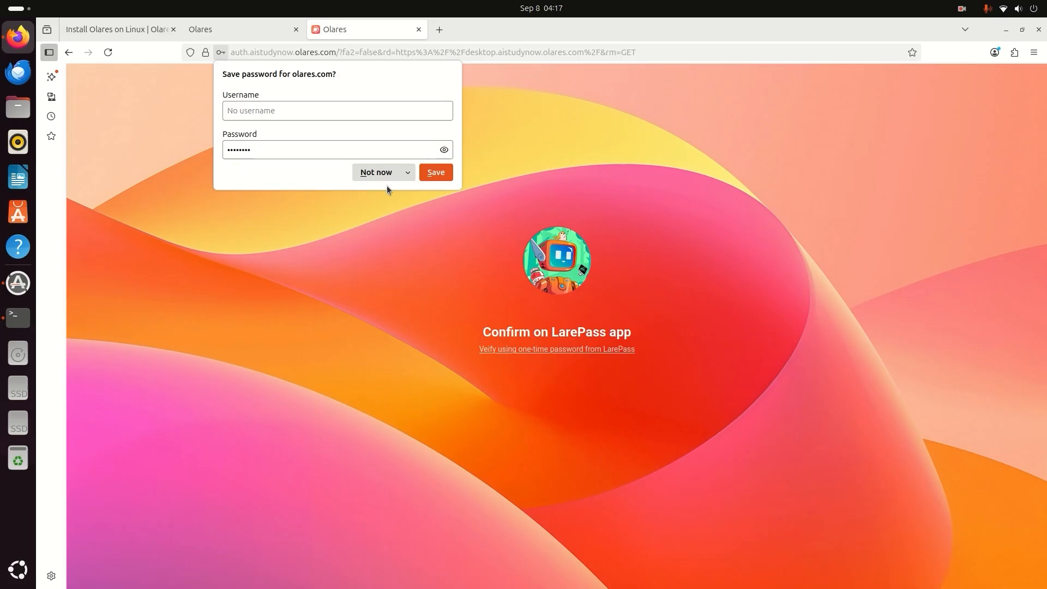
left_click(435, 172)
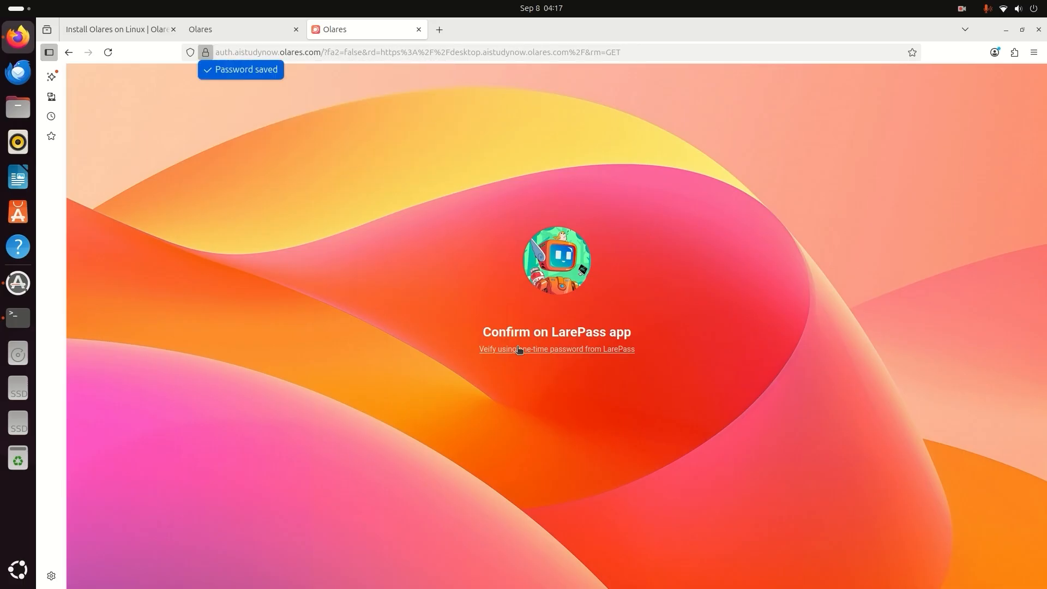
mouse_move(519, 353)
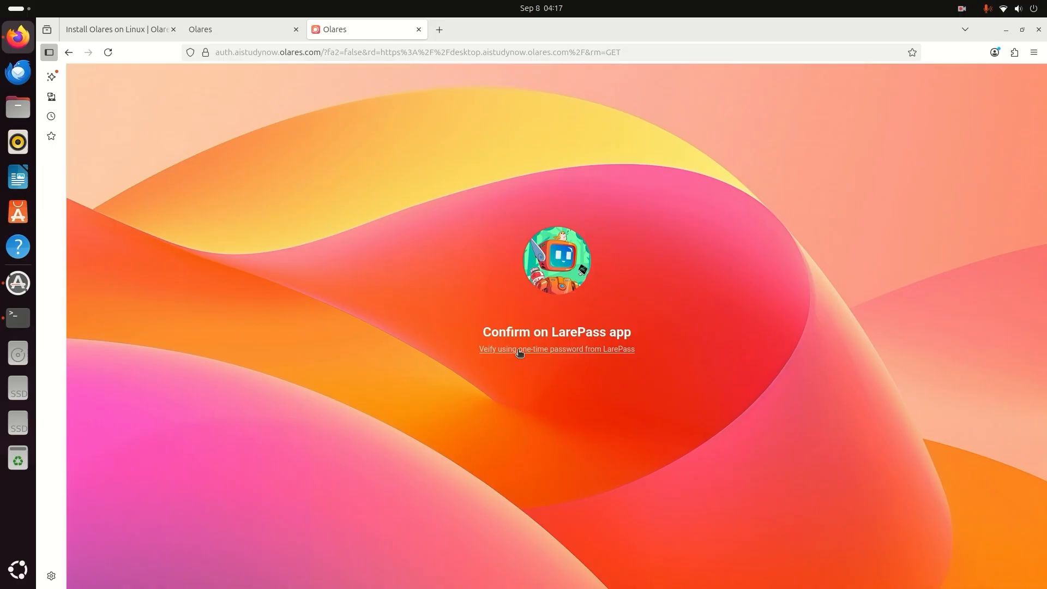
mouse_move(541, 316)
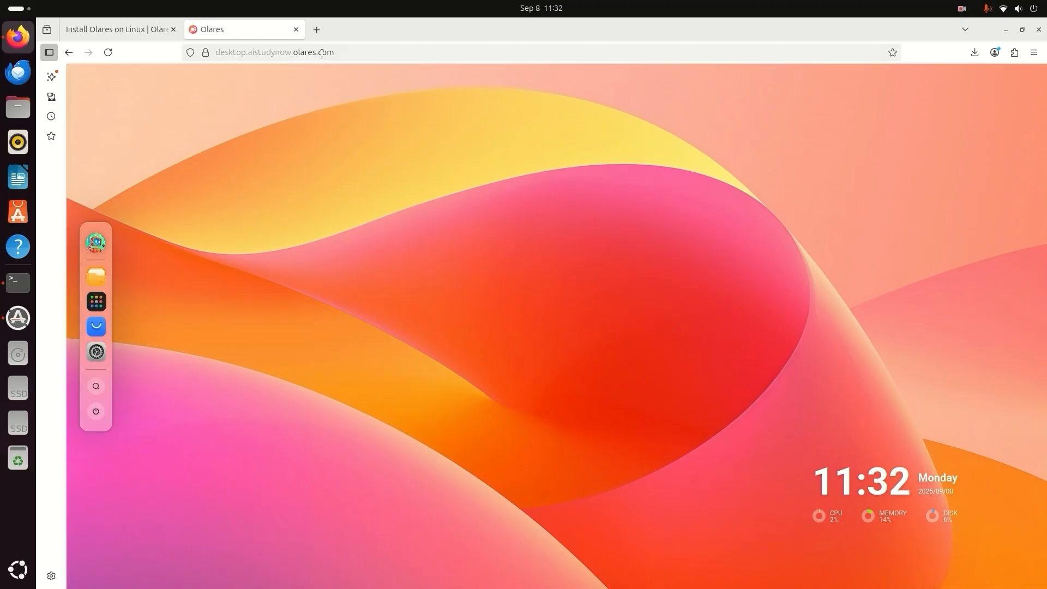
mouse_move(152, 112)
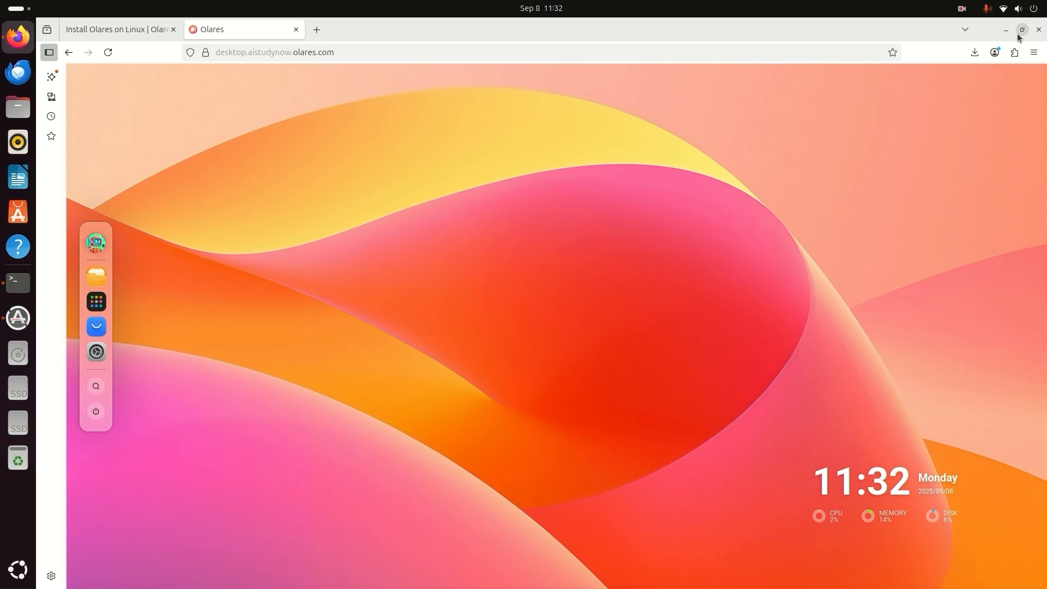
mouse_move(614, 73)
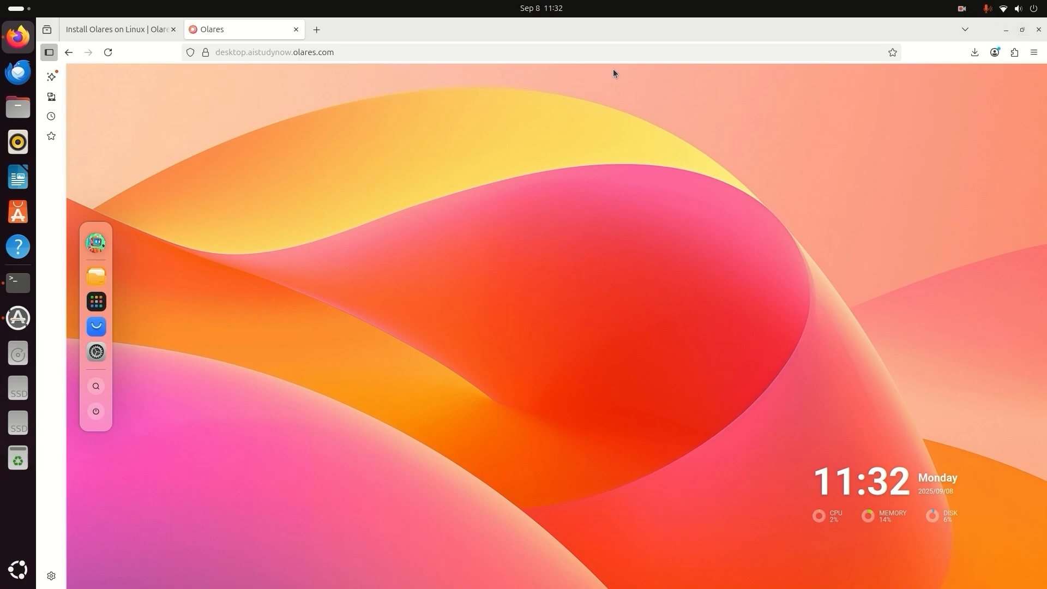
mouse_move(96, 326)
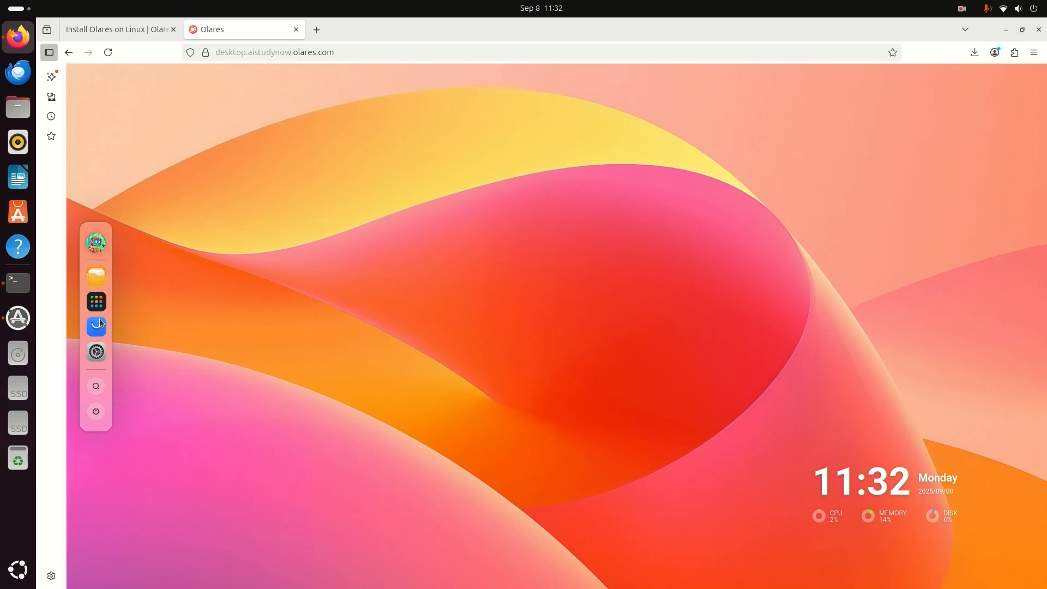
mouse_move(96, 327)
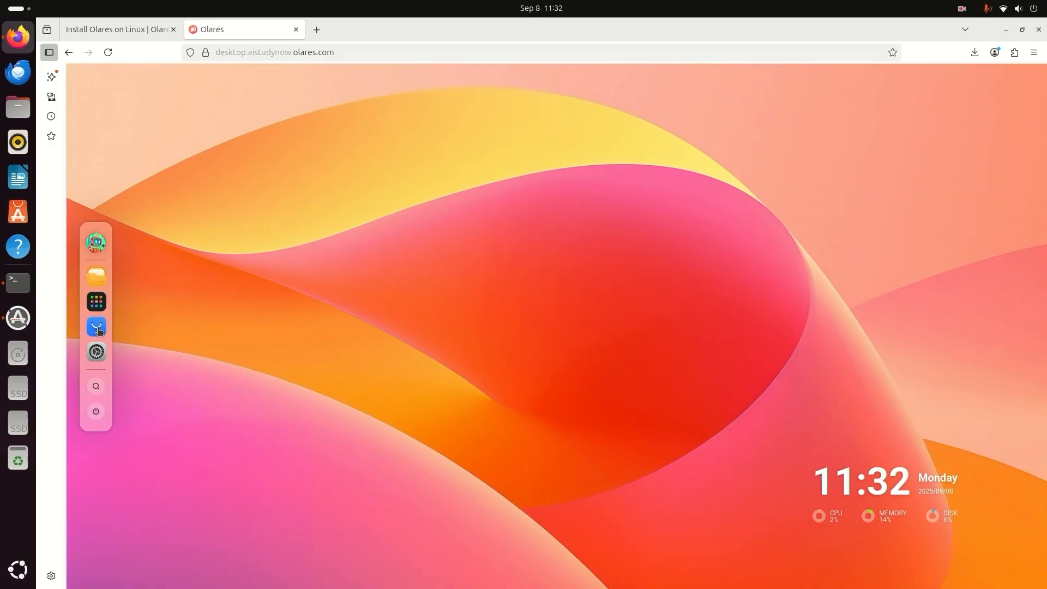
Open the Market app from the Olares dock.
left_click(96, 326)
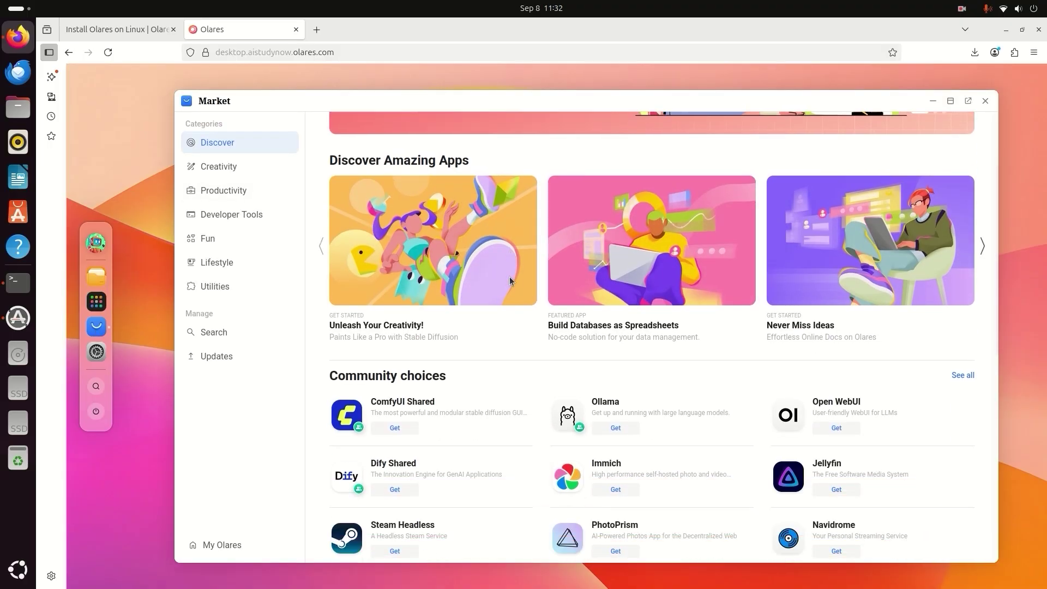
Browse the Market's Creativity and Productivity categories, settling on Creativity.
scroll("down", 3)
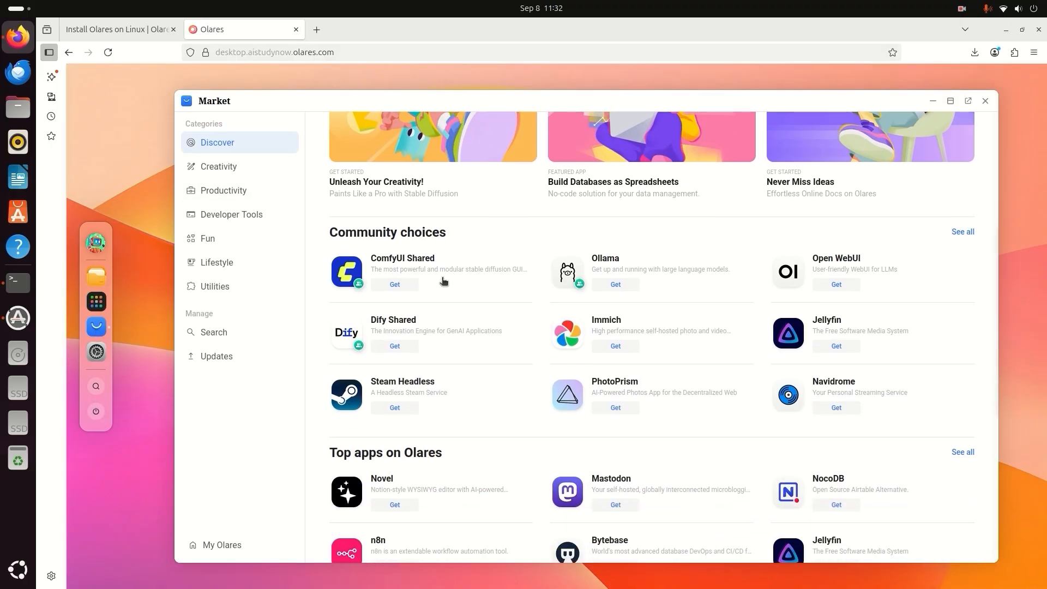
mouse_move(402, 272)
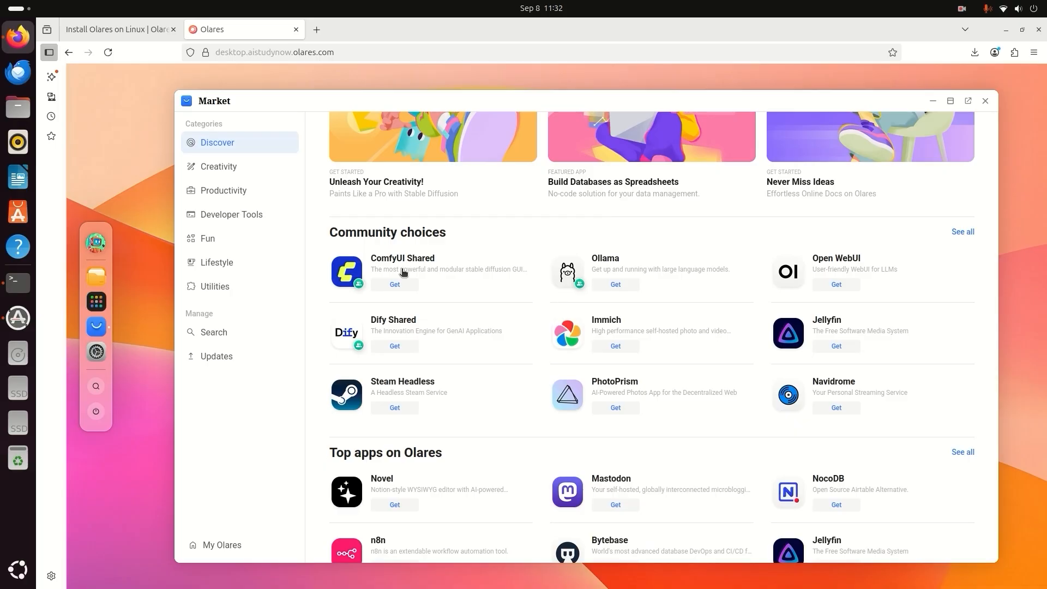
left_click(218, 166)
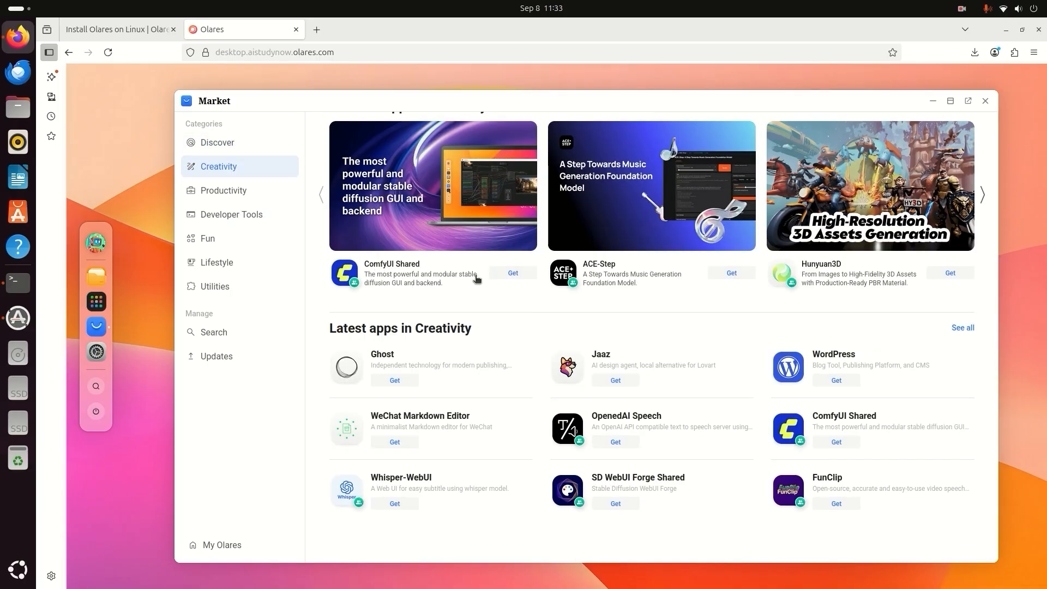
left_click(223, 190)
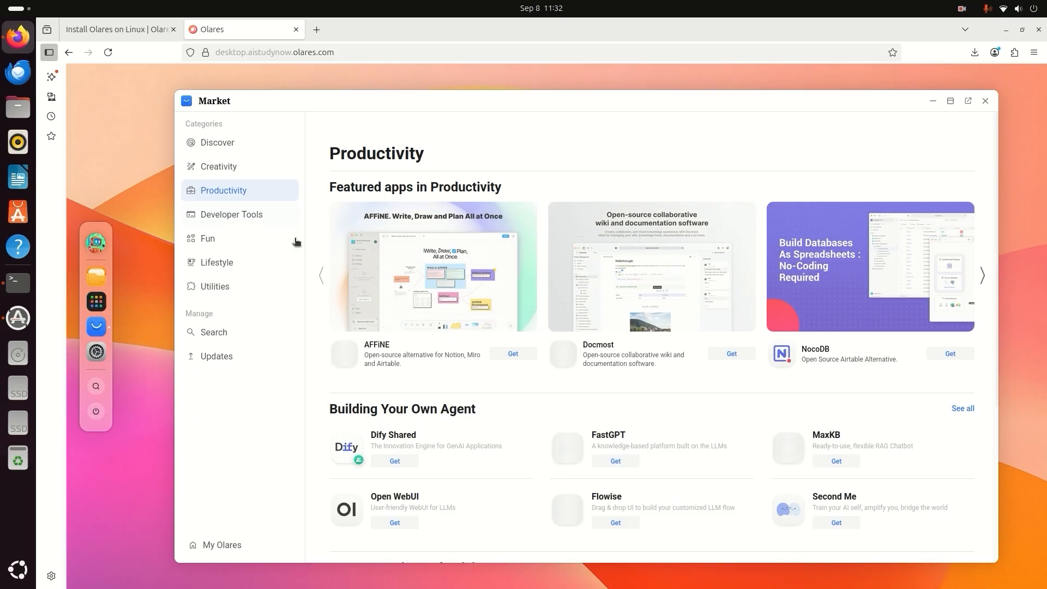
scroll("down", 3)
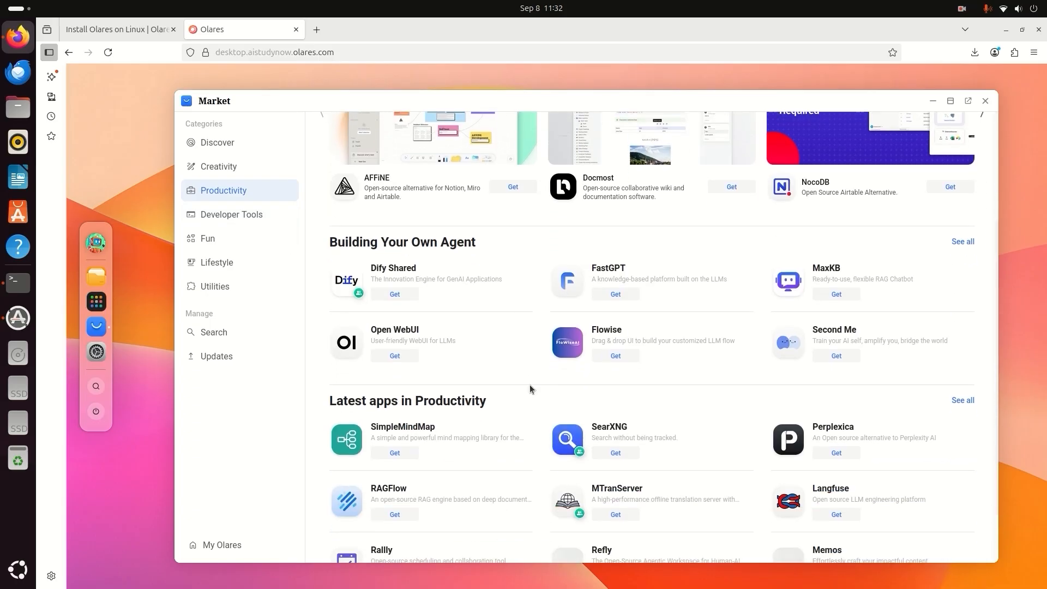
left_click(218, 166)
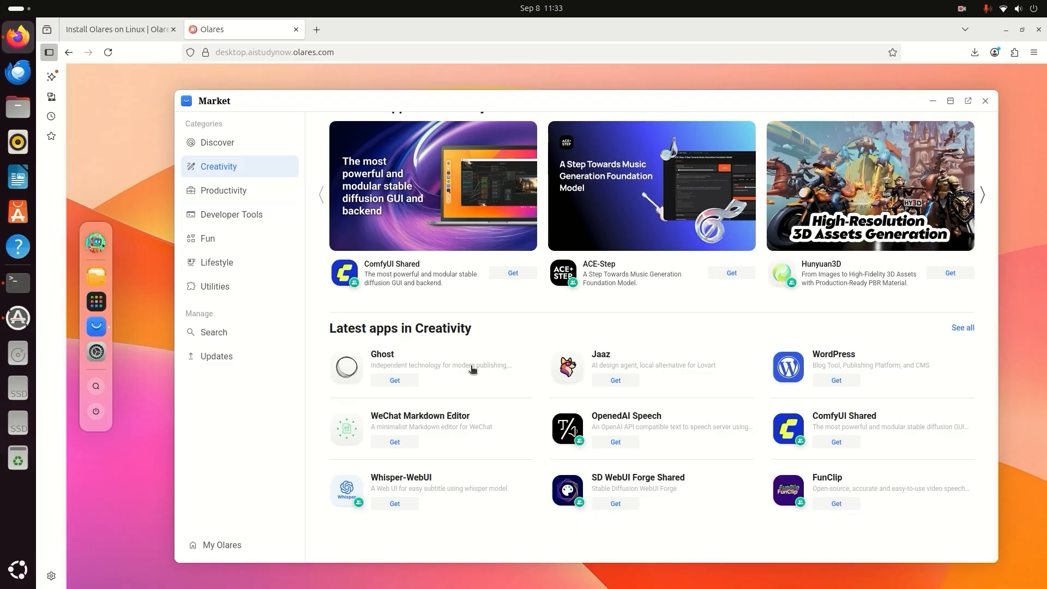
mouse_move(645, 441)
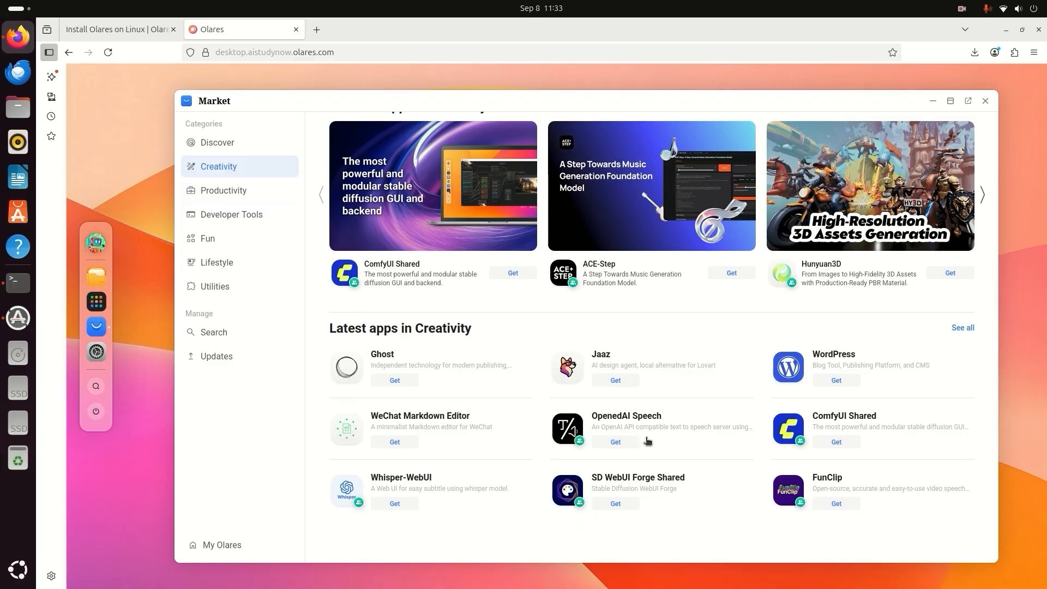
mouse_move(213, 227)
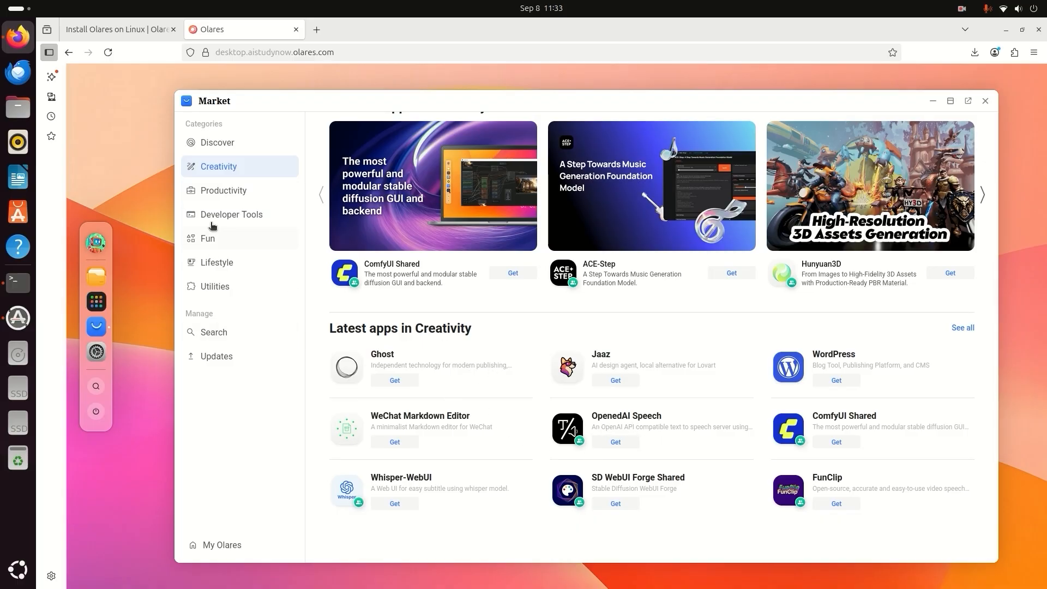
Get and install the ComfyUI Shared app.
left_click(512, 273)
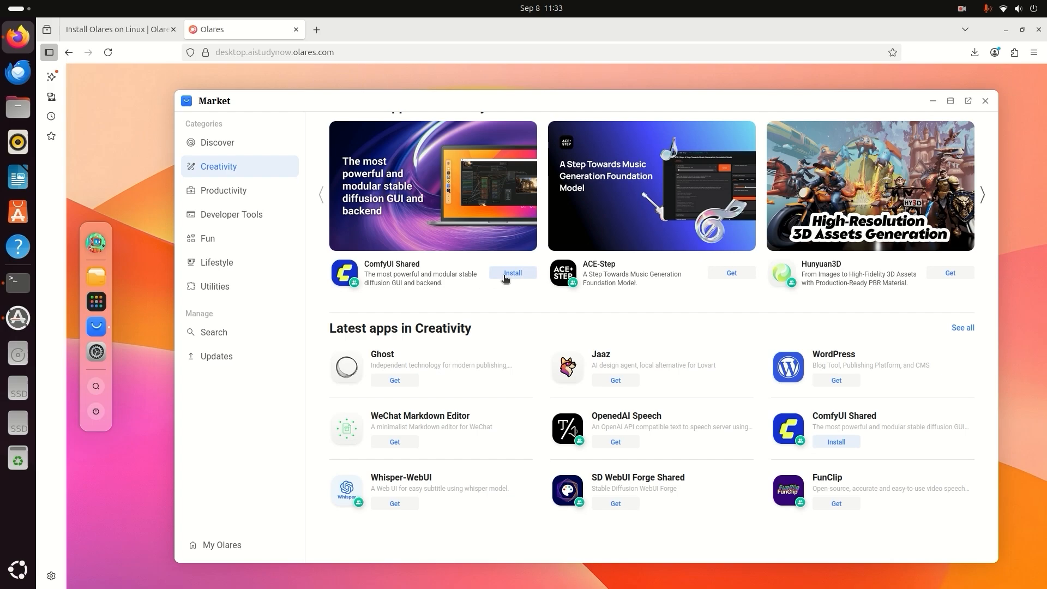
left_click(513, 273)
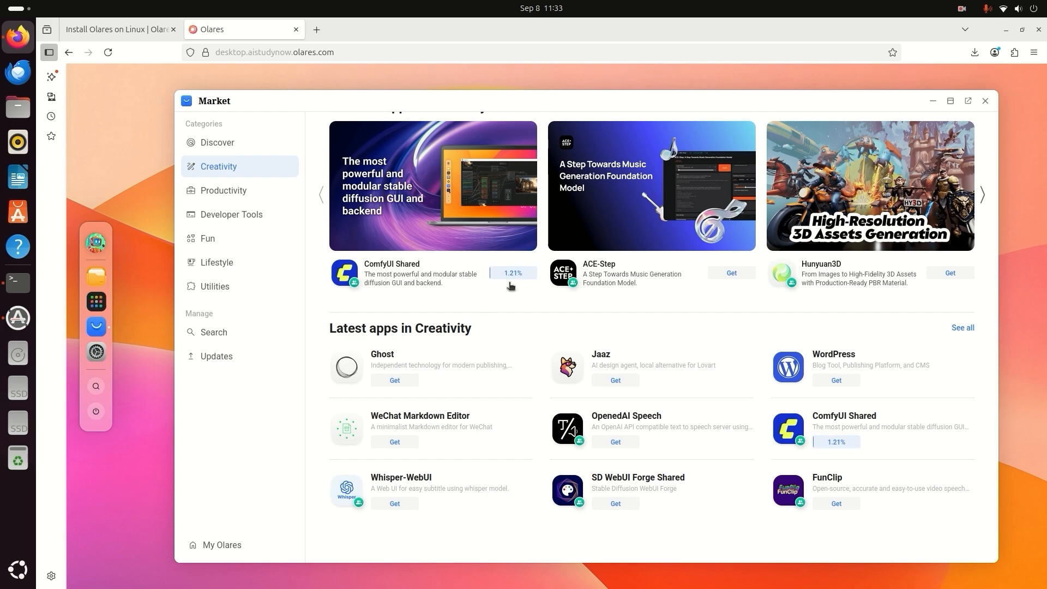
left_click(215, 135)
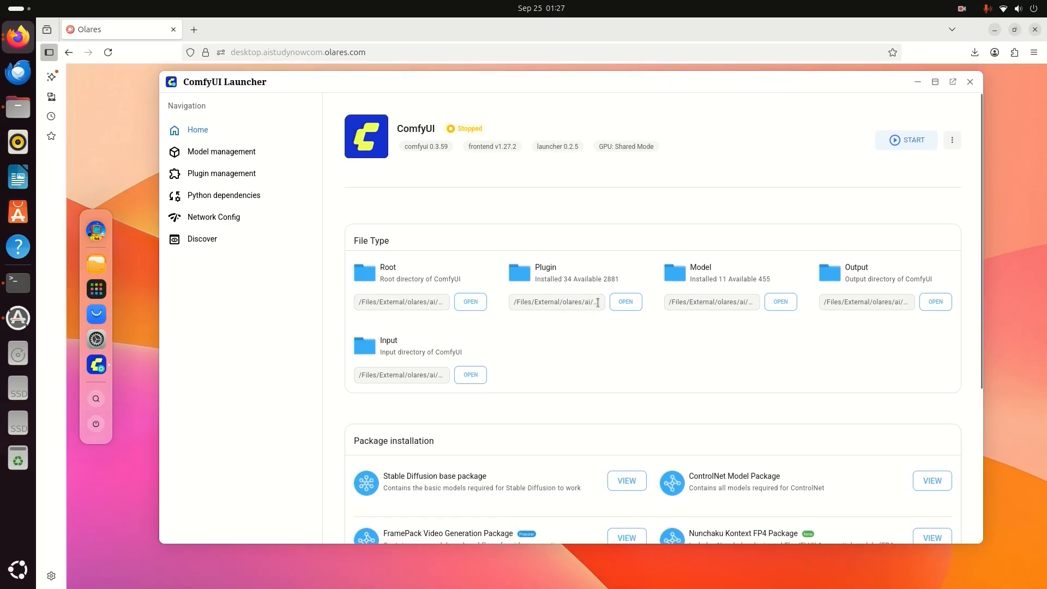
mouse_move(221, 152)
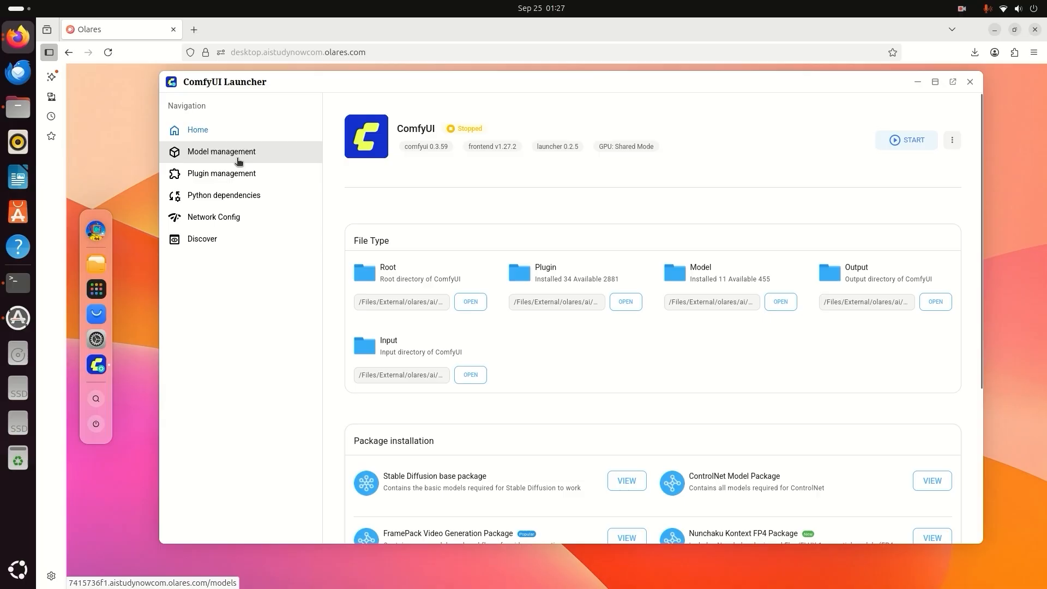
Review the 11 installed models in Model management, then move to Plugin management.
left_click(221, 152)
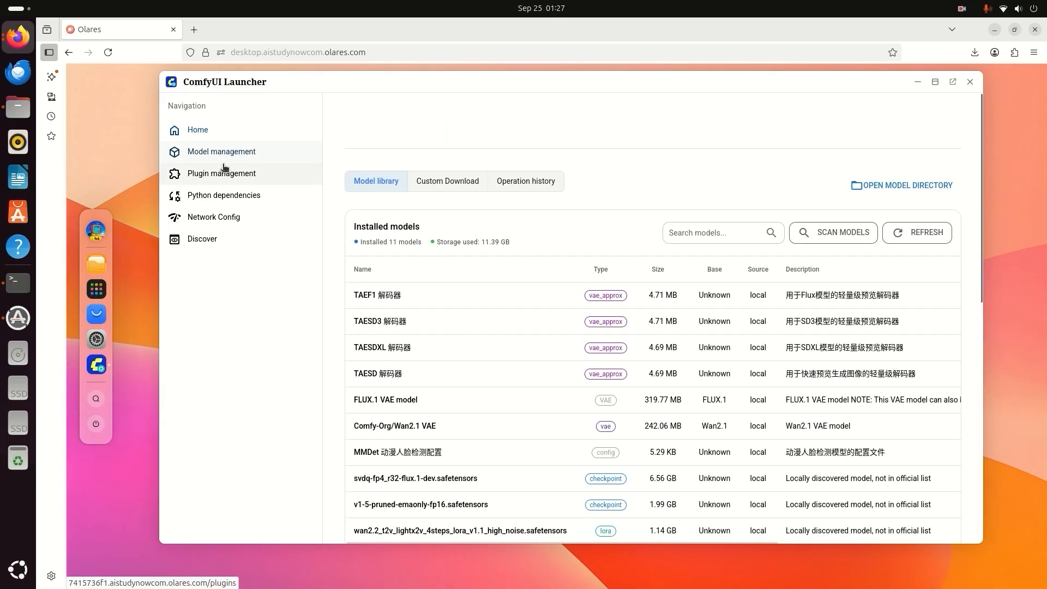
left_click(221, 150)
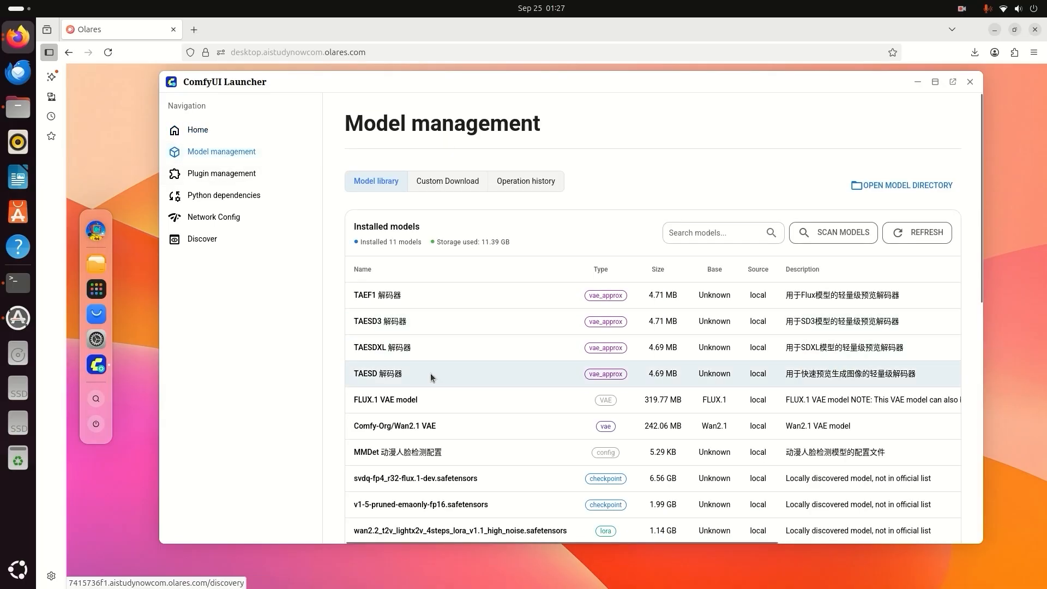
scroll("down", 3)
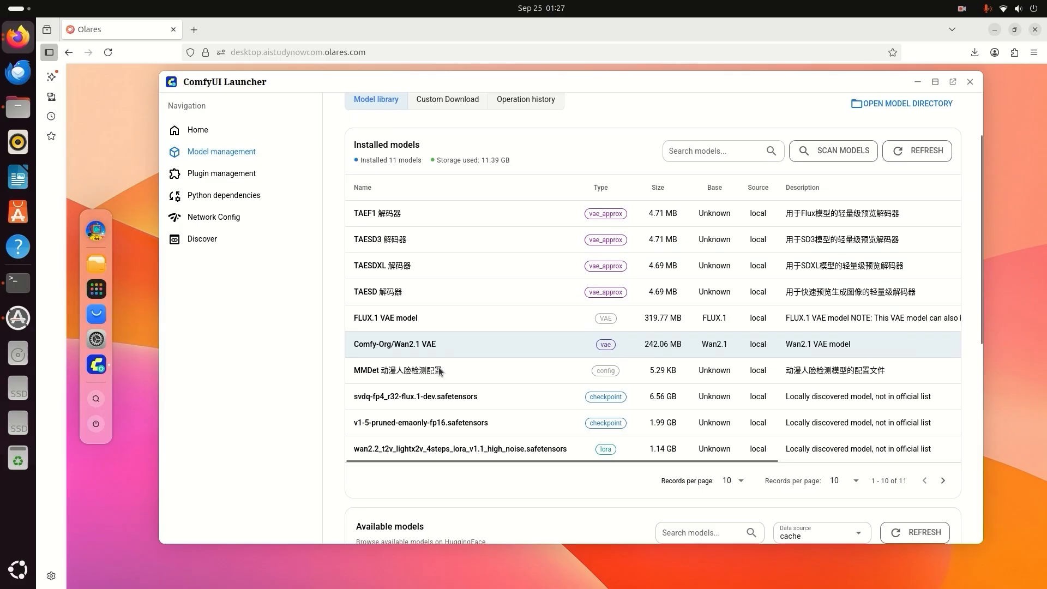
scroll("down", 3)
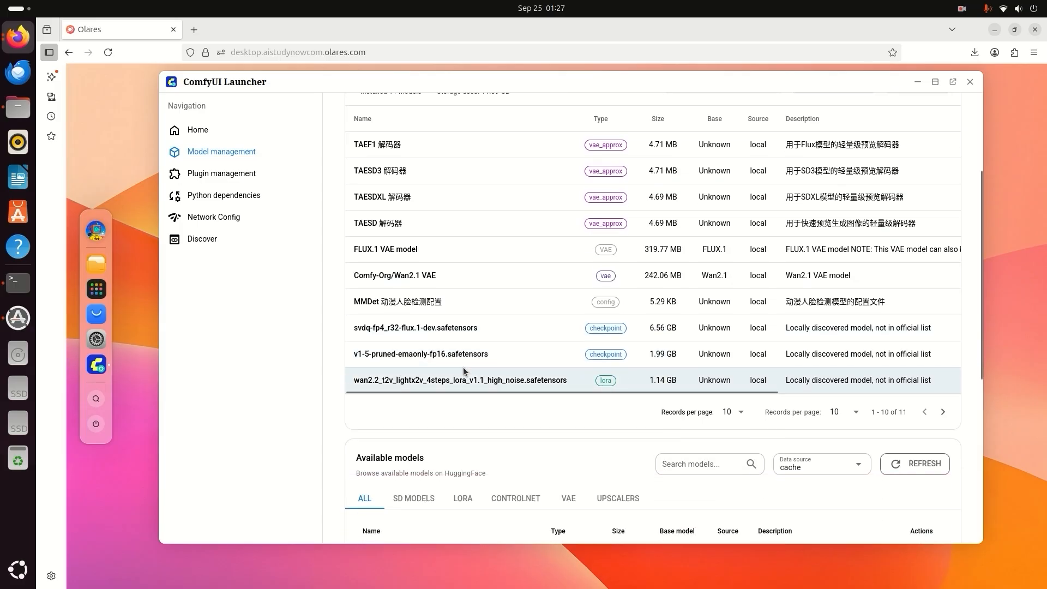
left_click(222, 173)
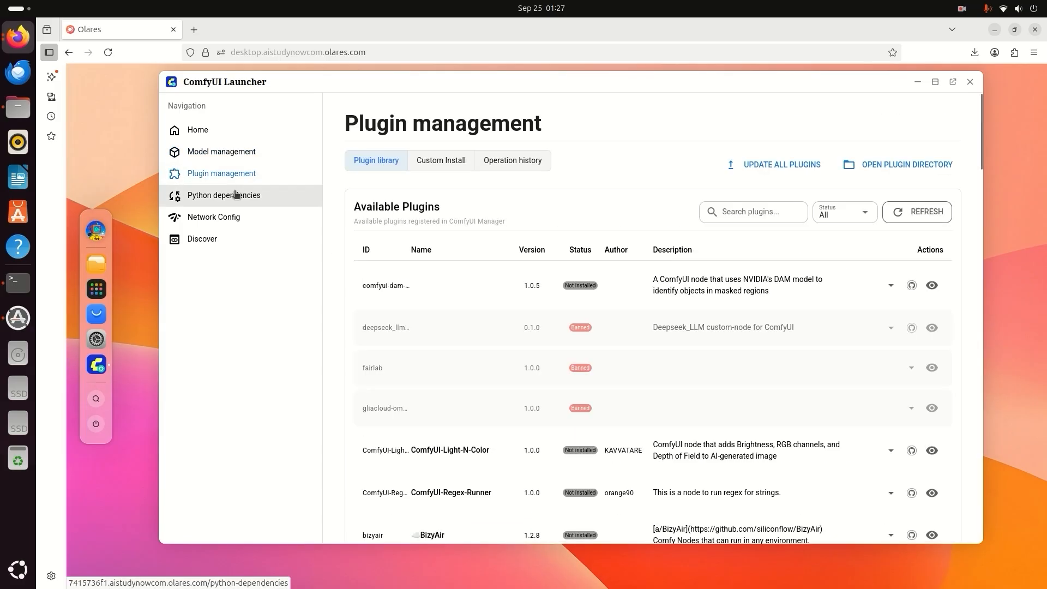
Search plugins for 'nunchaku' to confirm ComfyUI-nunchaku is installed, then return Home.
scroll("down", 3)
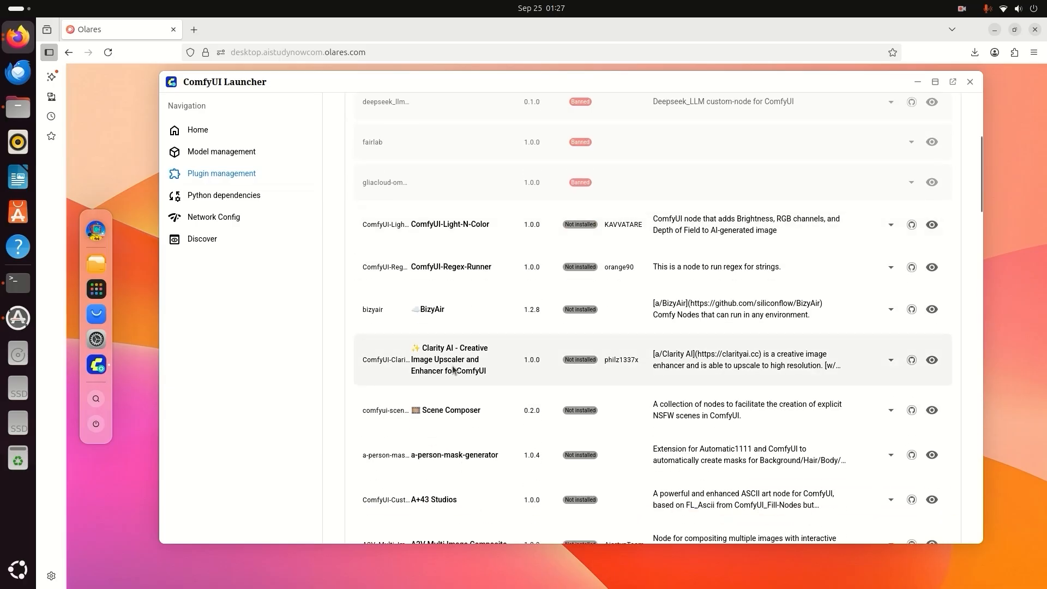
scroll("down", 3)
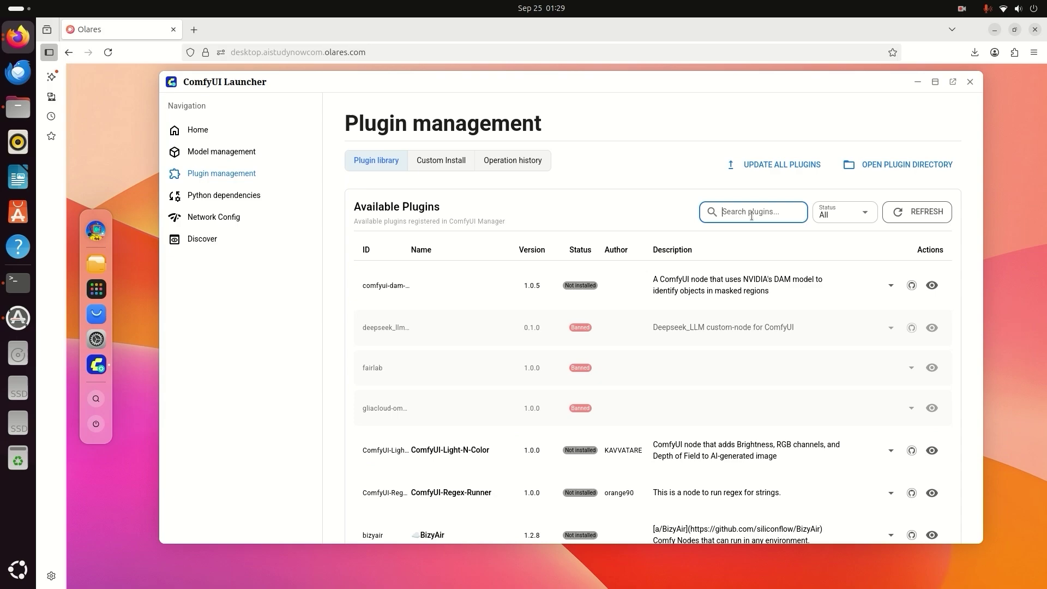
type("nun")
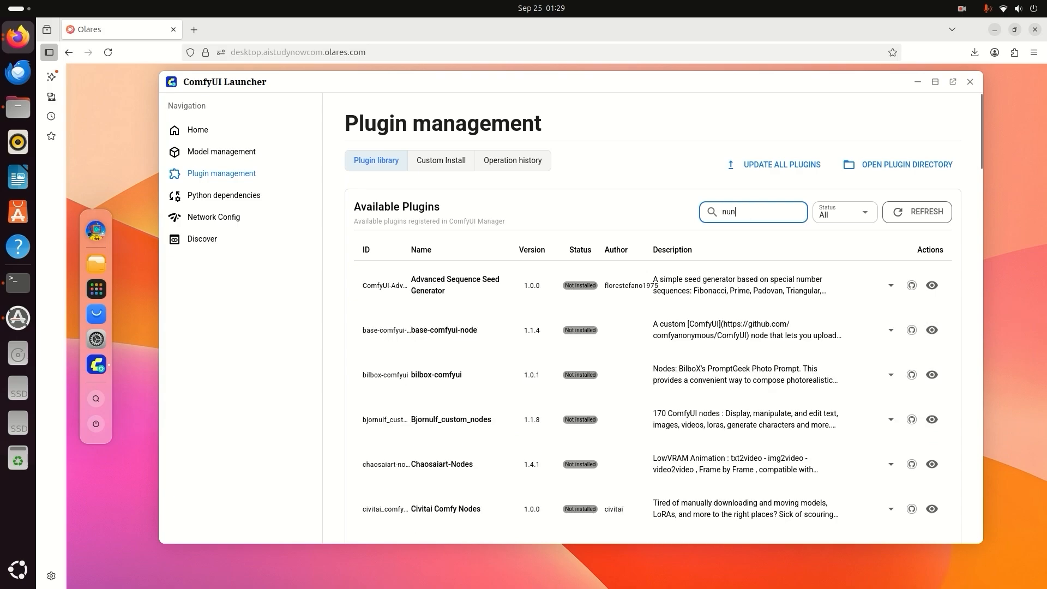
key("Return")
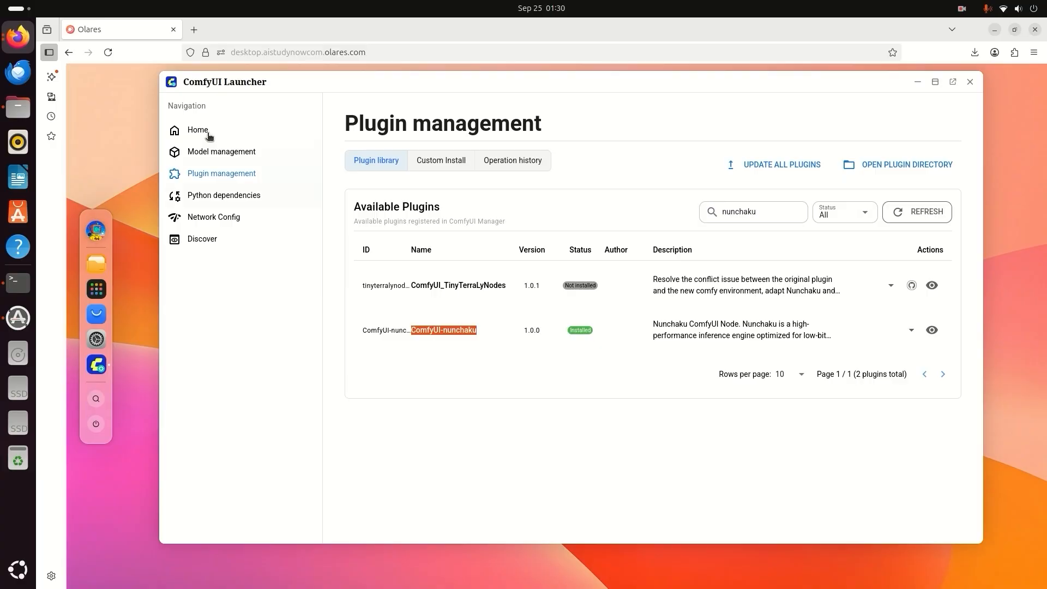
left_click(198, 129)
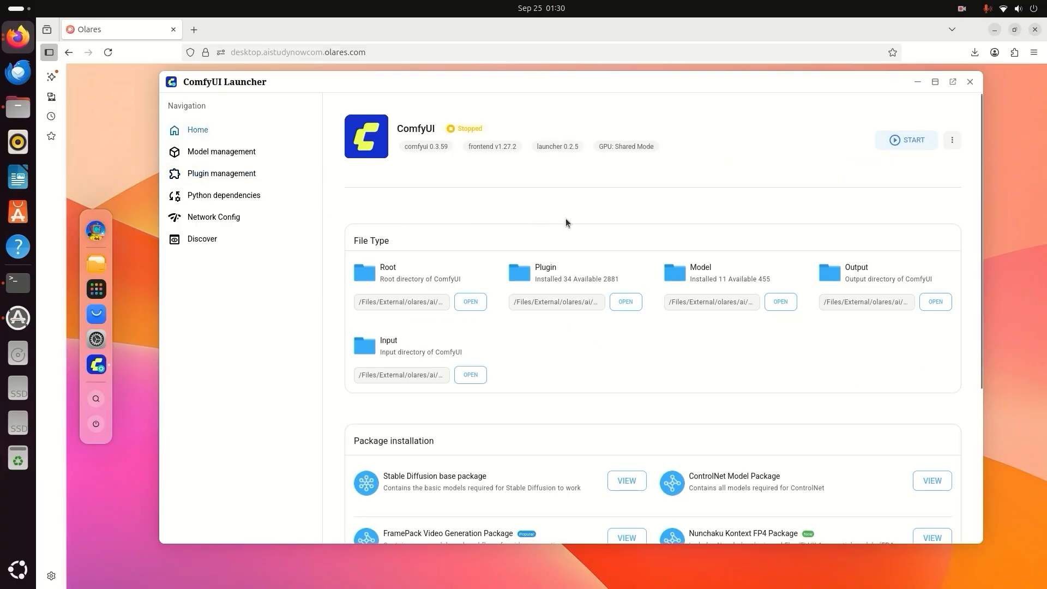
mouse_move(632, 273)
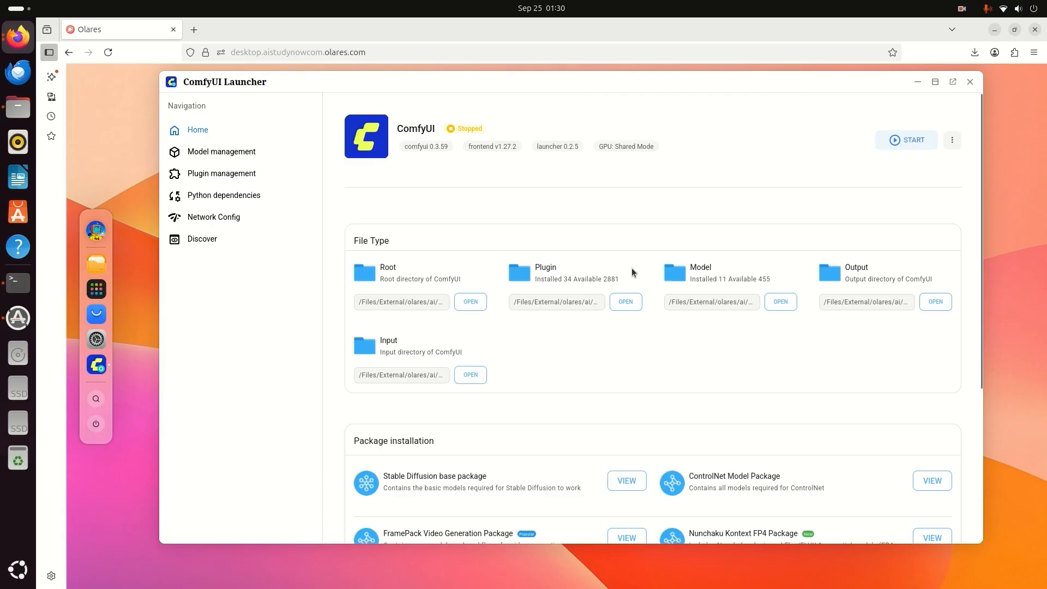
mouse_move(779, 302)
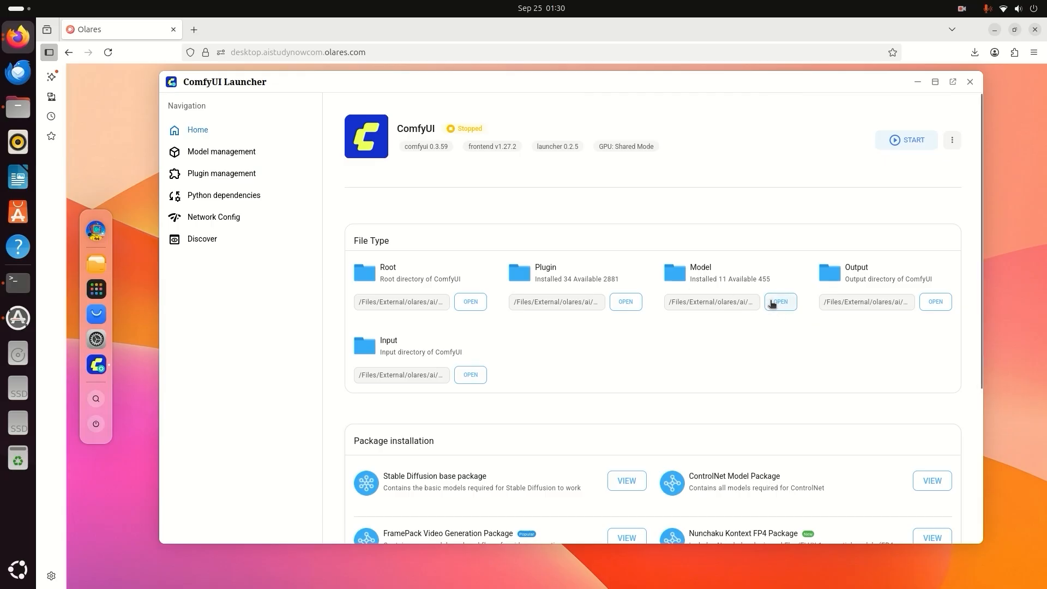
From the Model card, browse Files on the External drive into ai > comfyui.
left_click(779, 302)
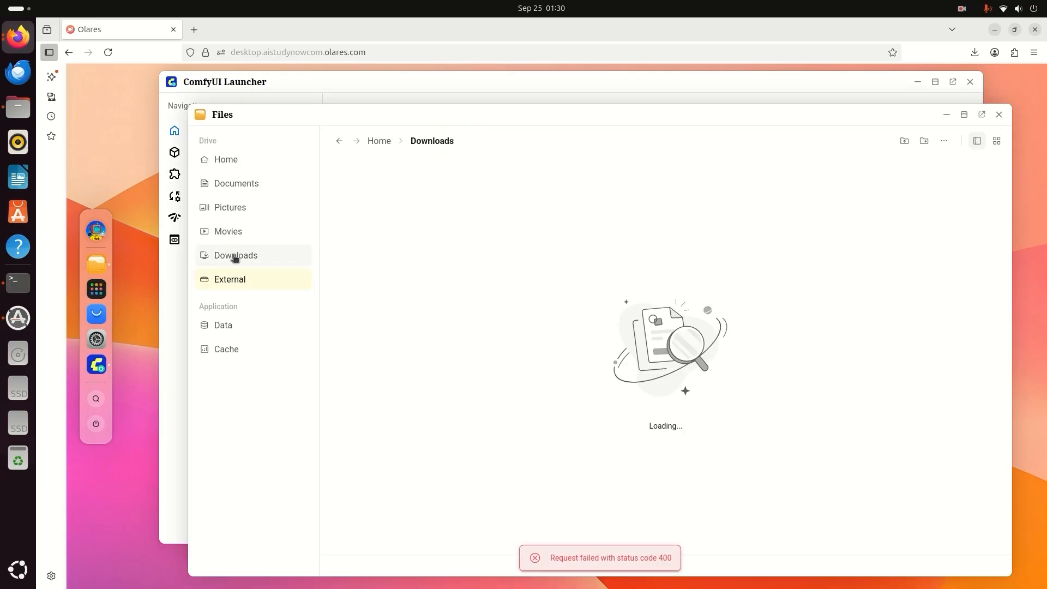
left_click(236, 255)
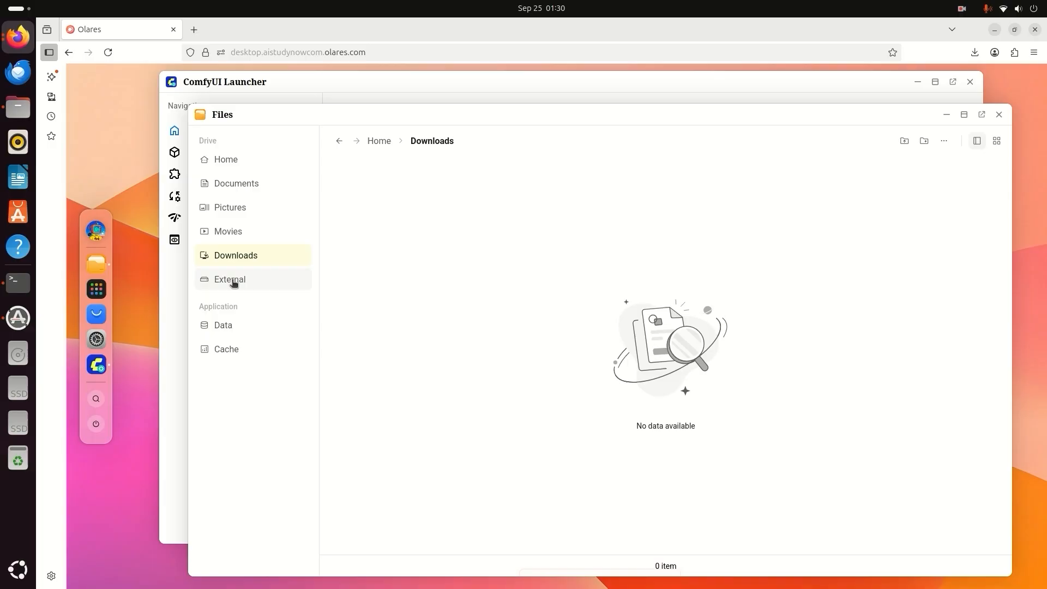
left_click(230, 279)
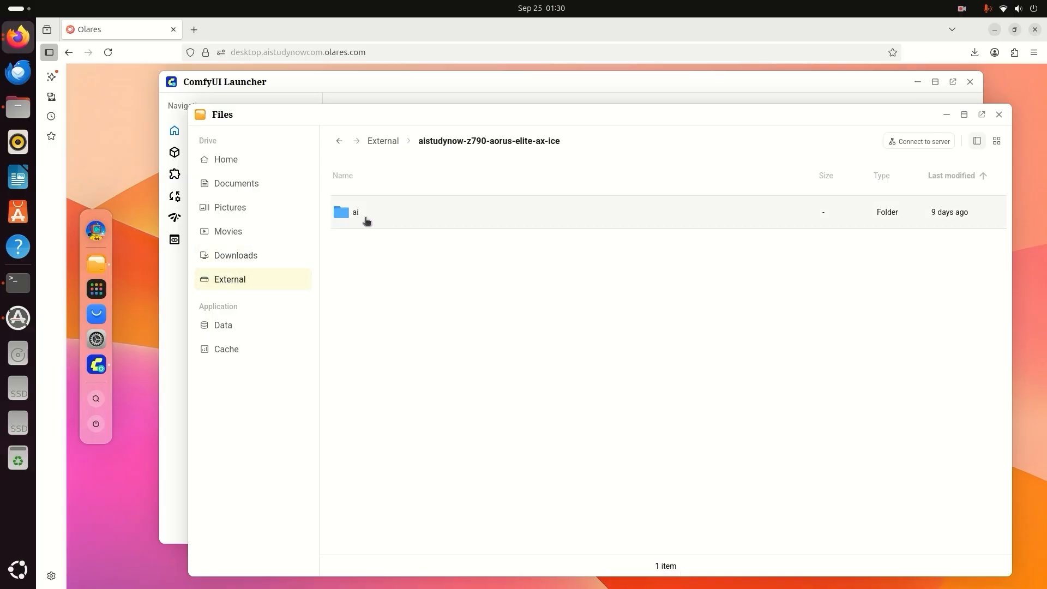
mouse_move(368, 224)
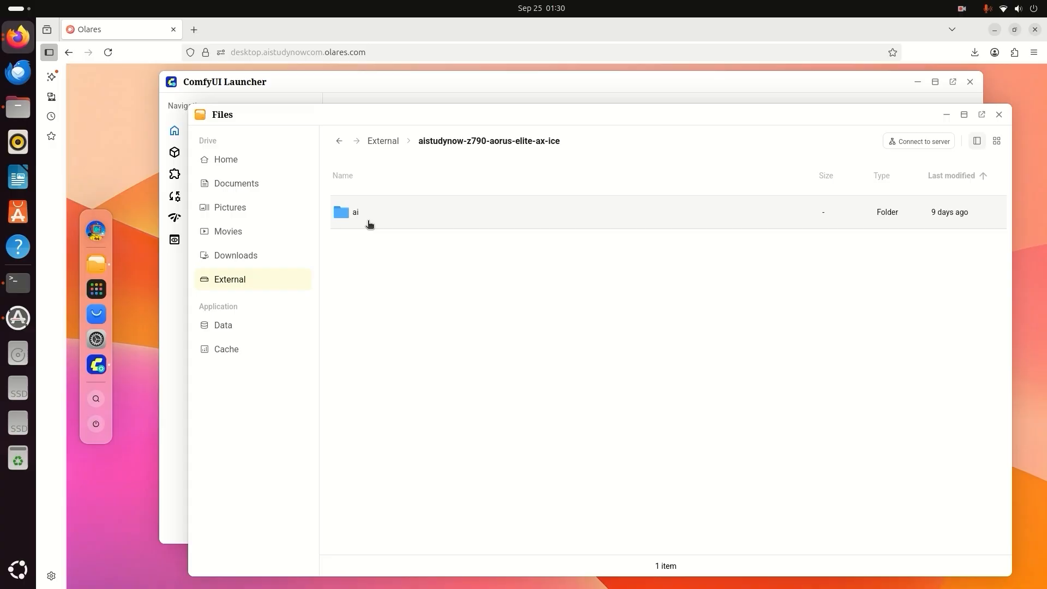
double_click(356, 212)
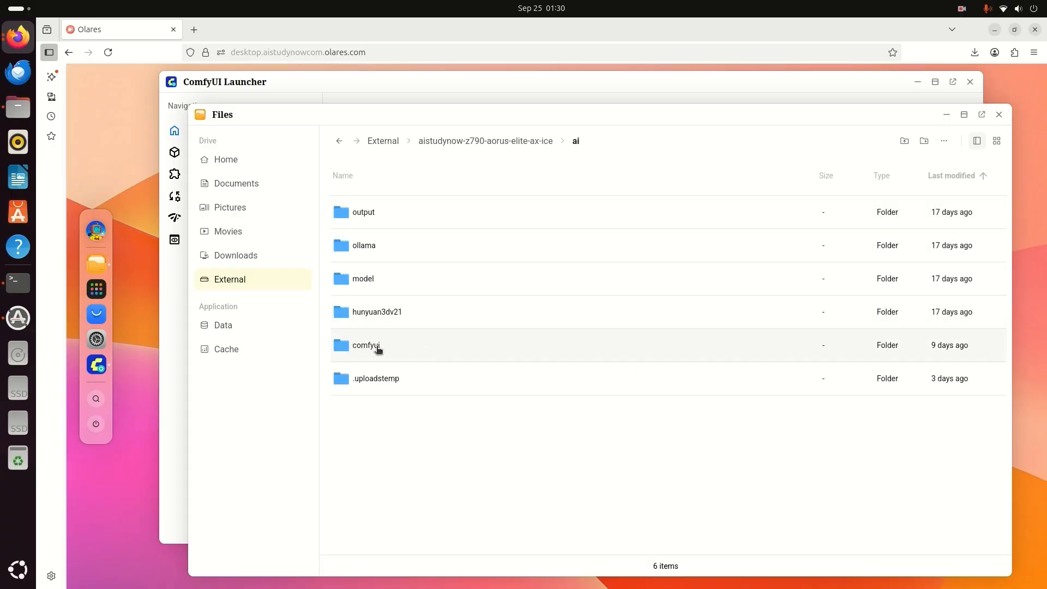
double_click(367, 346)
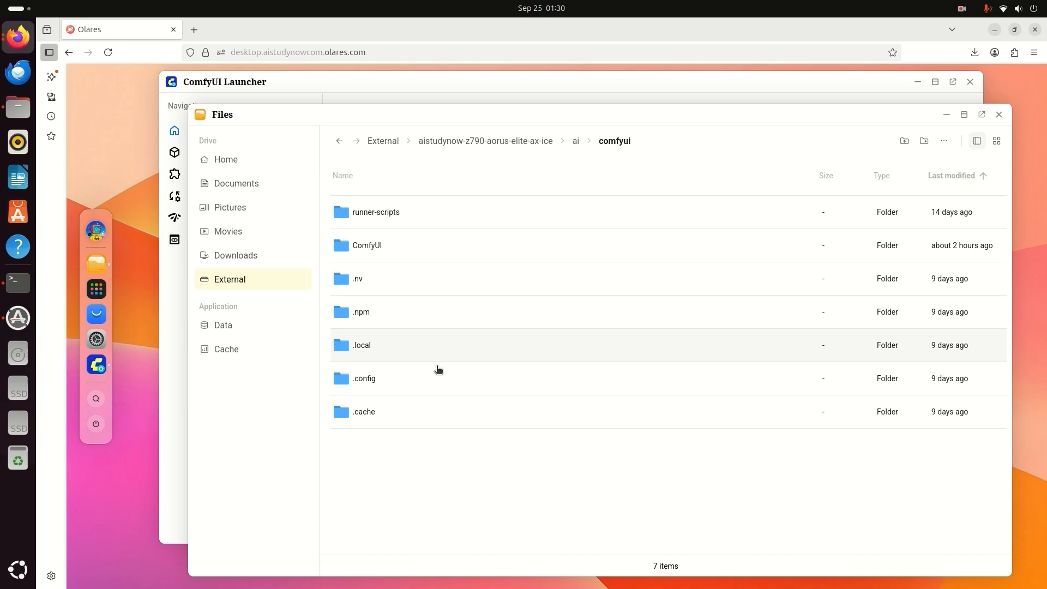
Continue into ComfyUI > models > text_encoders to reach the umt5_xxl safetensors file.
double_click(366, 246)
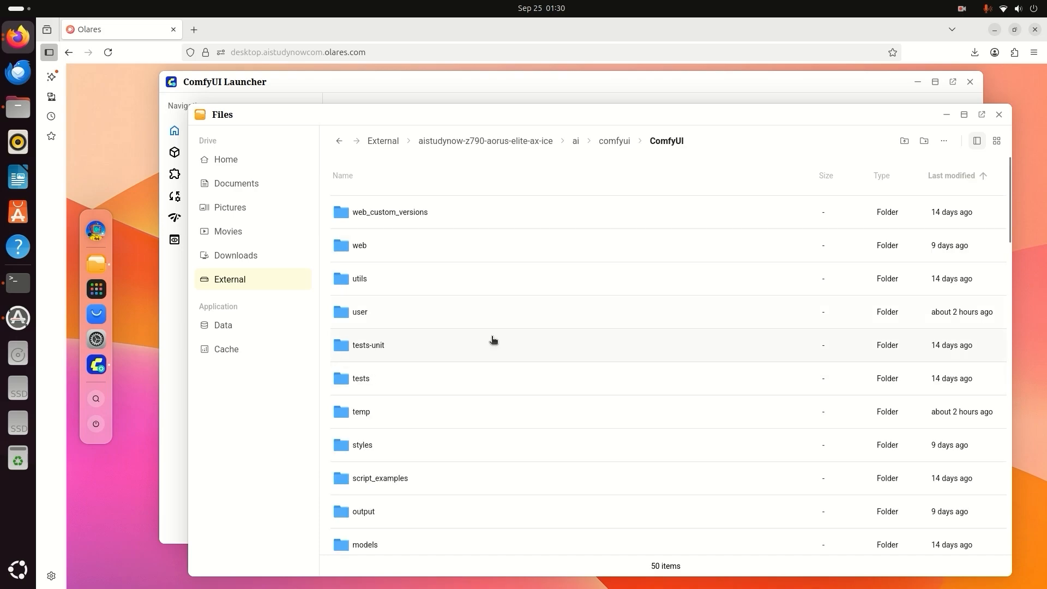
scroll("down", 3)
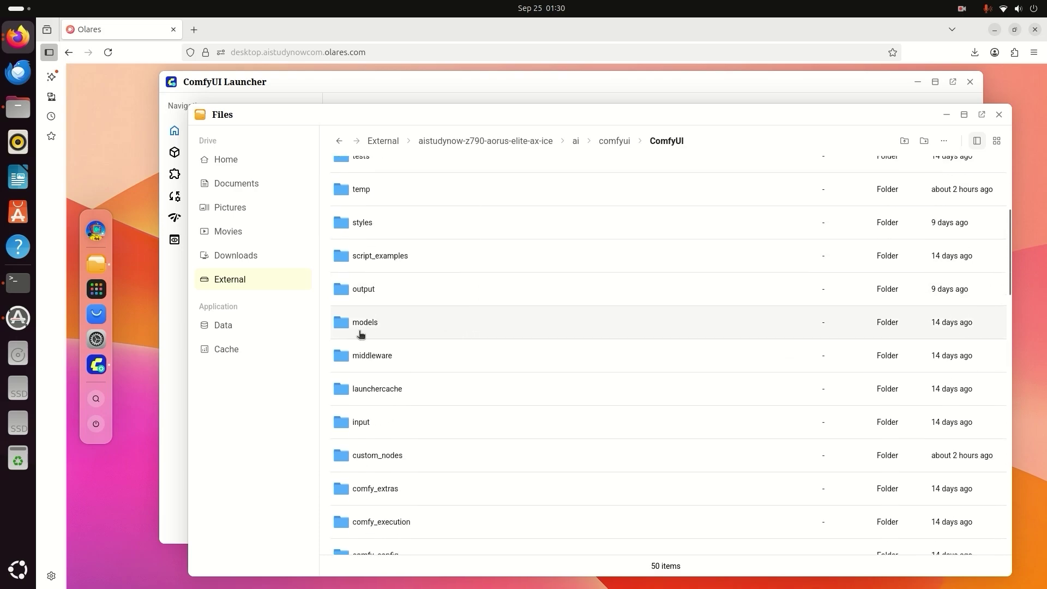
double_click(365, 322)
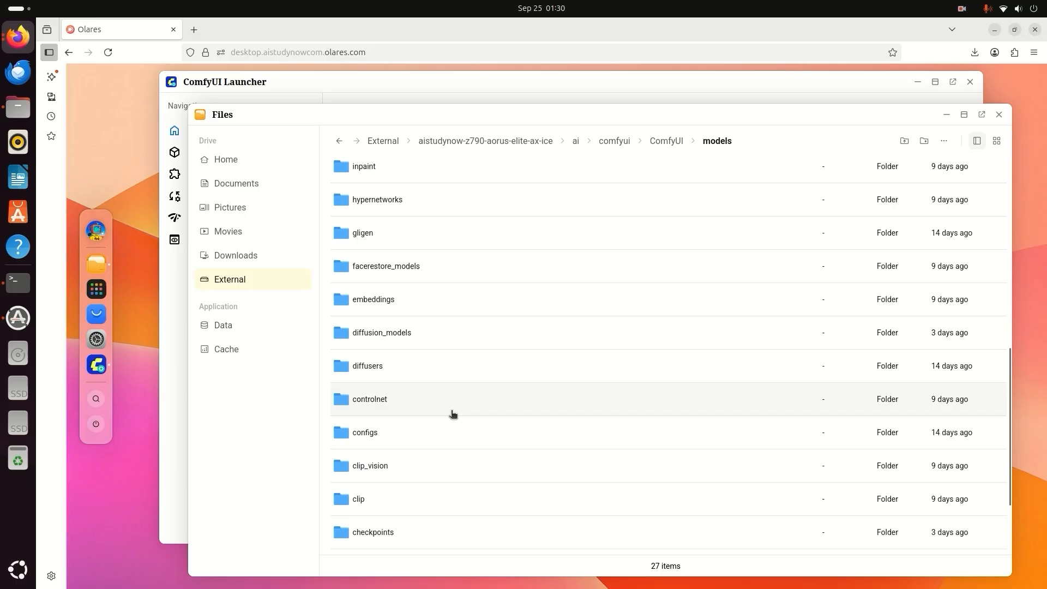
scroll("up", 3)
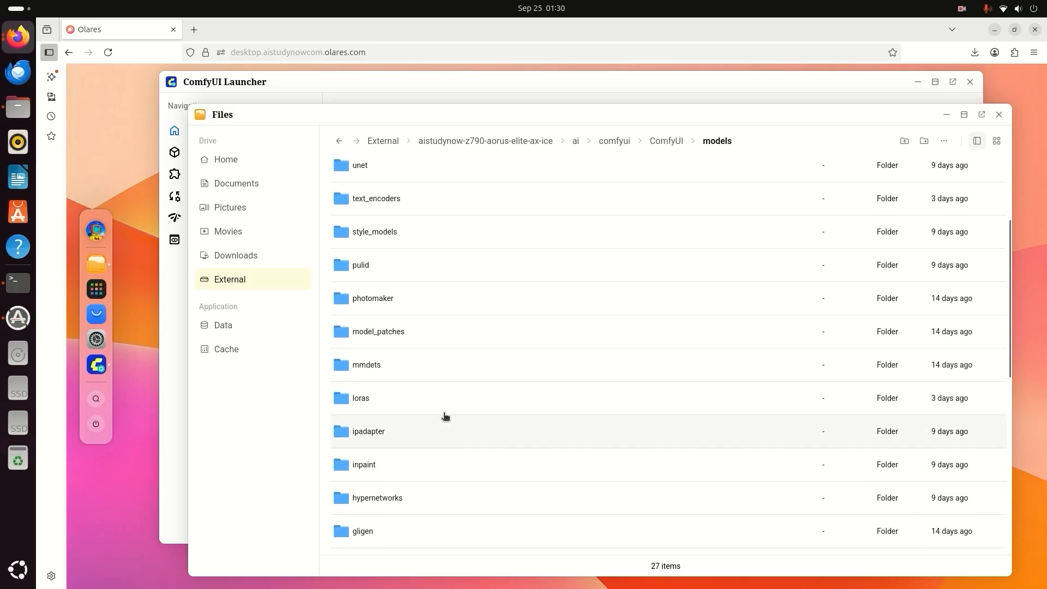
scroll("up", 3)
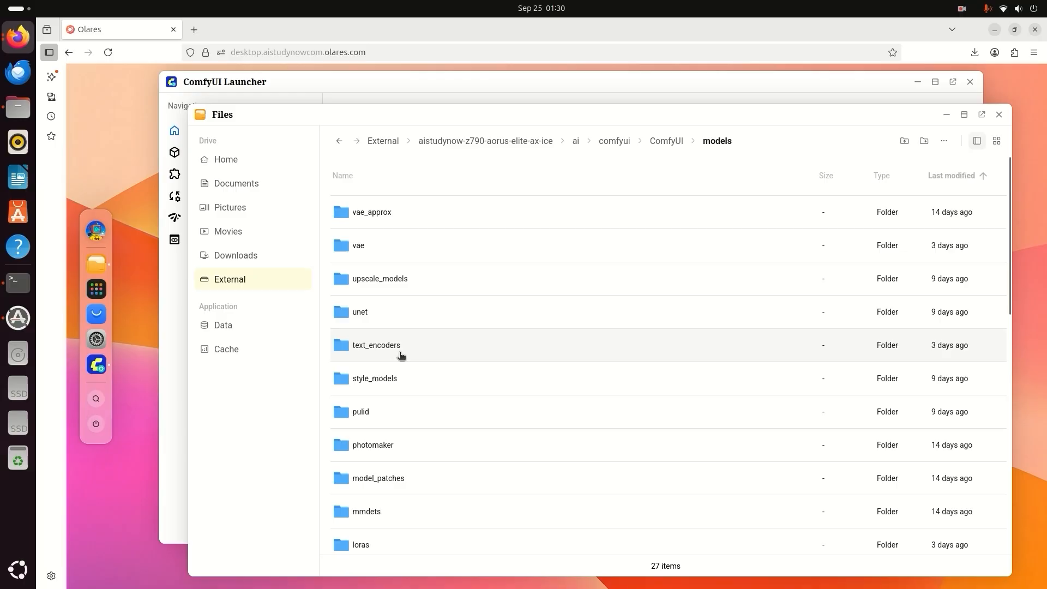
double_click(377, 345)
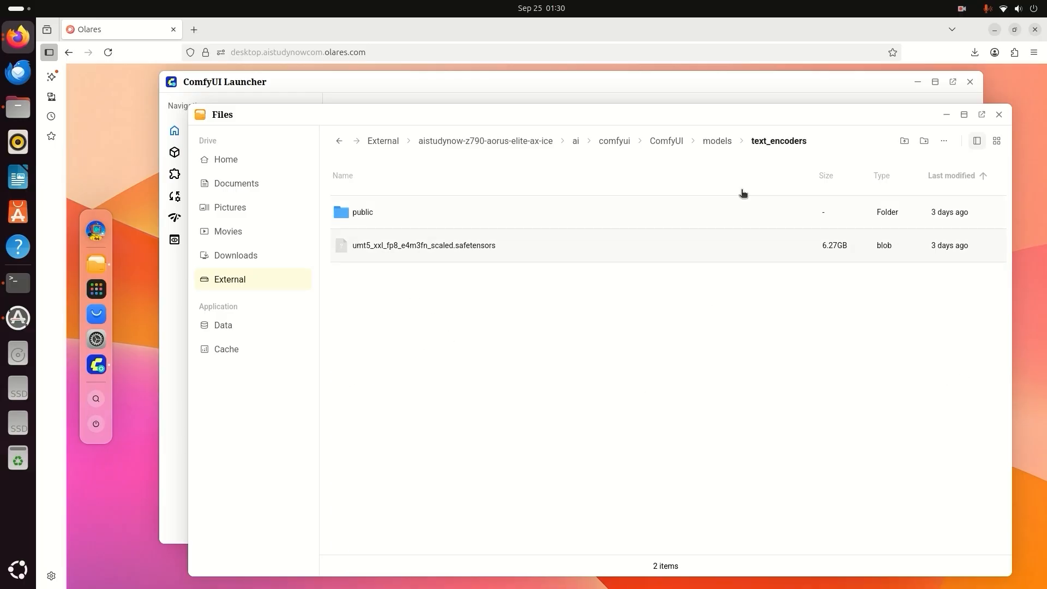
mouse_move(361, 256)
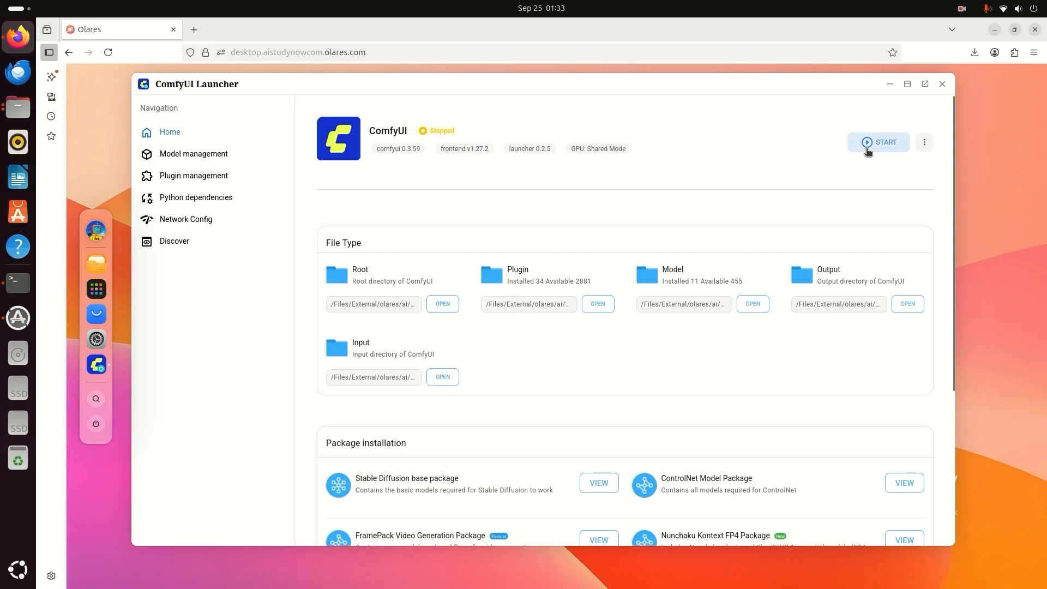
mouse_move(877, 147)
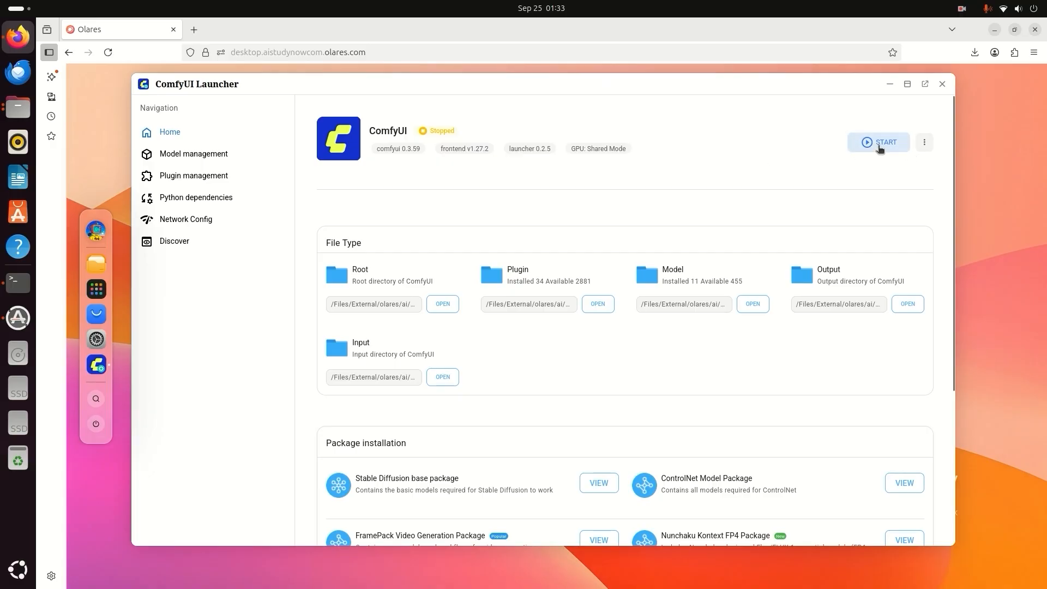
Start the ComfyUI service and open its running workspace with the nunchaku-flux.1-dev workflow.
left_click(877, 142)
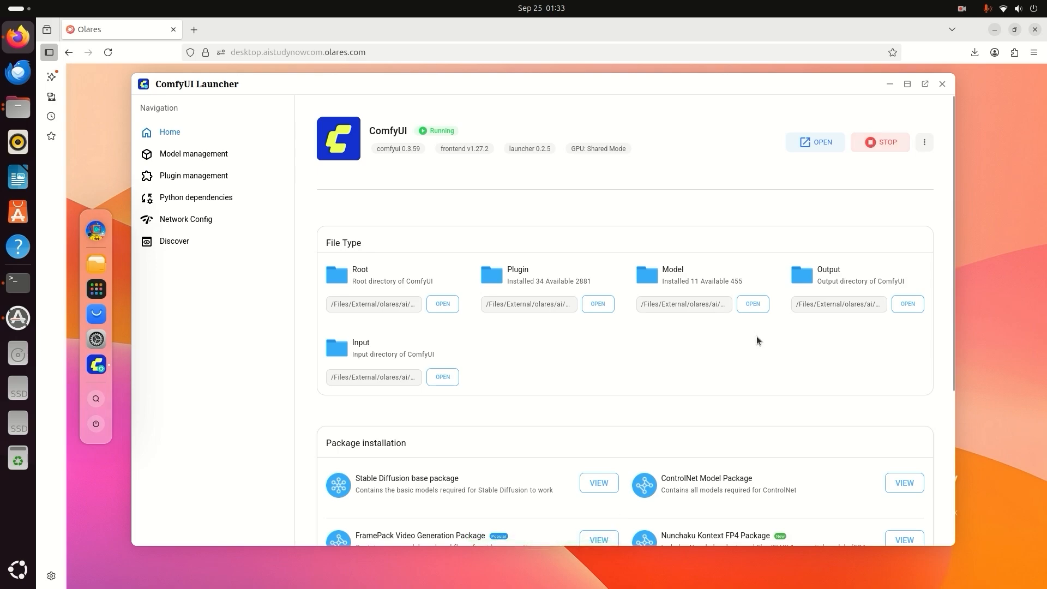
mouse_move(801, 174)
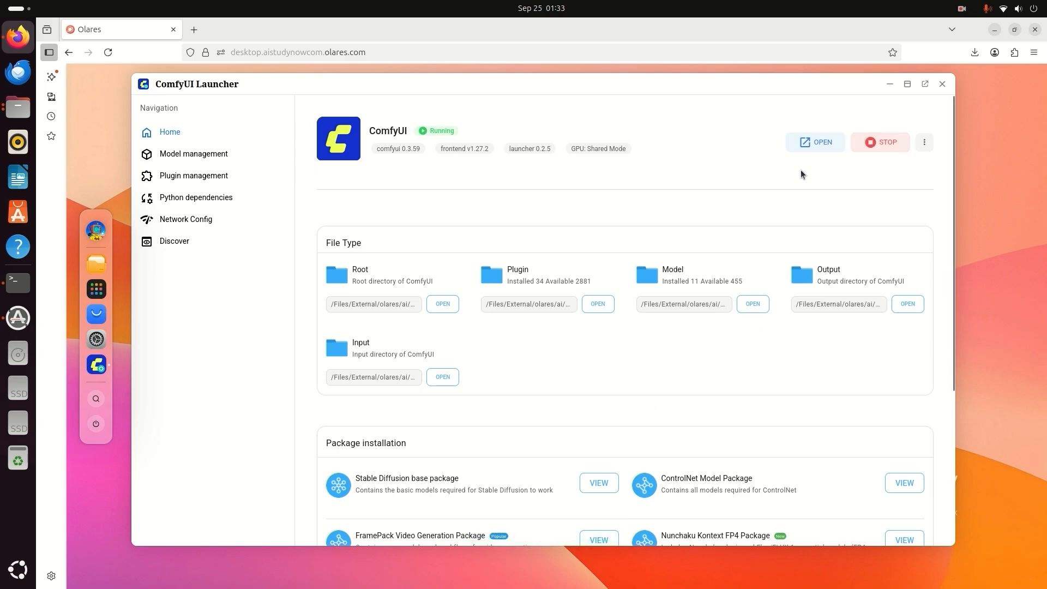
mouse_move(814, 142)
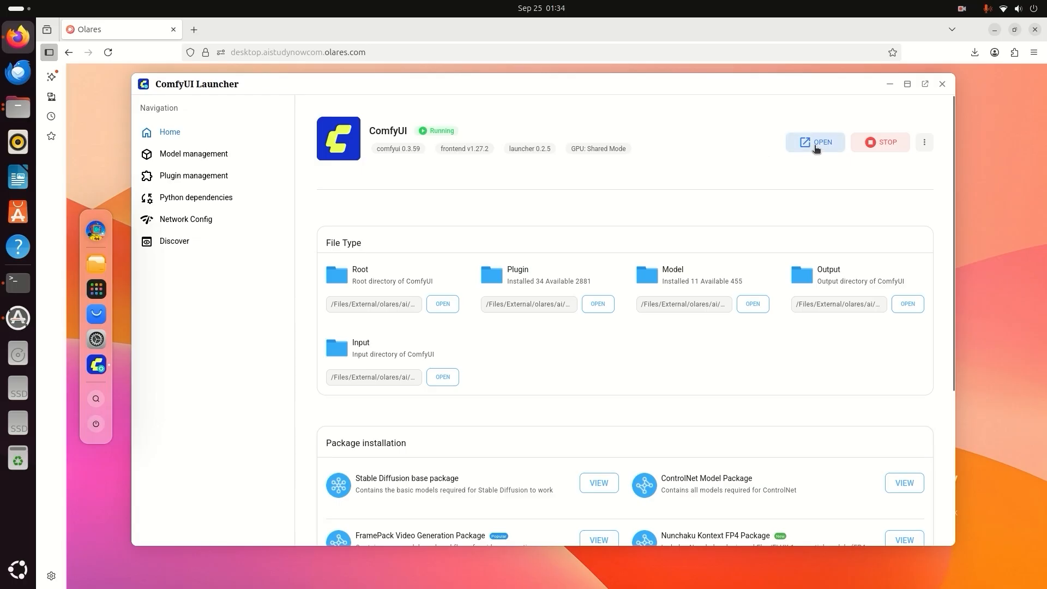
mouse_move(758, 179)
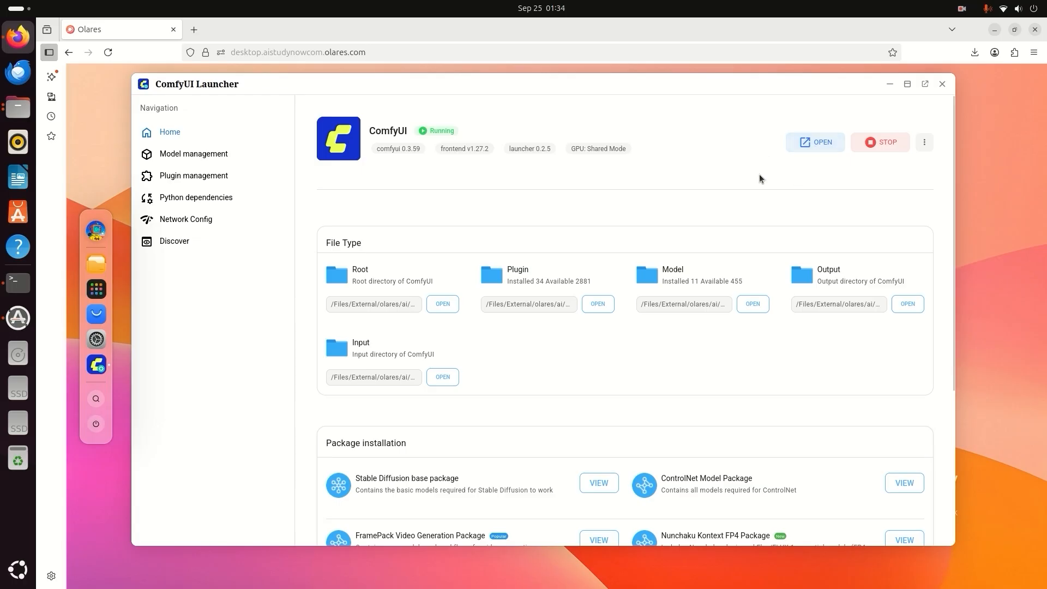
mouse_move(880, 141)
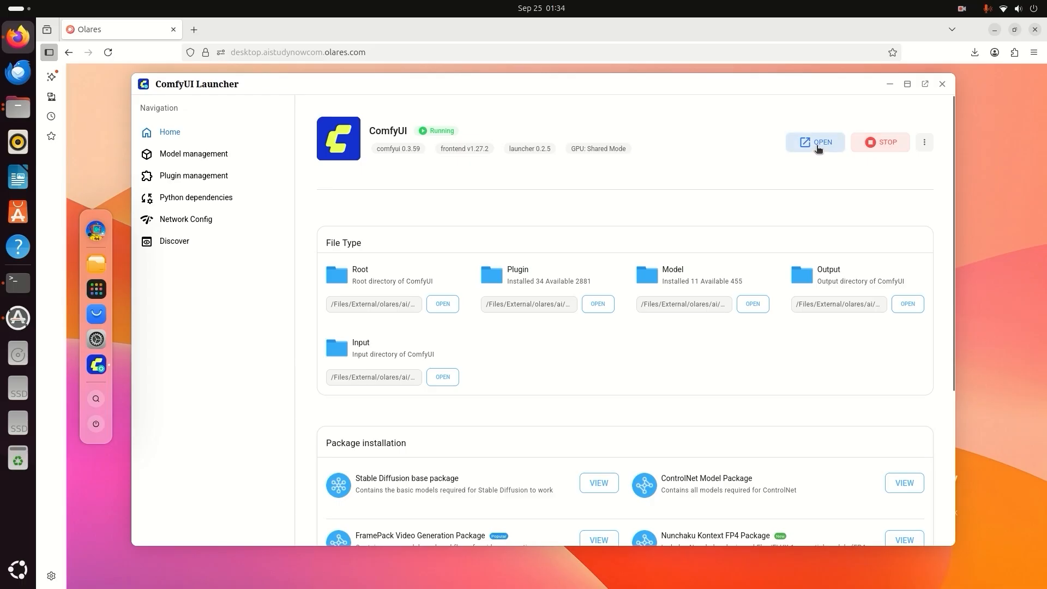
left_click(814, 142)
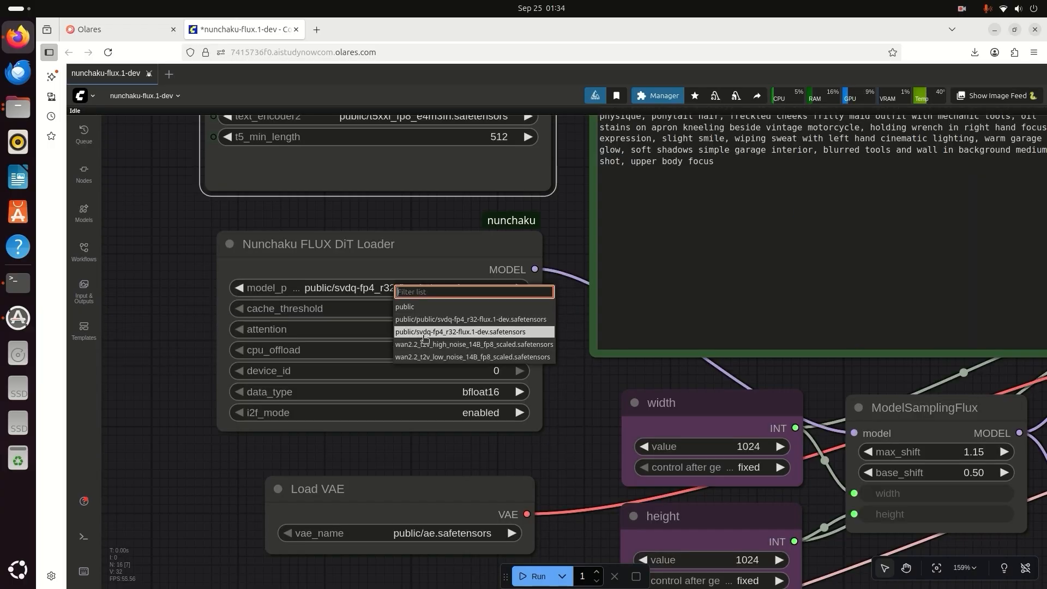
Select public/svdq-fp4_r32-flux.1-dev.safetensors in the Nunchaku FLUX DiT Loader and survey the graph.
left_click(469, 331)
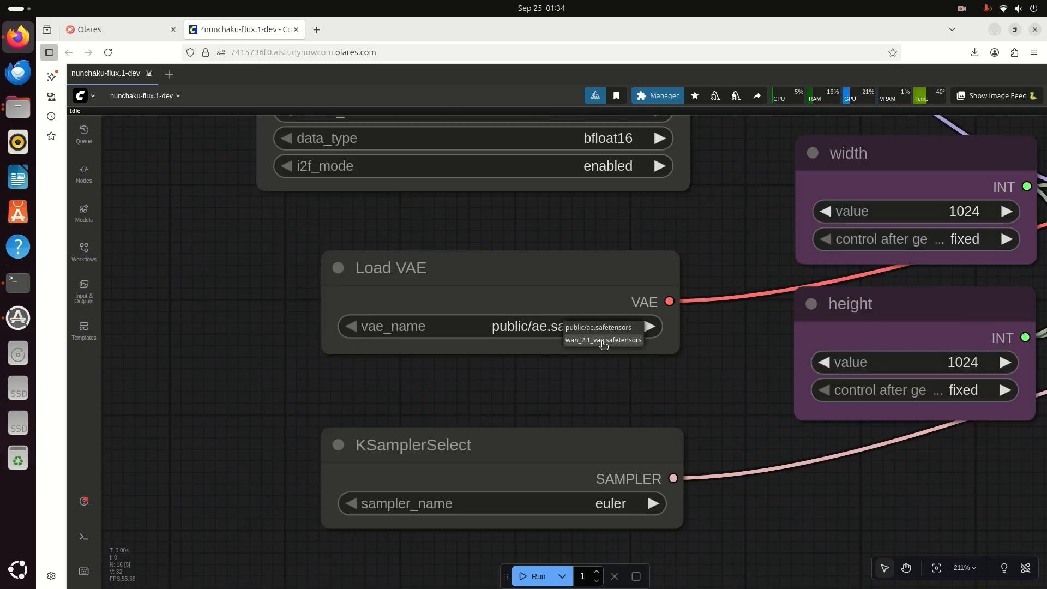
scroll("down", 3)
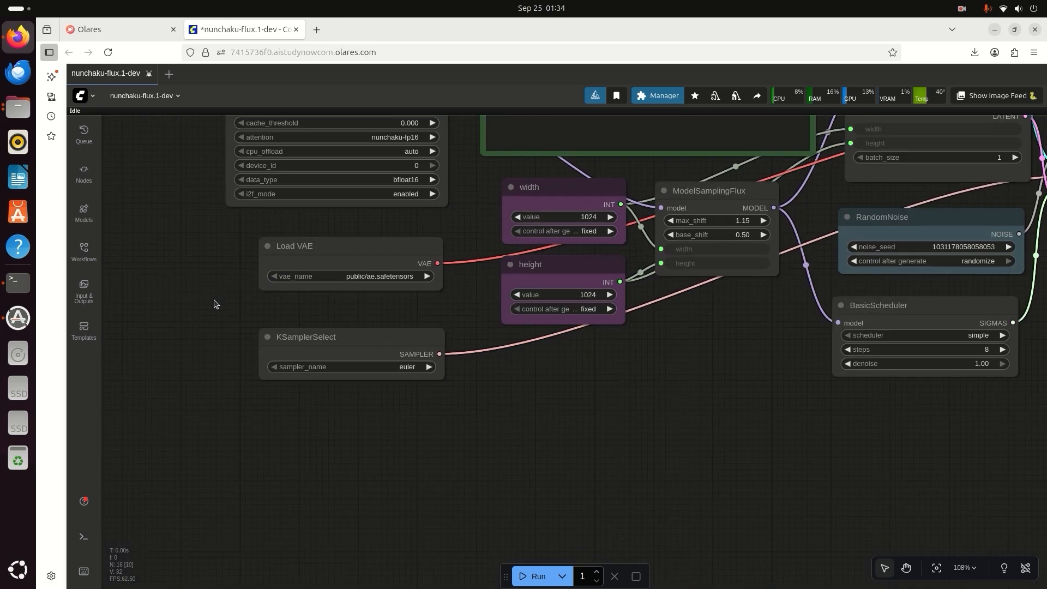
scroll("down", 3)
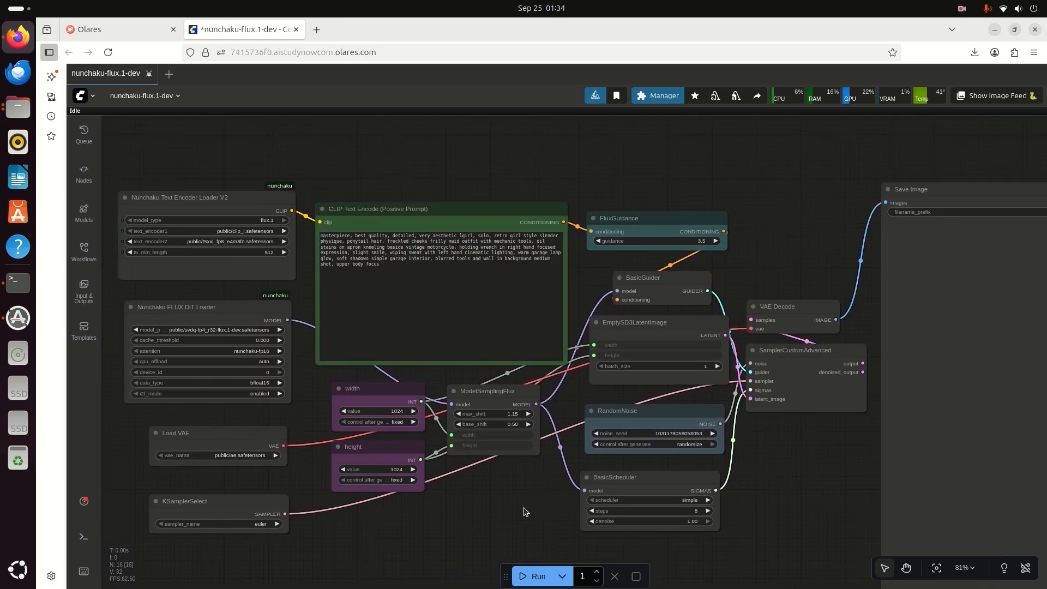
double_click(441, 254)
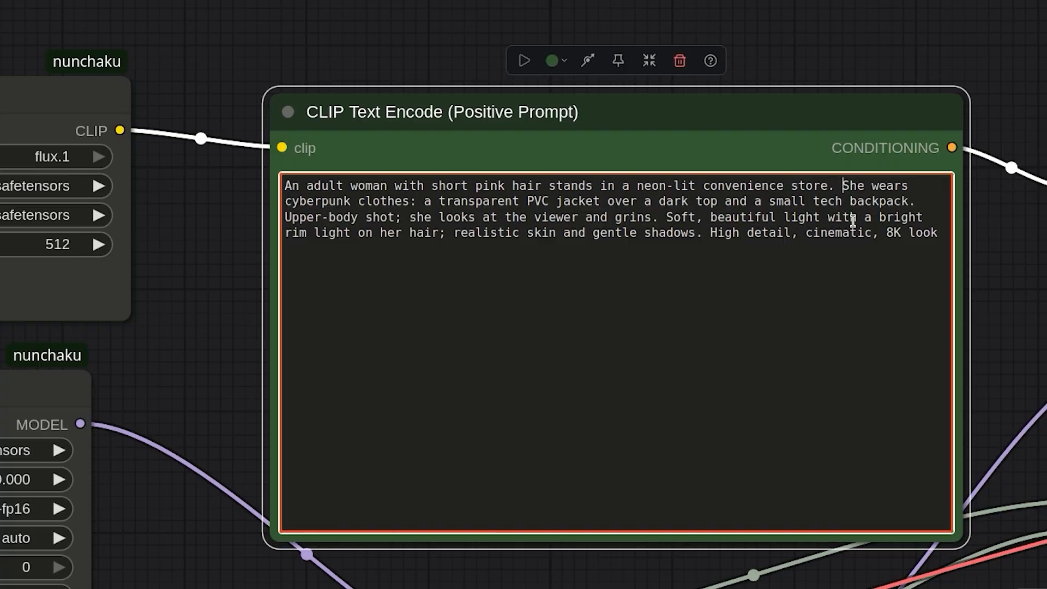
Scroll the workflow to the positive prompt with the pink-haired convenience-store description.
scroll("down", 3)
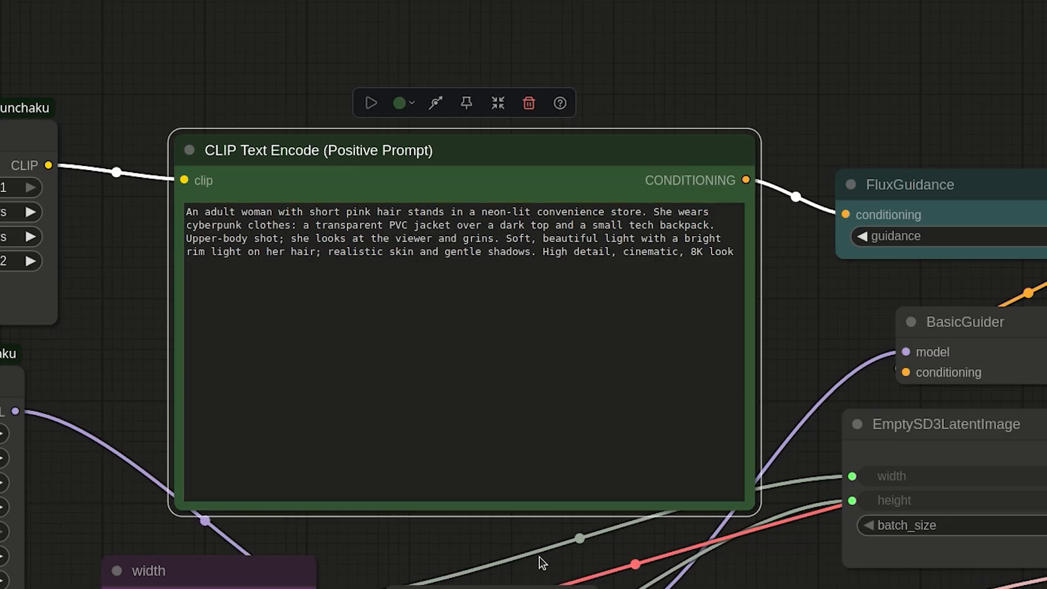
scroll("down", 3)
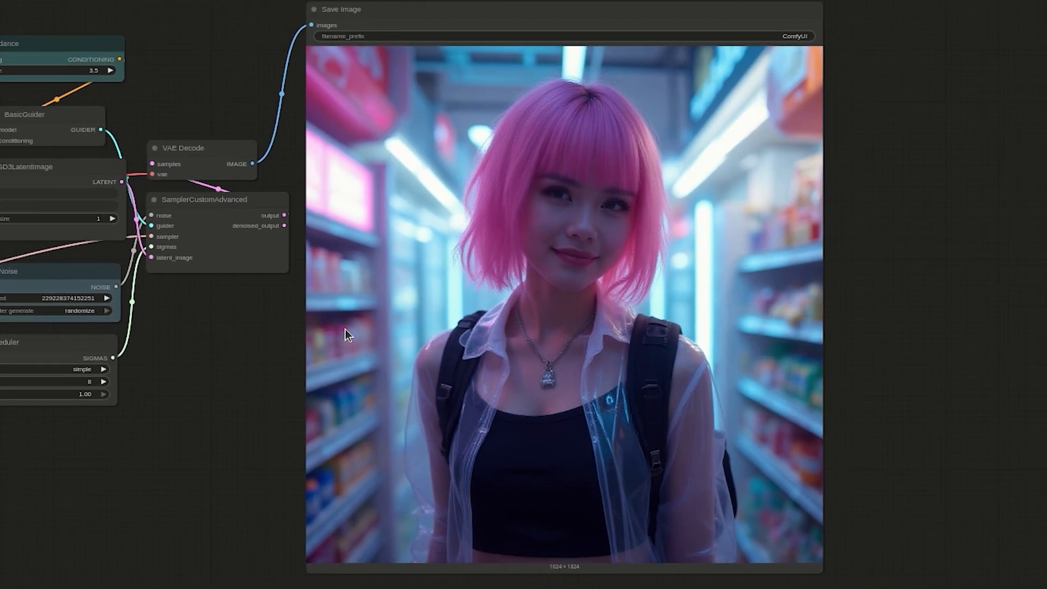
mouse_move(387, 192)
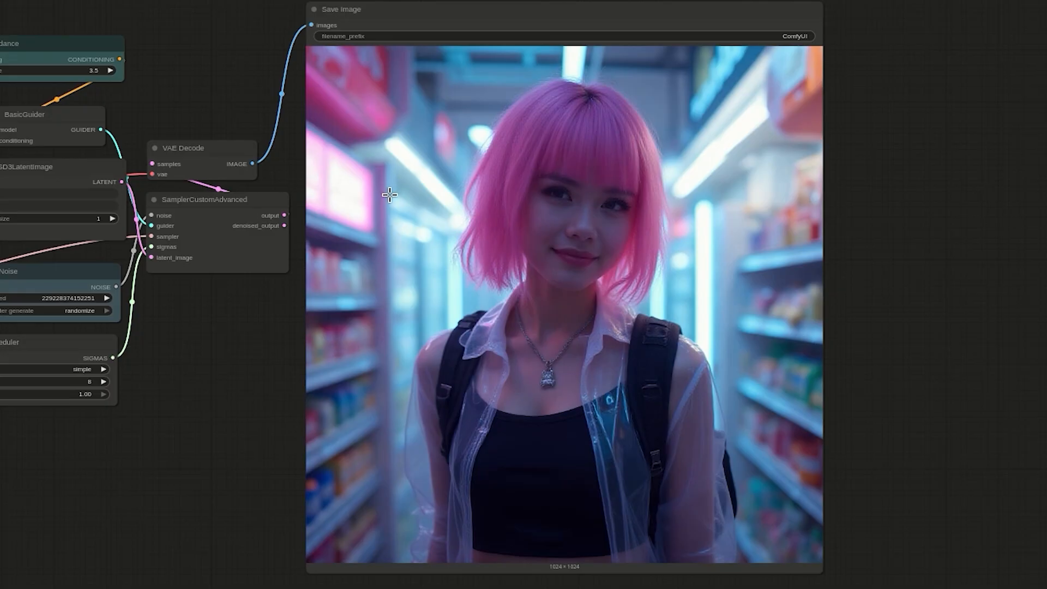
mouse_move(299, 297)
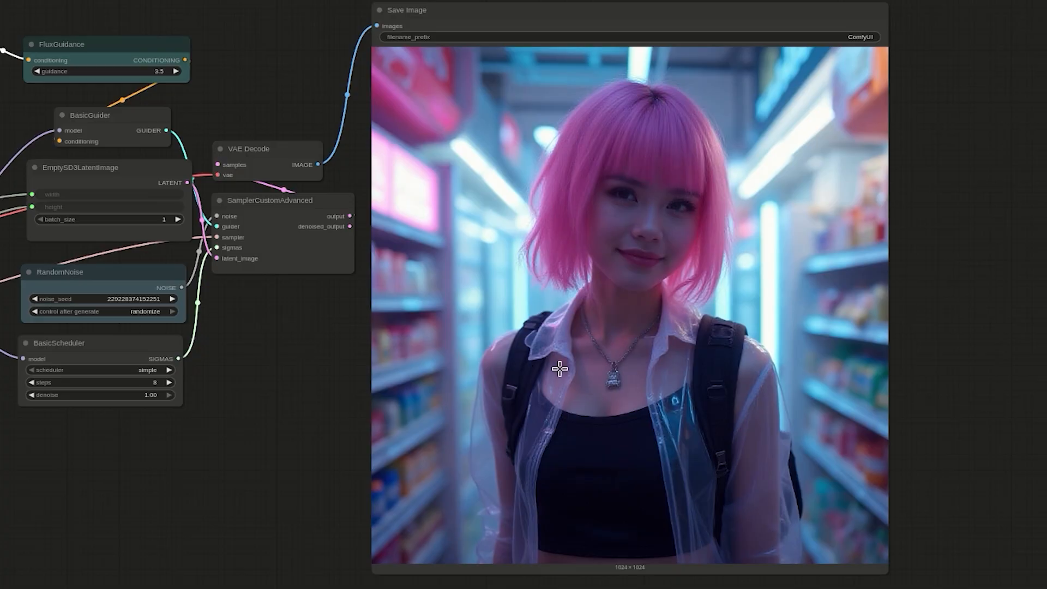
mouse_move(648, 321)
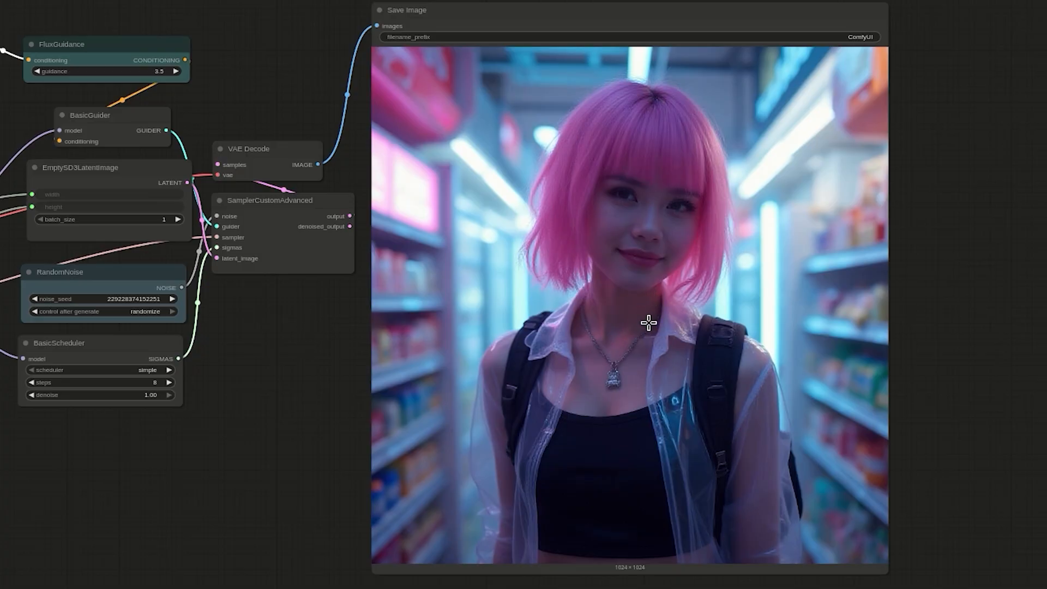
mouse_move(638, 329)
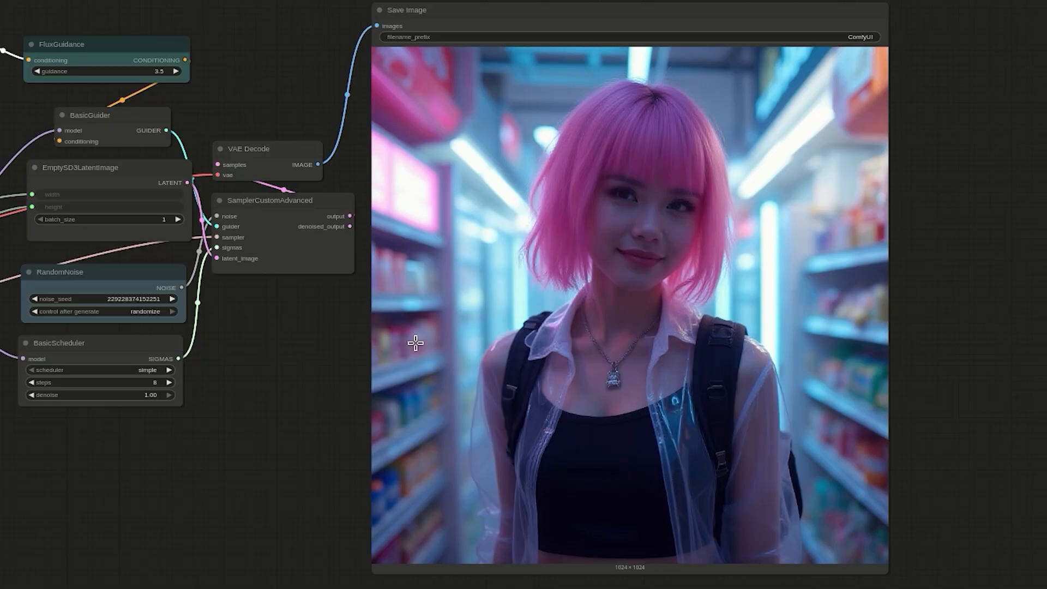
mouse_move(620, 432)
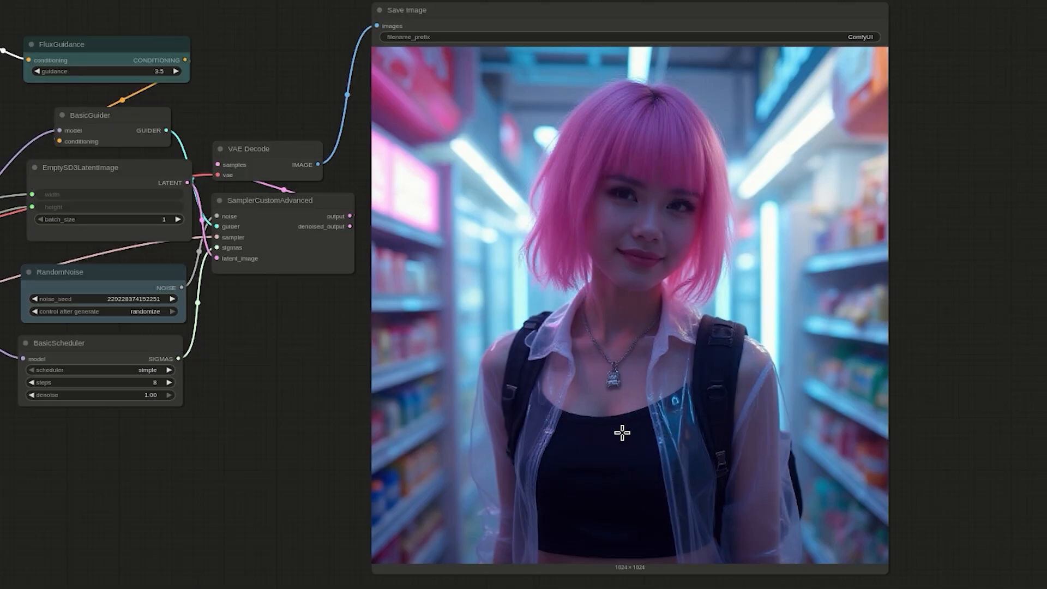
mouse_move(594, 429)
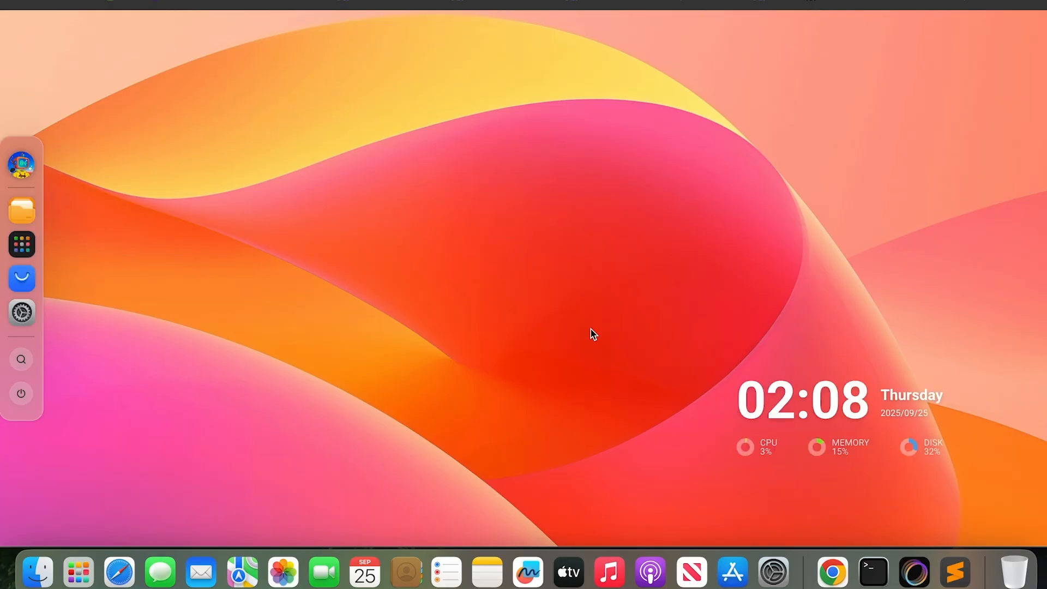
Launch ComfyUI Launcher from Launchpad, start ComfyUI and open its workspace.
left_click(22, 244)
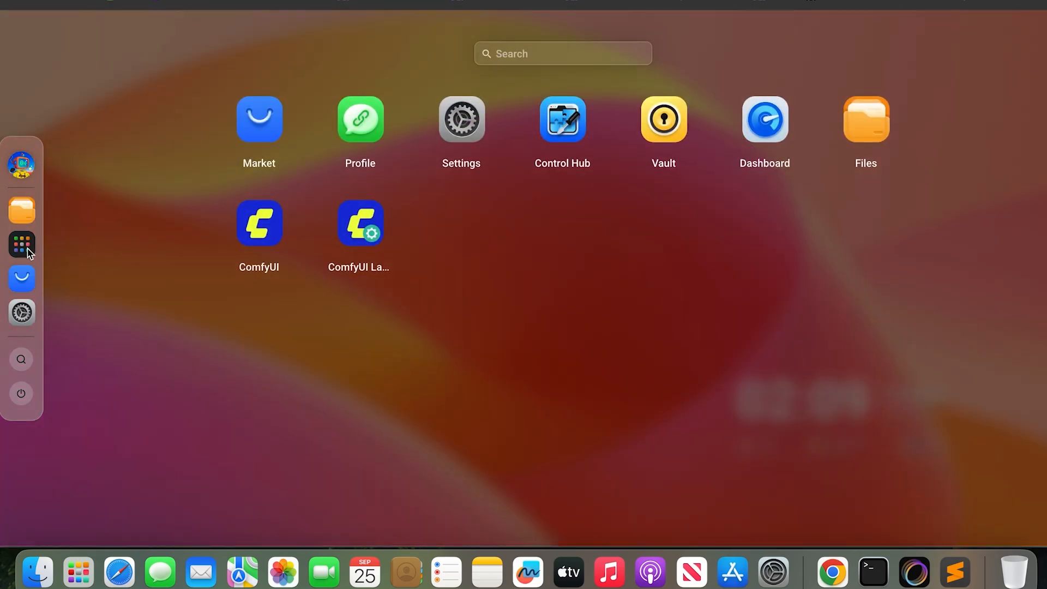
left_click(359, 223)
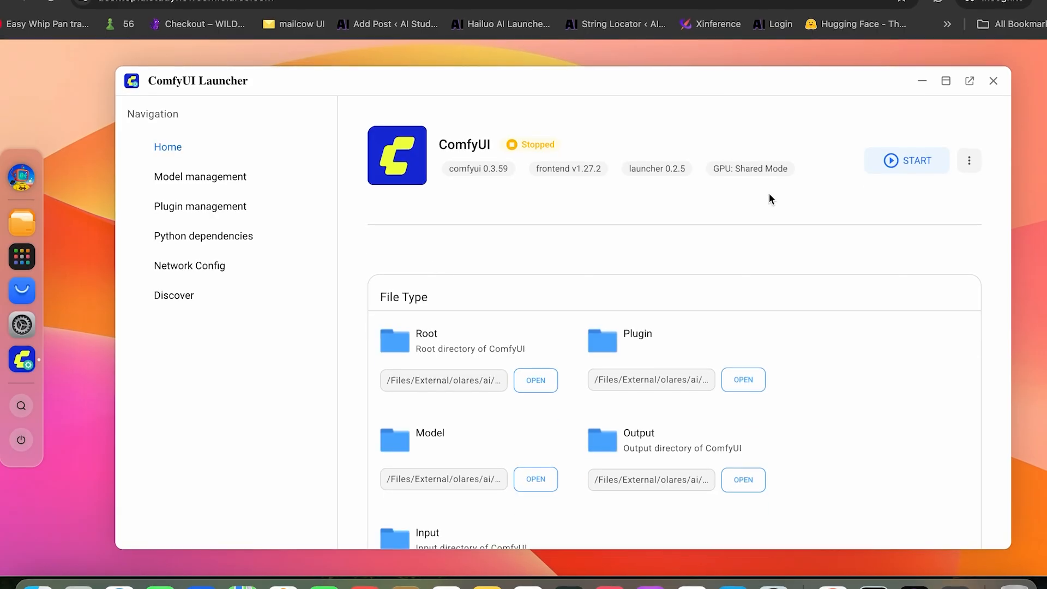
left_click(906, 160)
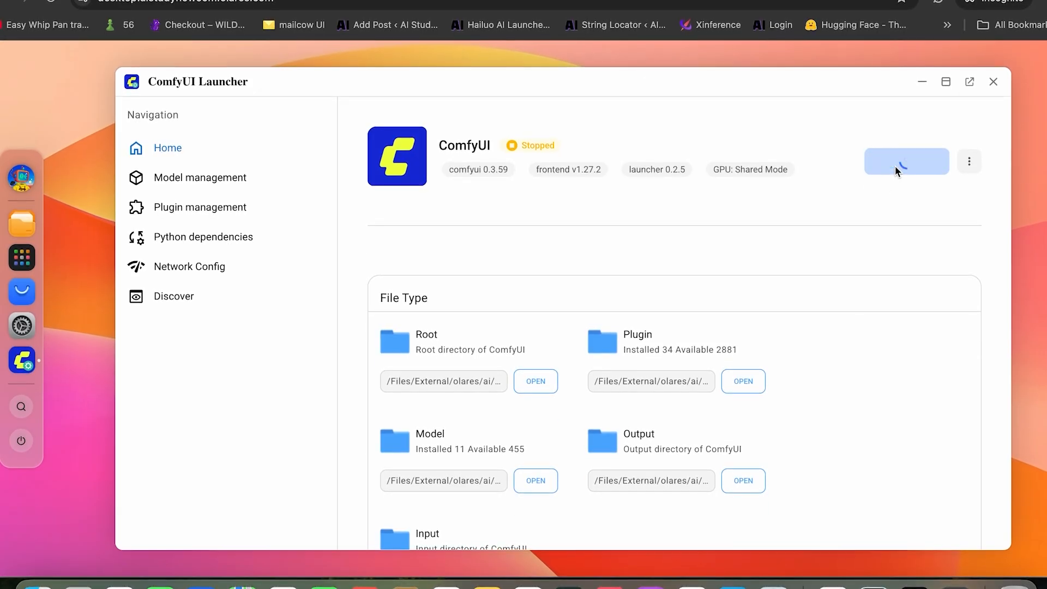
left_click(905, 161)
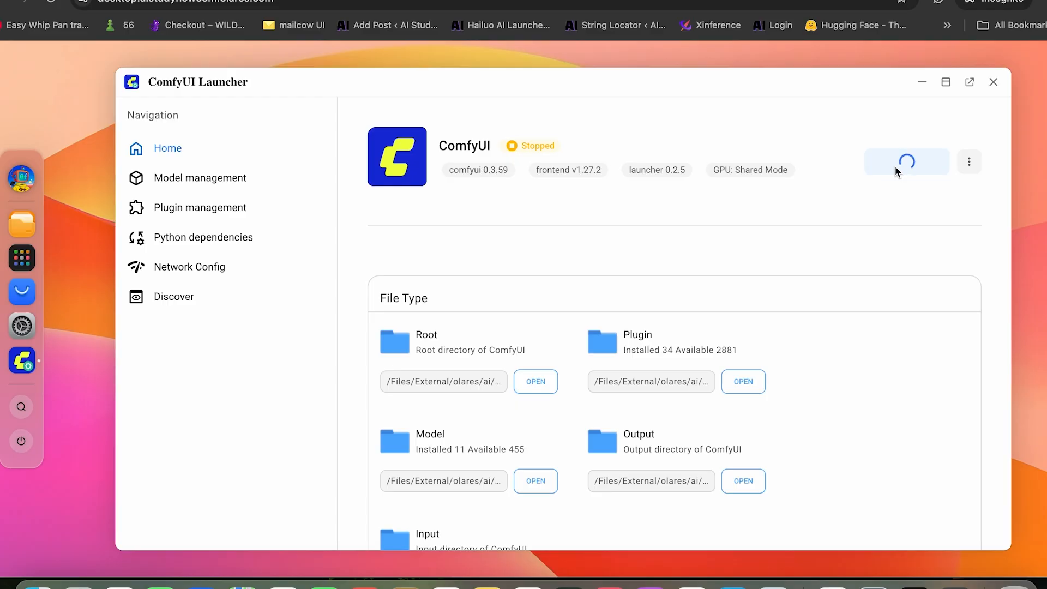
left_click(905, 161)
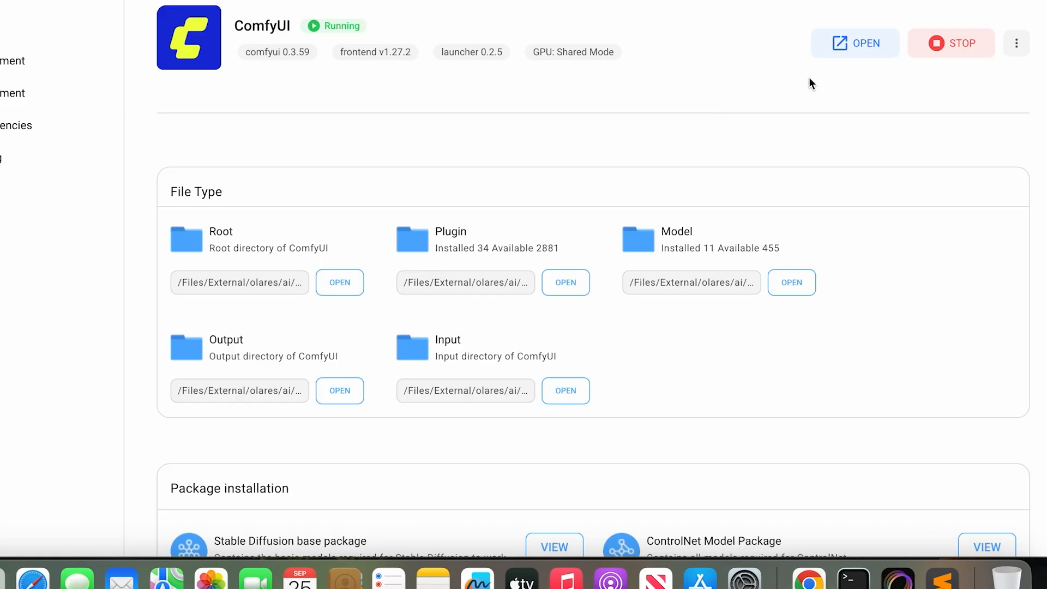
left_click(855, 43)
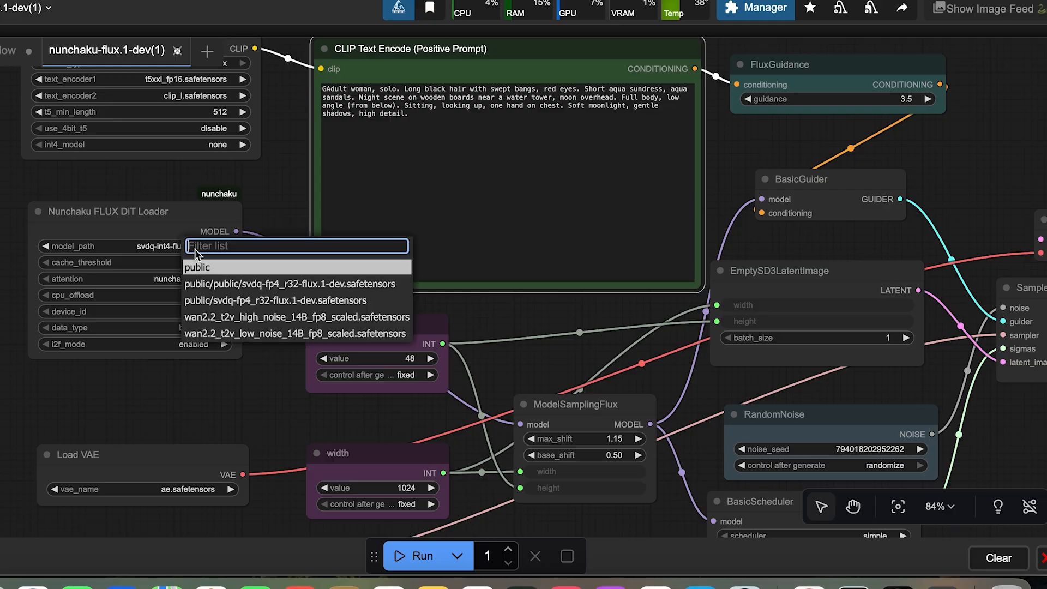
Load the svdq-fp4_r32 Flux dev model in the DiT loader and set image height to 1024.
left_click(292, 284)
type("1")
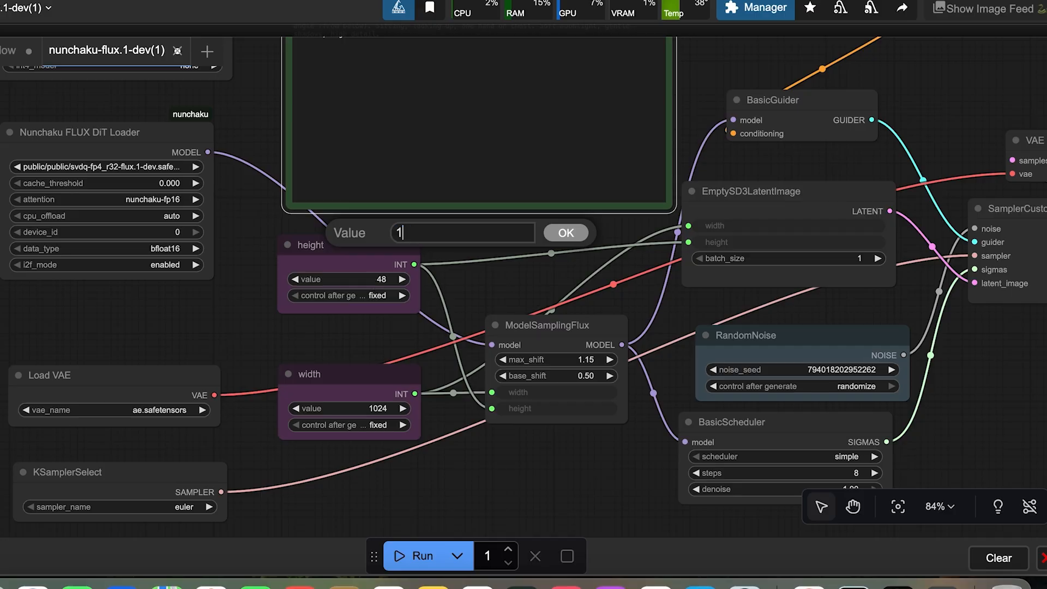
left_click(565, 233)
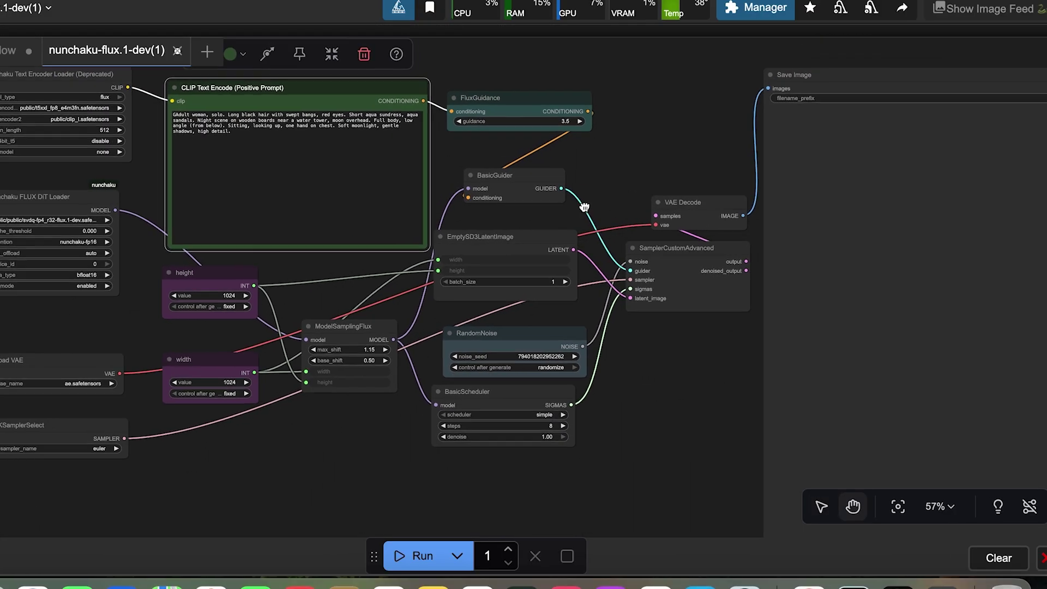
scroll("down", 3)
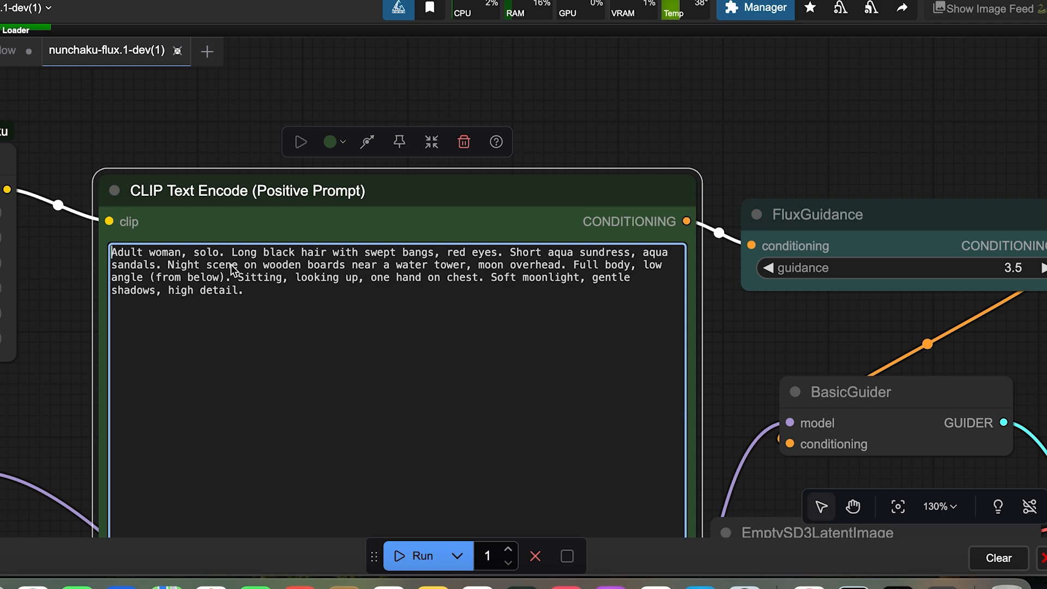
mouse_move(356, 267)
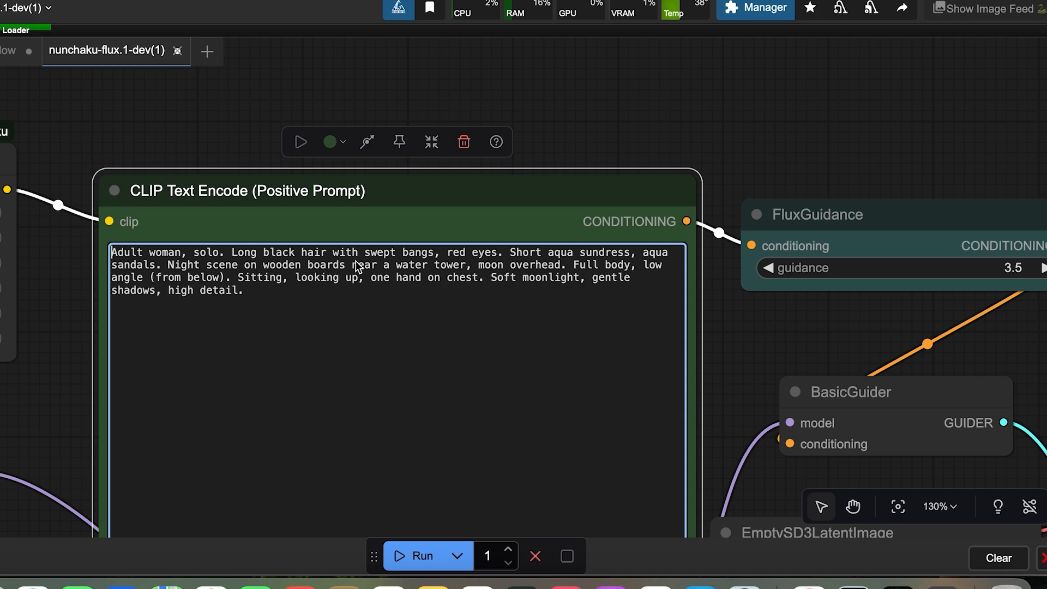
mouse_move(497, 266)
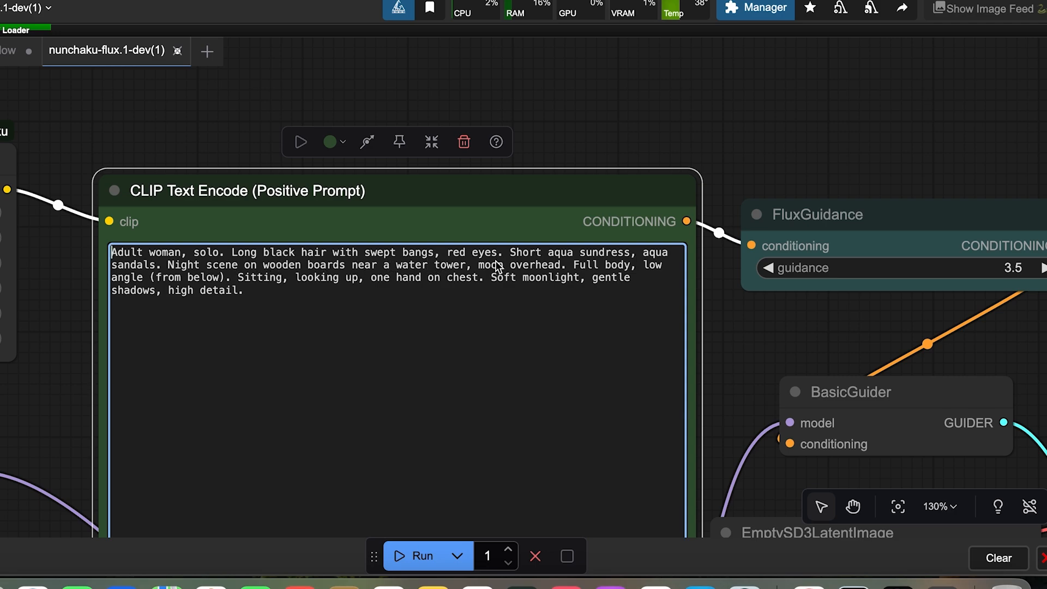
mouse_move(597, 264)
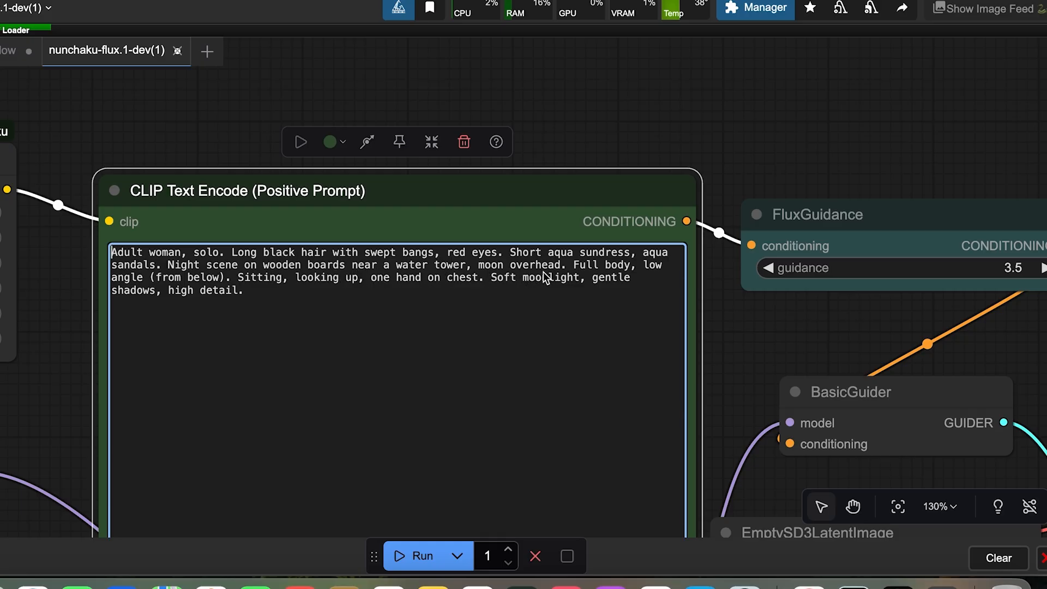
mouse_move(169, 295)
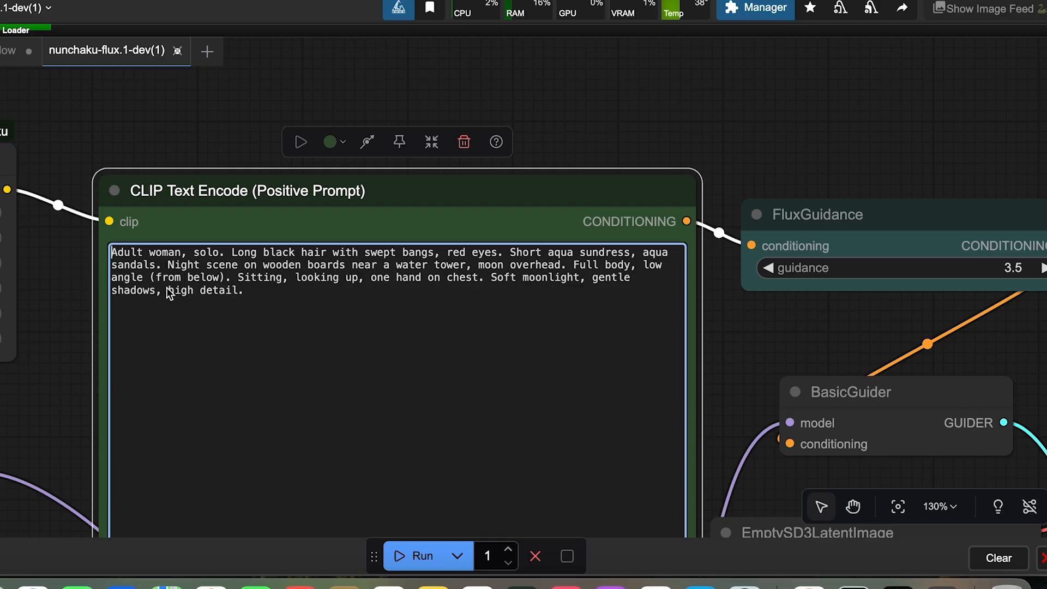
scroll("down", 3)
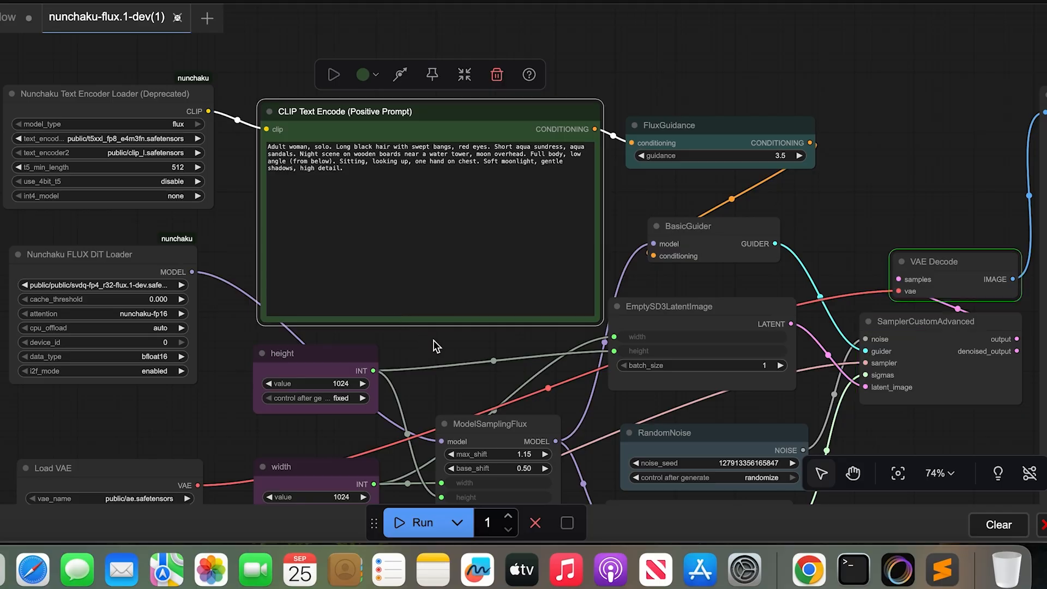
View the Save Image output of the moonlit woman, then queue another generation.
scroll("down", 3)
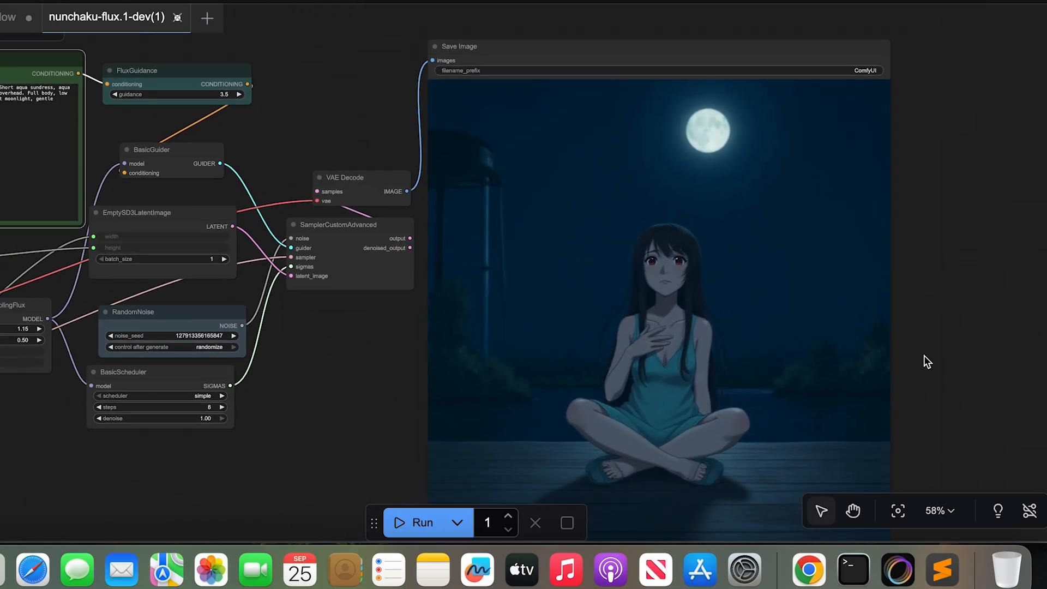
scroll("down", 3)
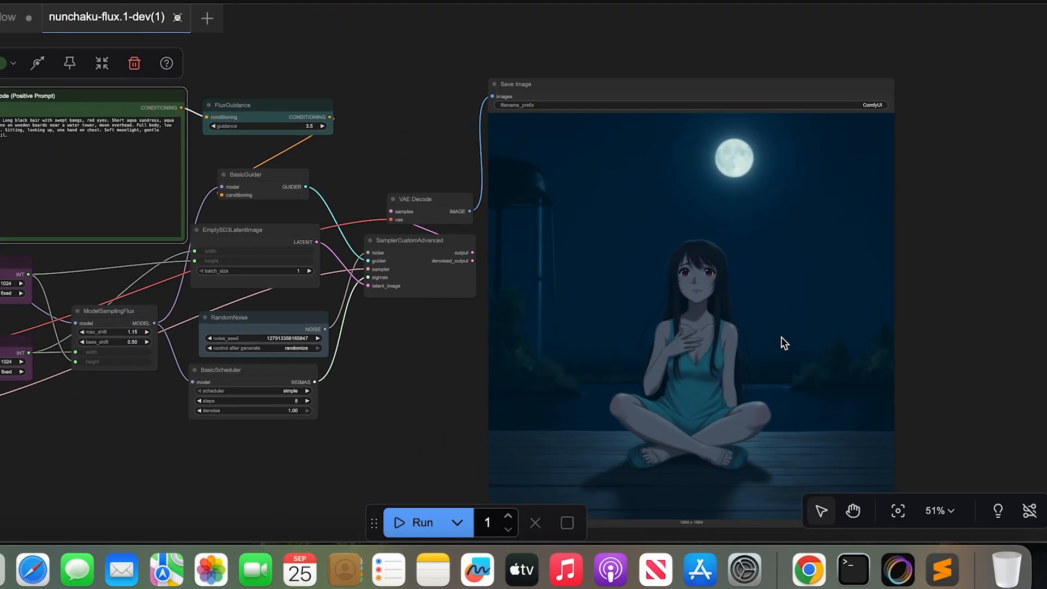
mouse_move(614, 343)
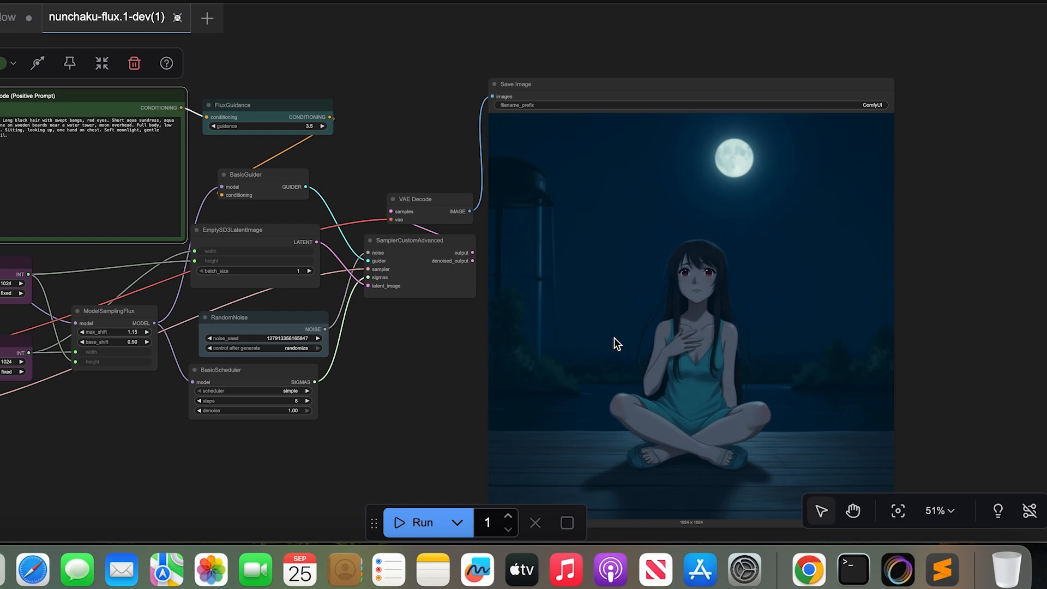
mouse_move(726, 186)
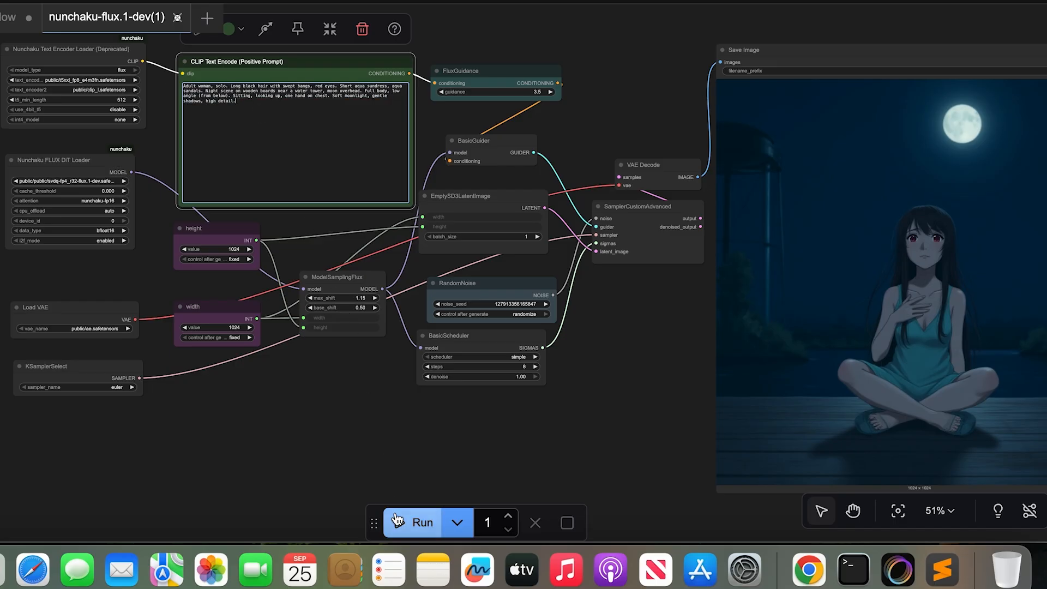
left_click(422, 522)
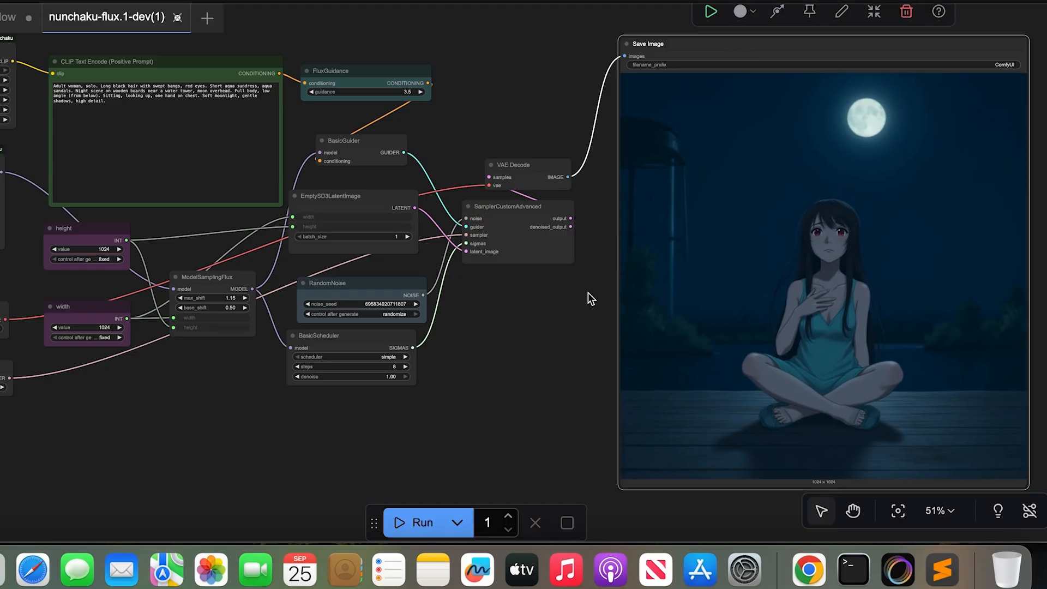
Run the workflow three more times for new moonlit anime variations with fresh seeds.
left_click(421, 522)
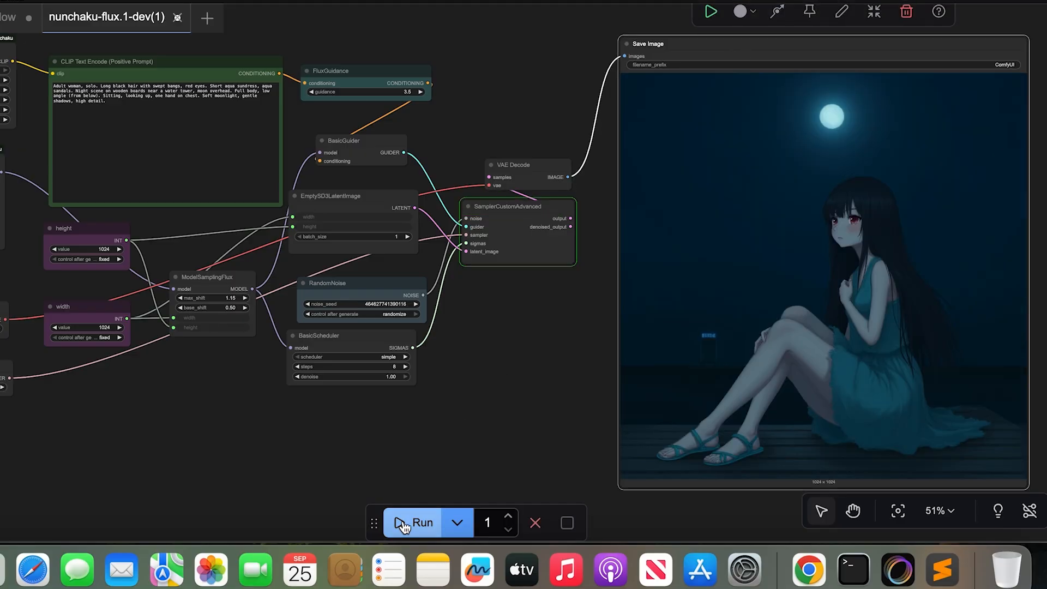
left_click(420, 522)
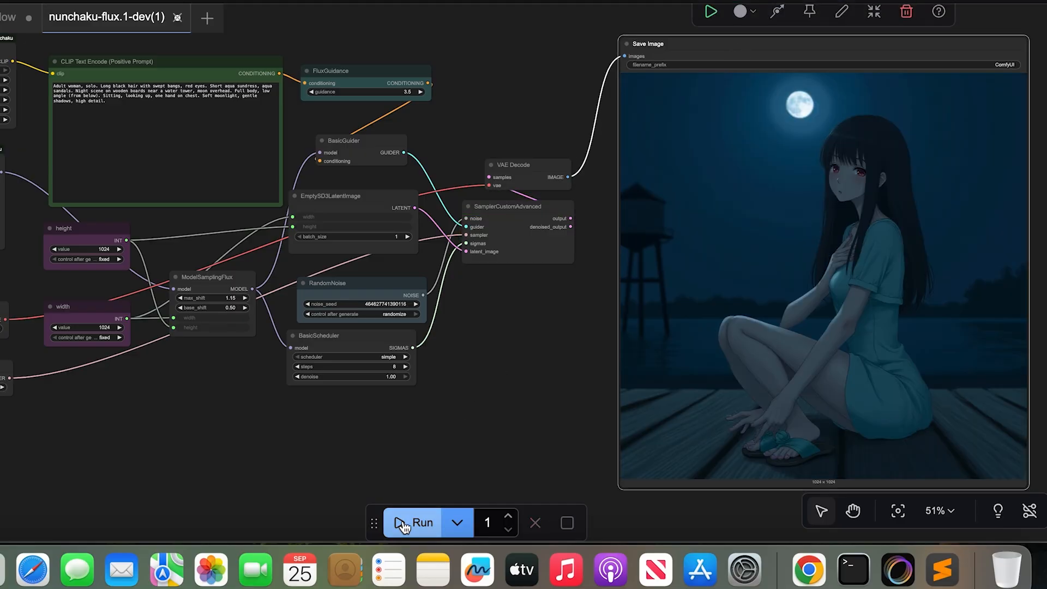
left_click(419, 522)
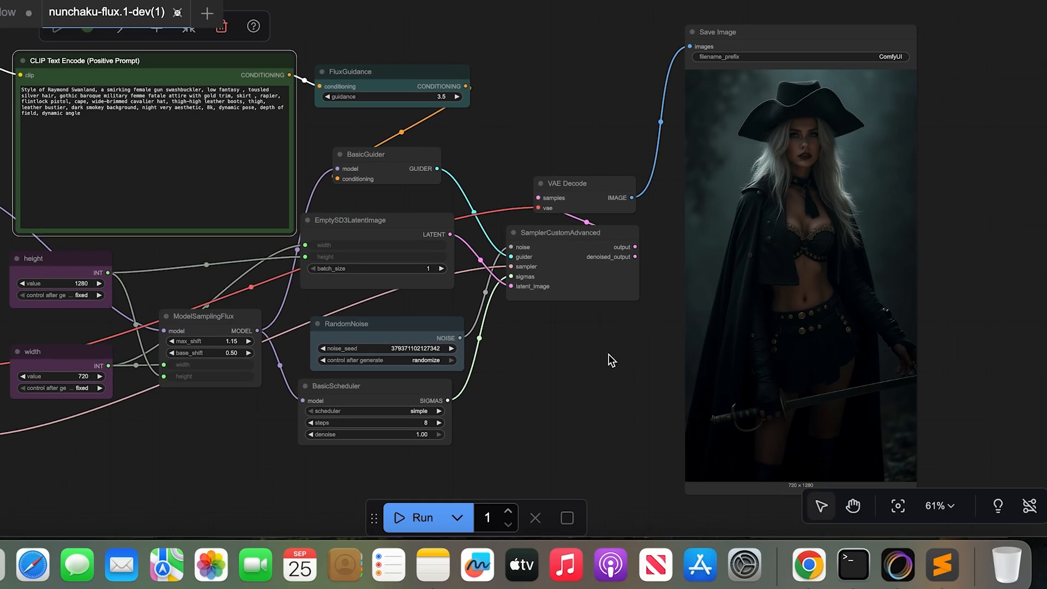
With the swashbuckler prompt in place, run three generations of the realistic 720×1280 portrait.
scroll("up", 3)
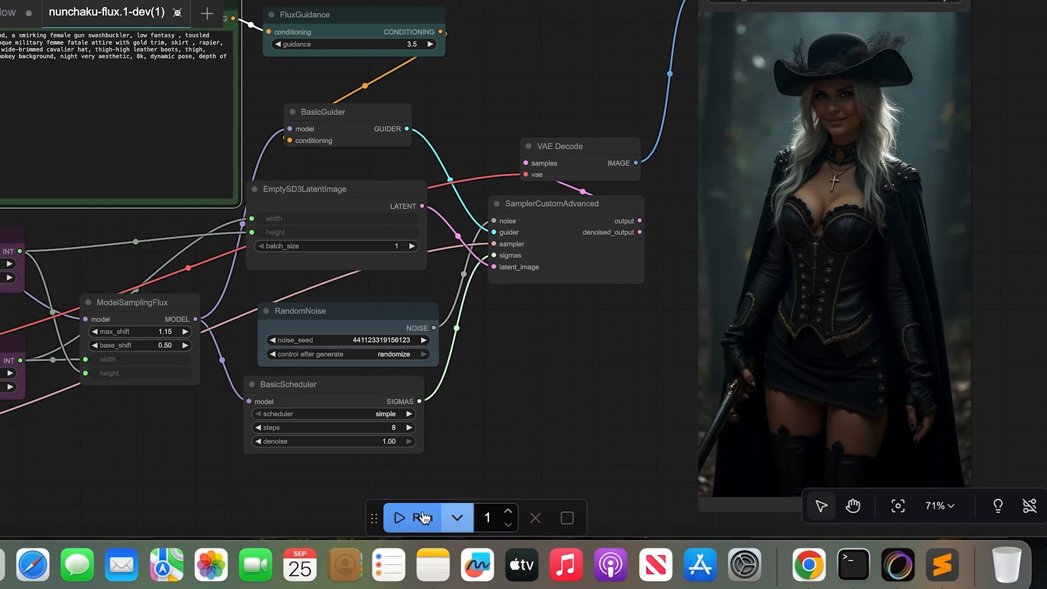
left_click(410, 517)
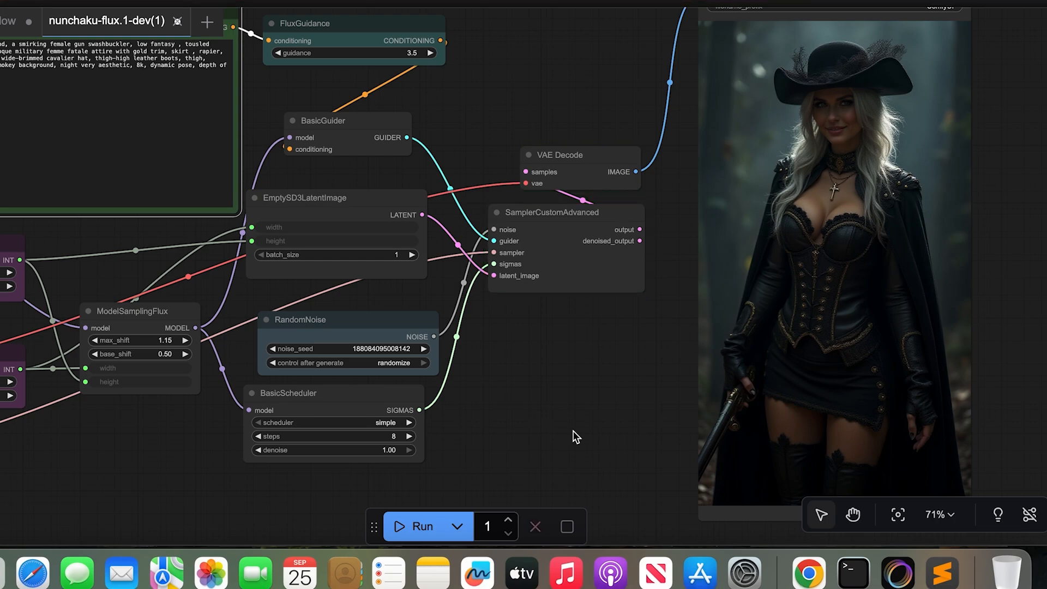
left_click(421, 525)
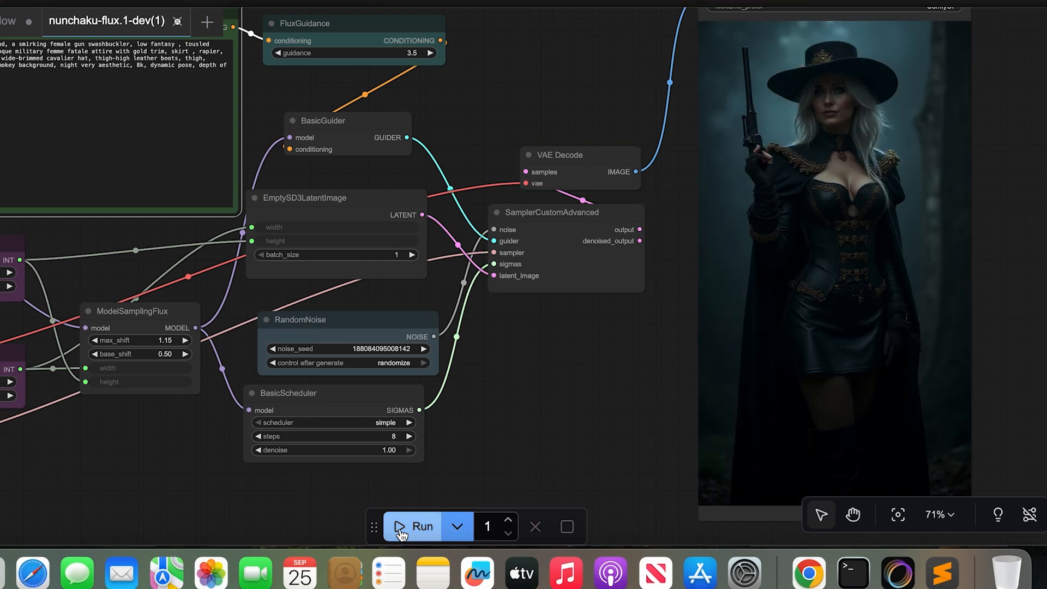
left_click(421, 526)
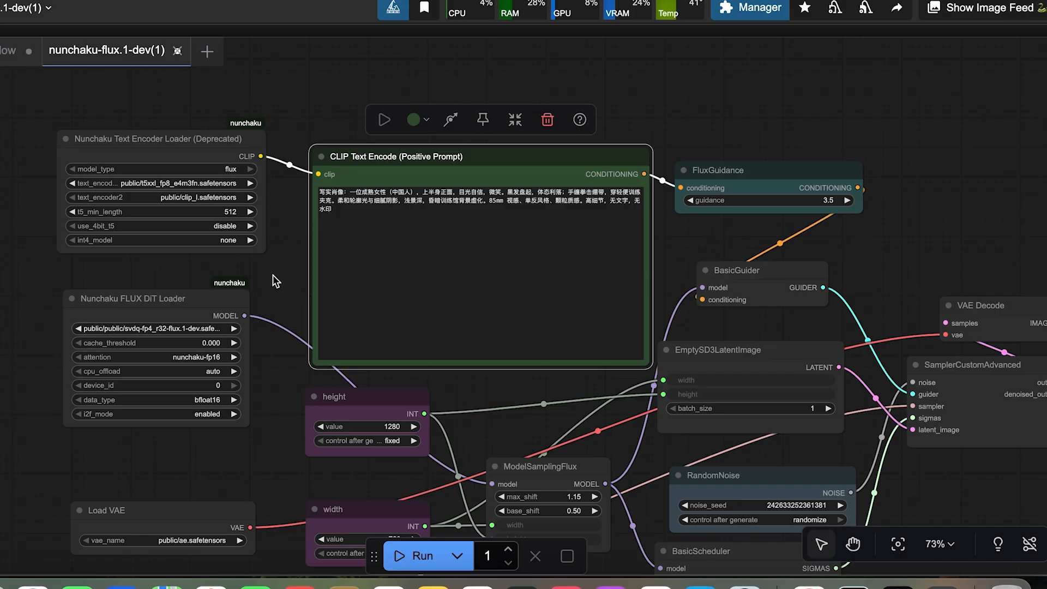
Scroll the workflow canvas up to reach the CLIP Text Encode prompt node.
scroll("up", 3)
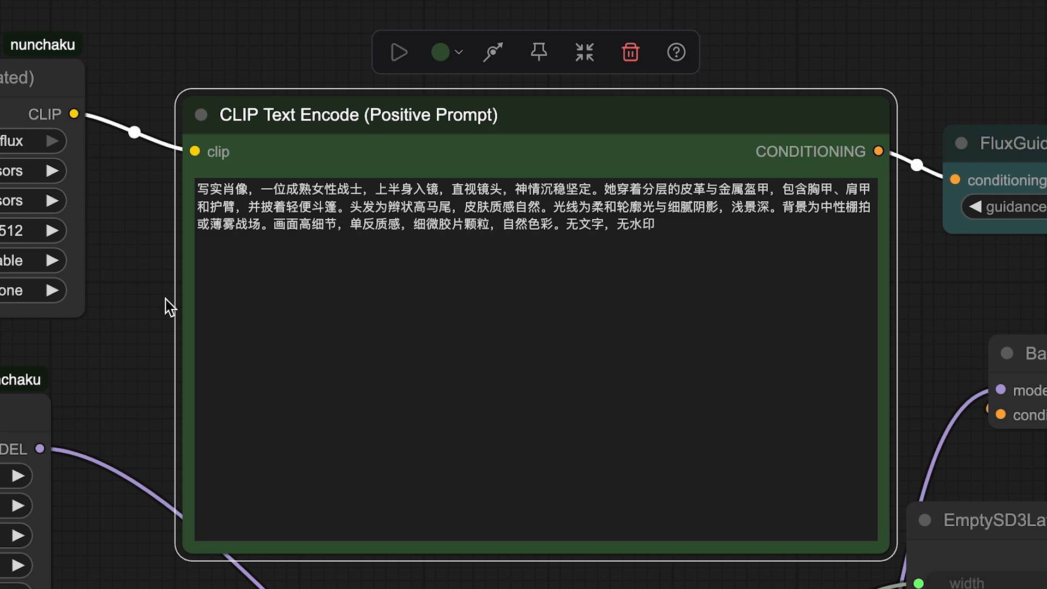
mouse_move(152, 295)
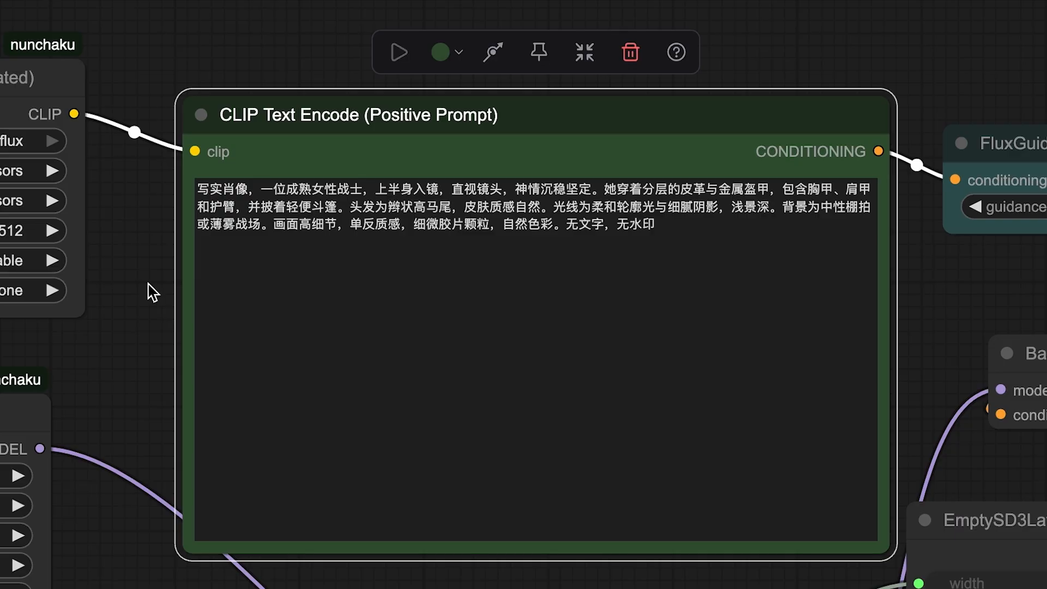
mouse_move(126, 271)
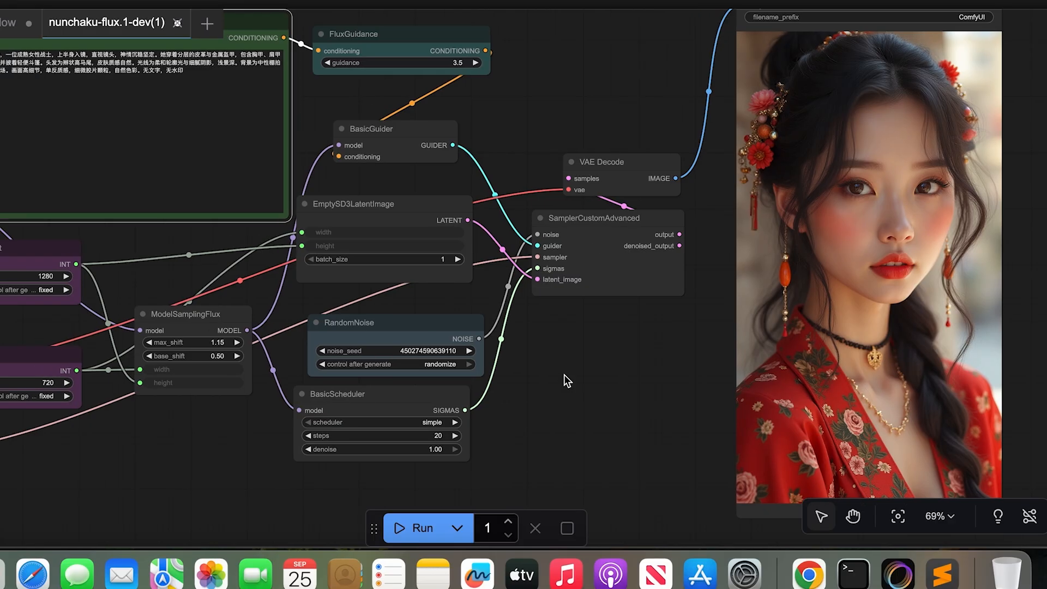
mouse_move(564, 376)
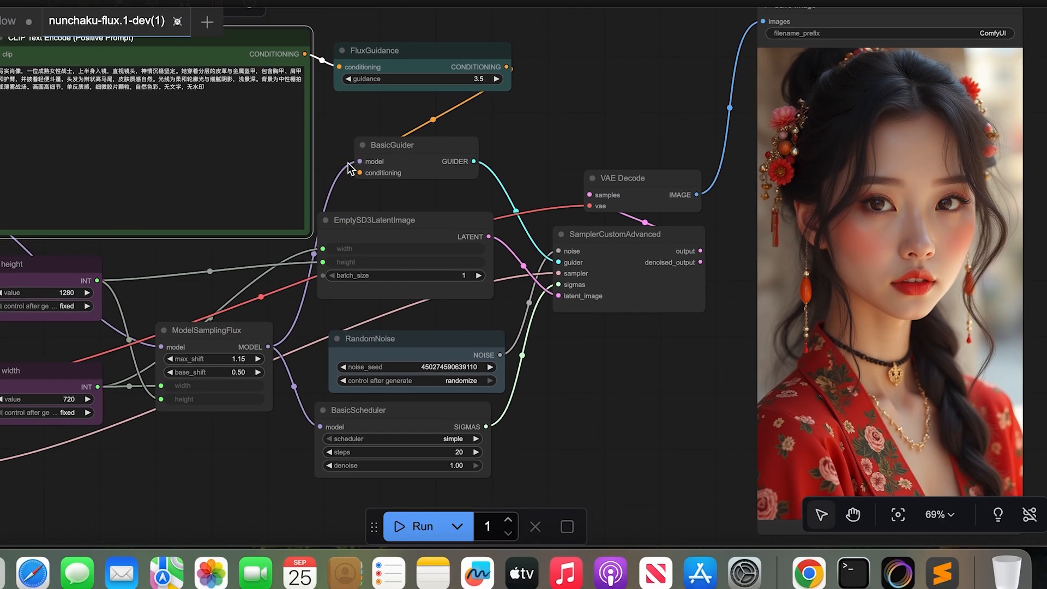
mouse_move(320, 143)
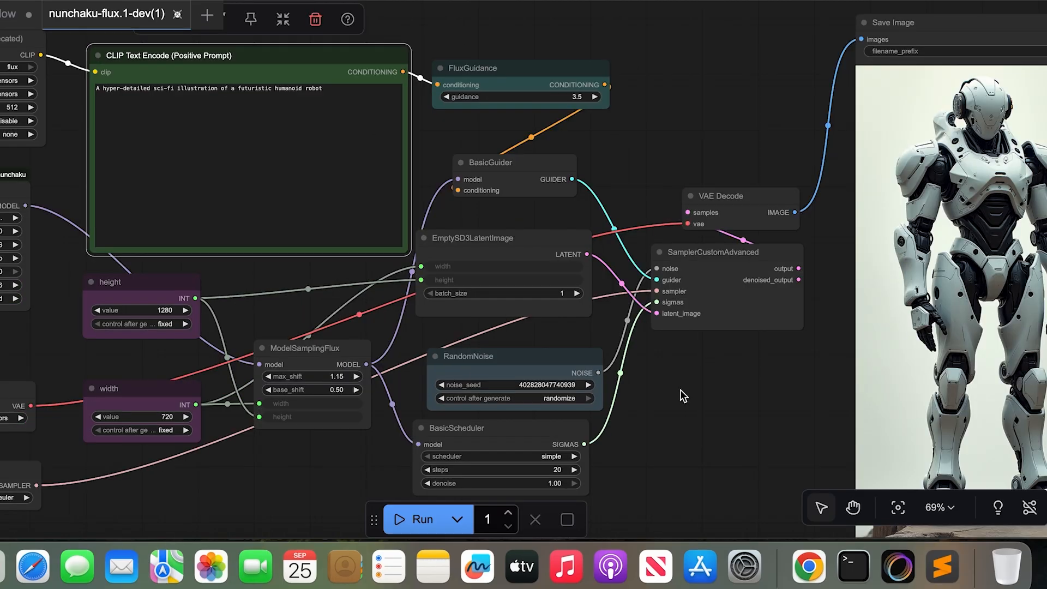
Queue the humanoid robot prompt for generation with Run.
left_click(419, 519)
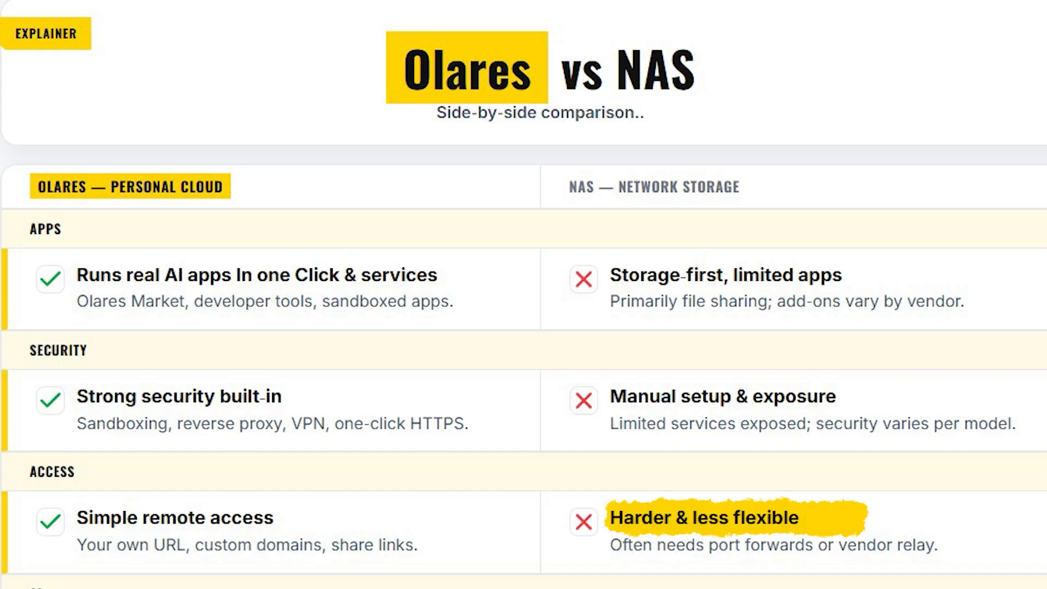
Scroll the comparison chart to show the Access, AI (GPU support) and Cost rows.
scroll("down", 3)
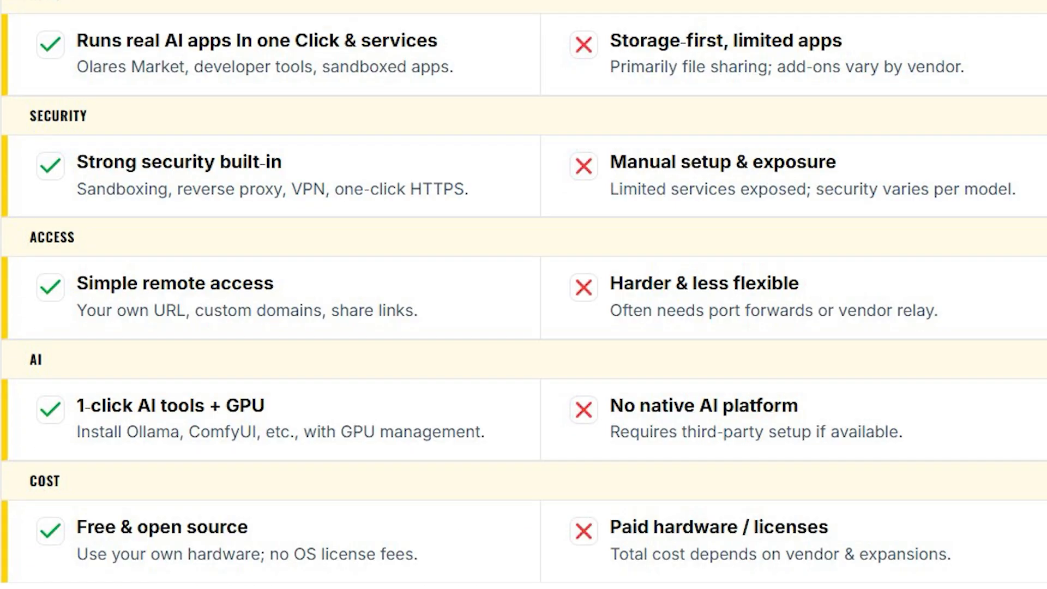
scroll("up", 3)
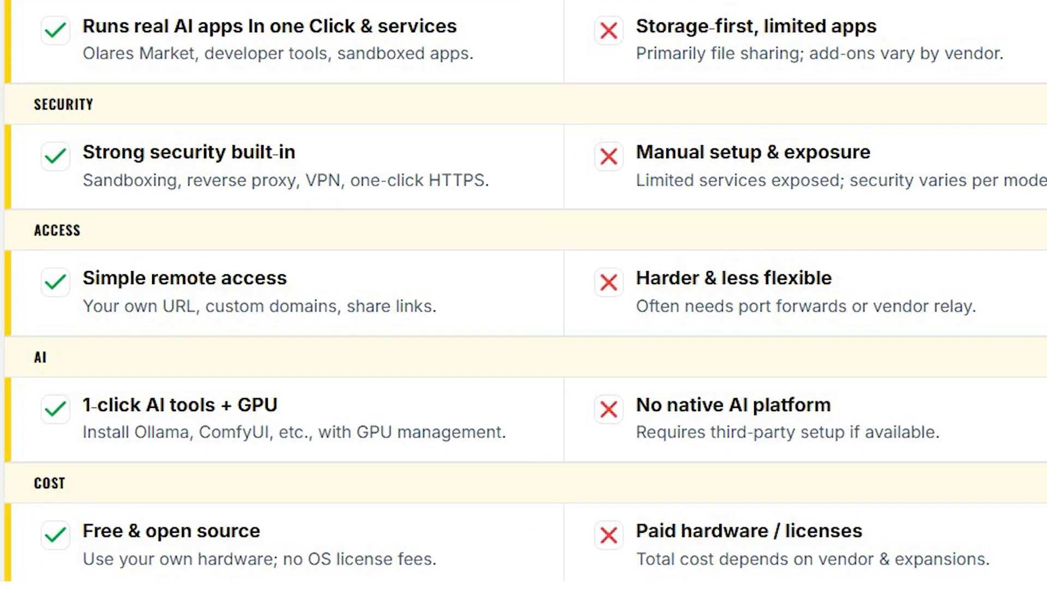